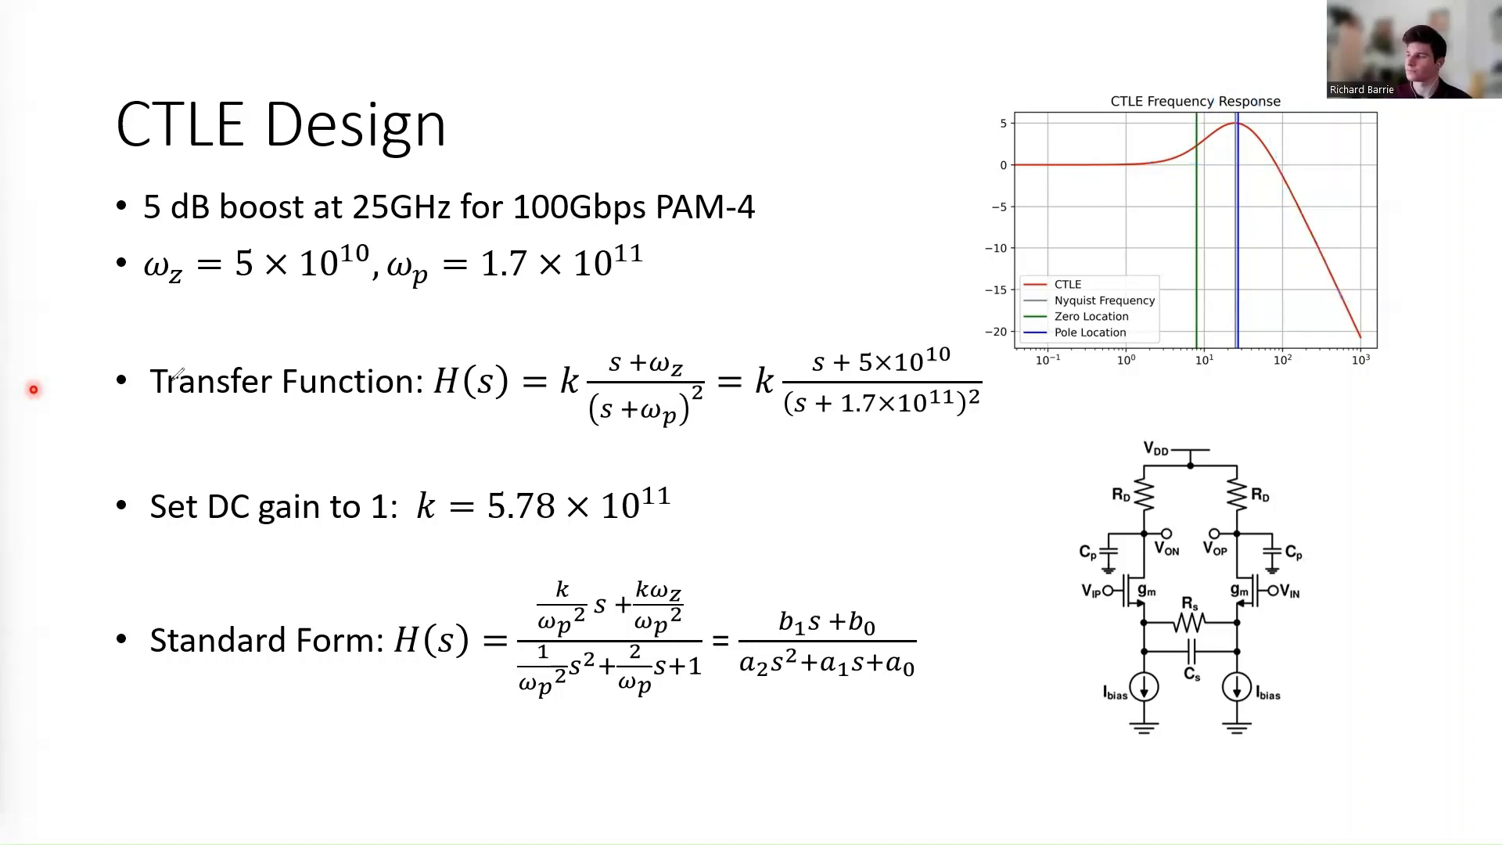
mouse_move(254, 418)
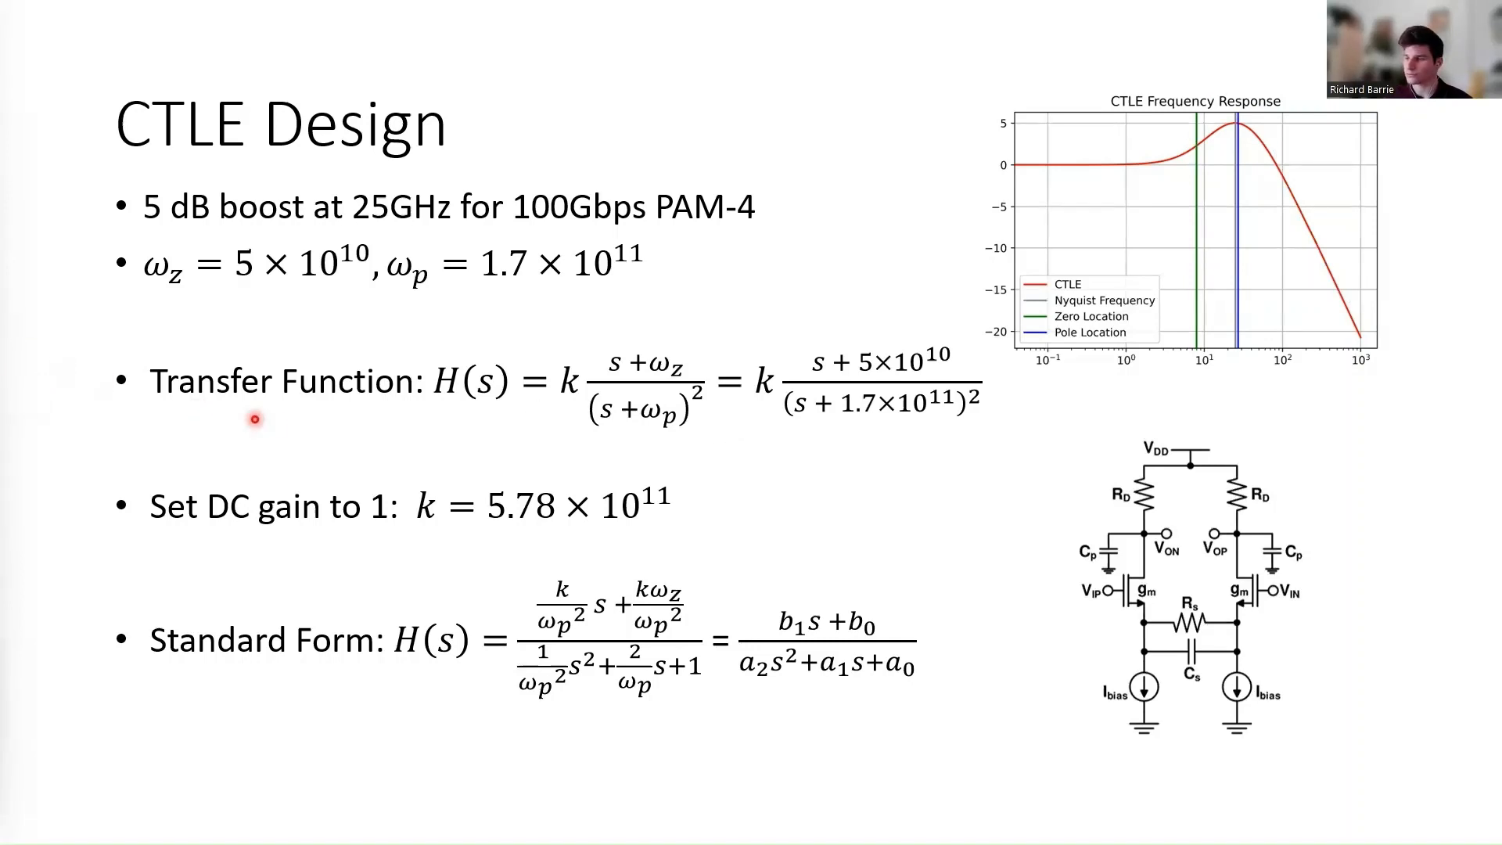
mouse_move(469, 330)
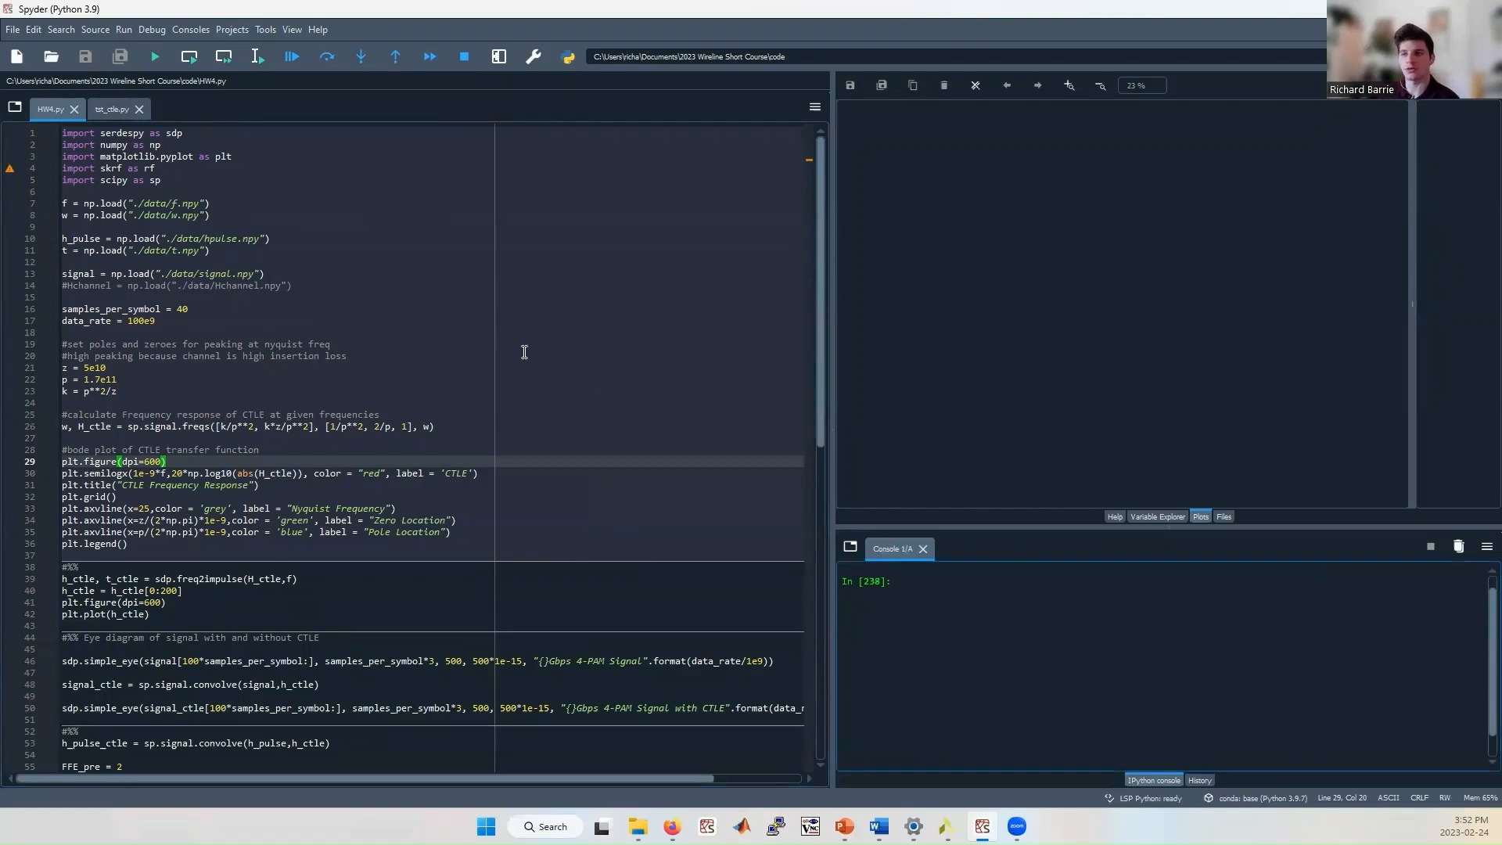
mouse_move(375, 287)
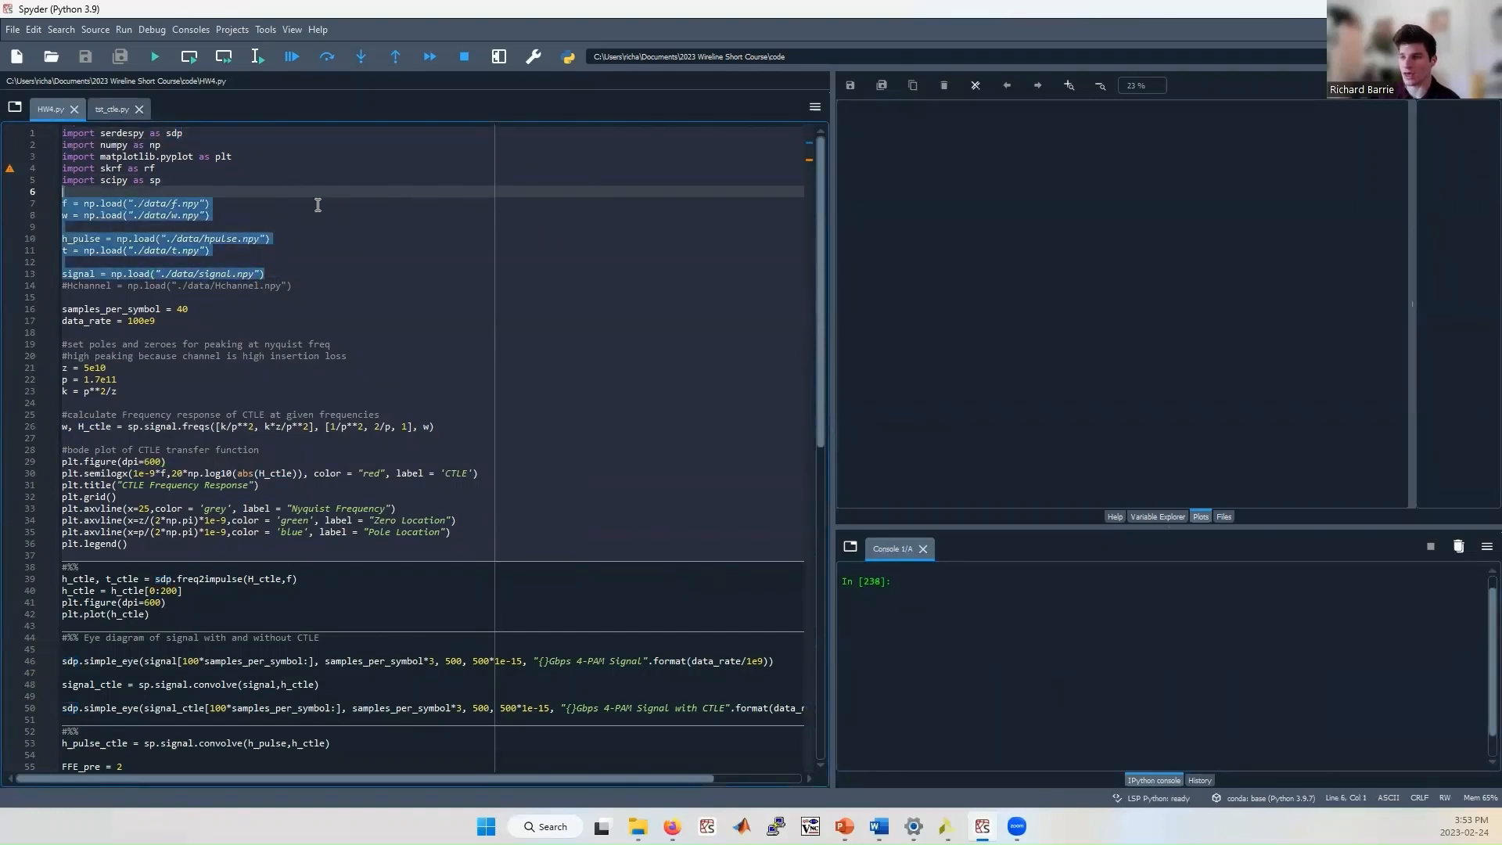
click(212, 202)
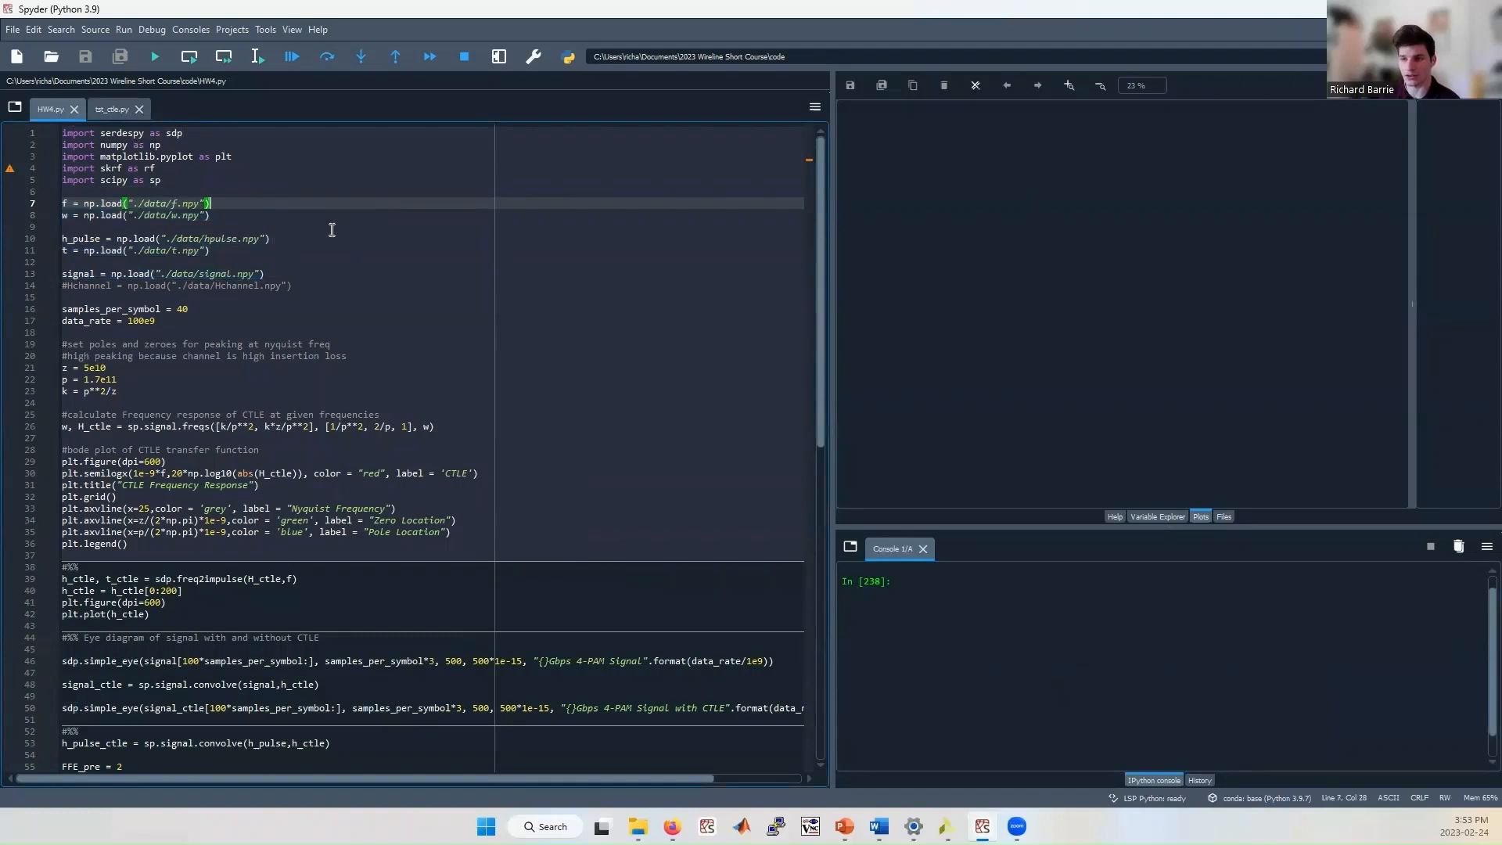
click(269, 237)
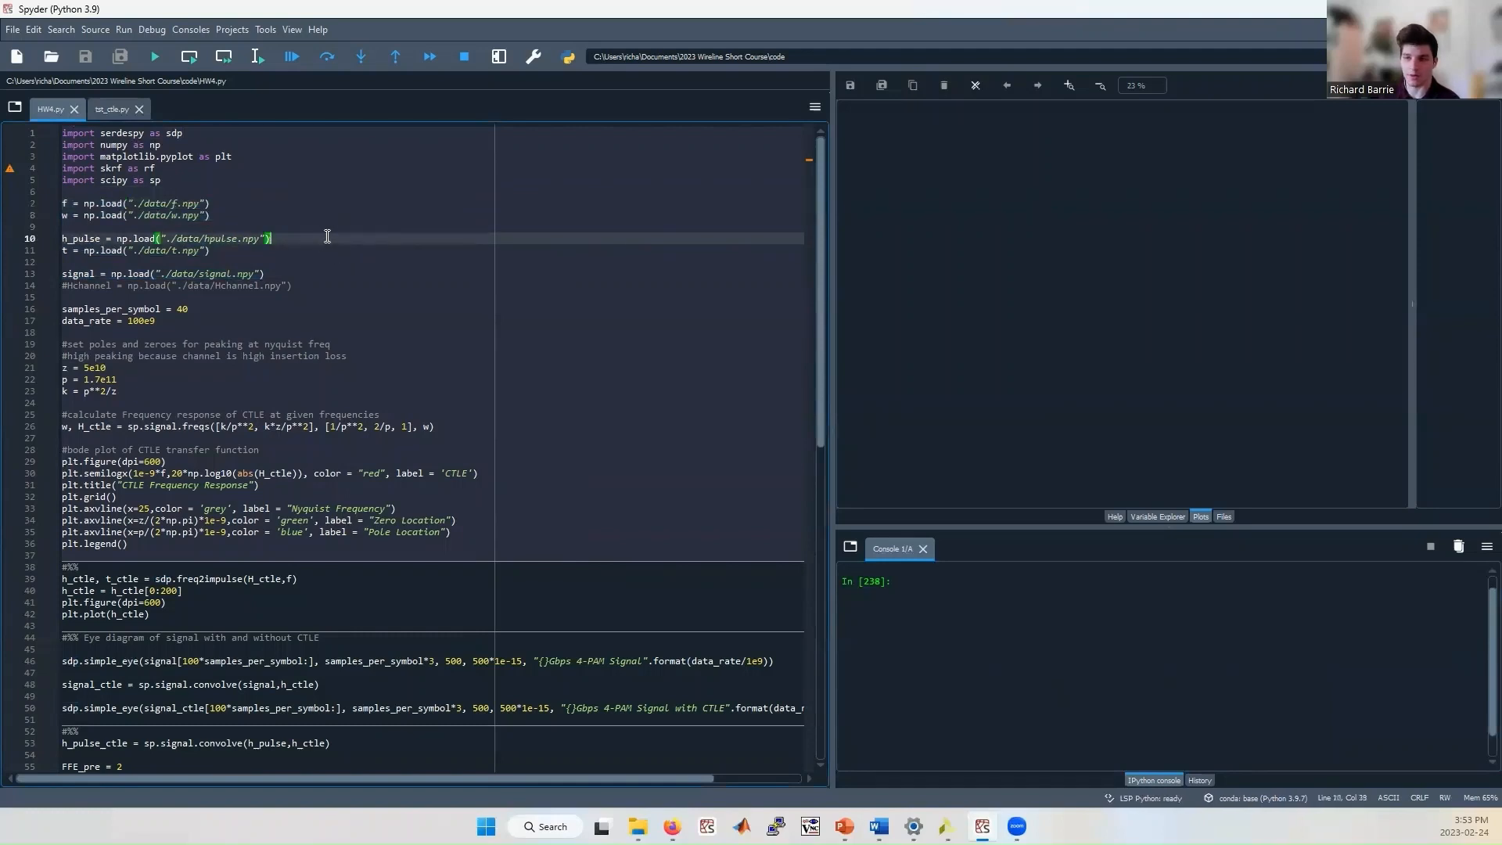
mouse_move(362, 257)
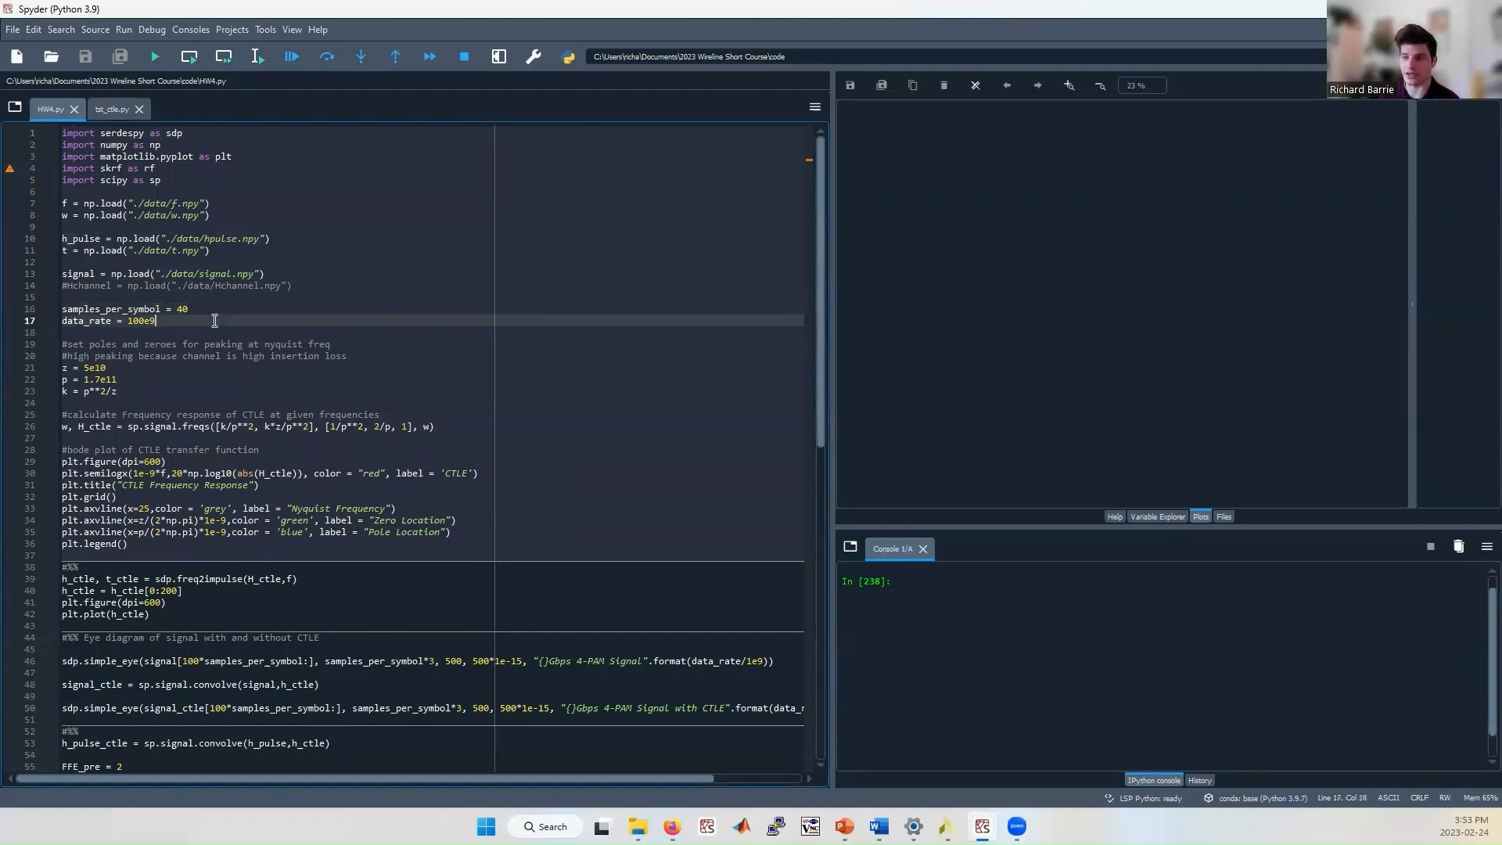
mouse_move(225, 405)
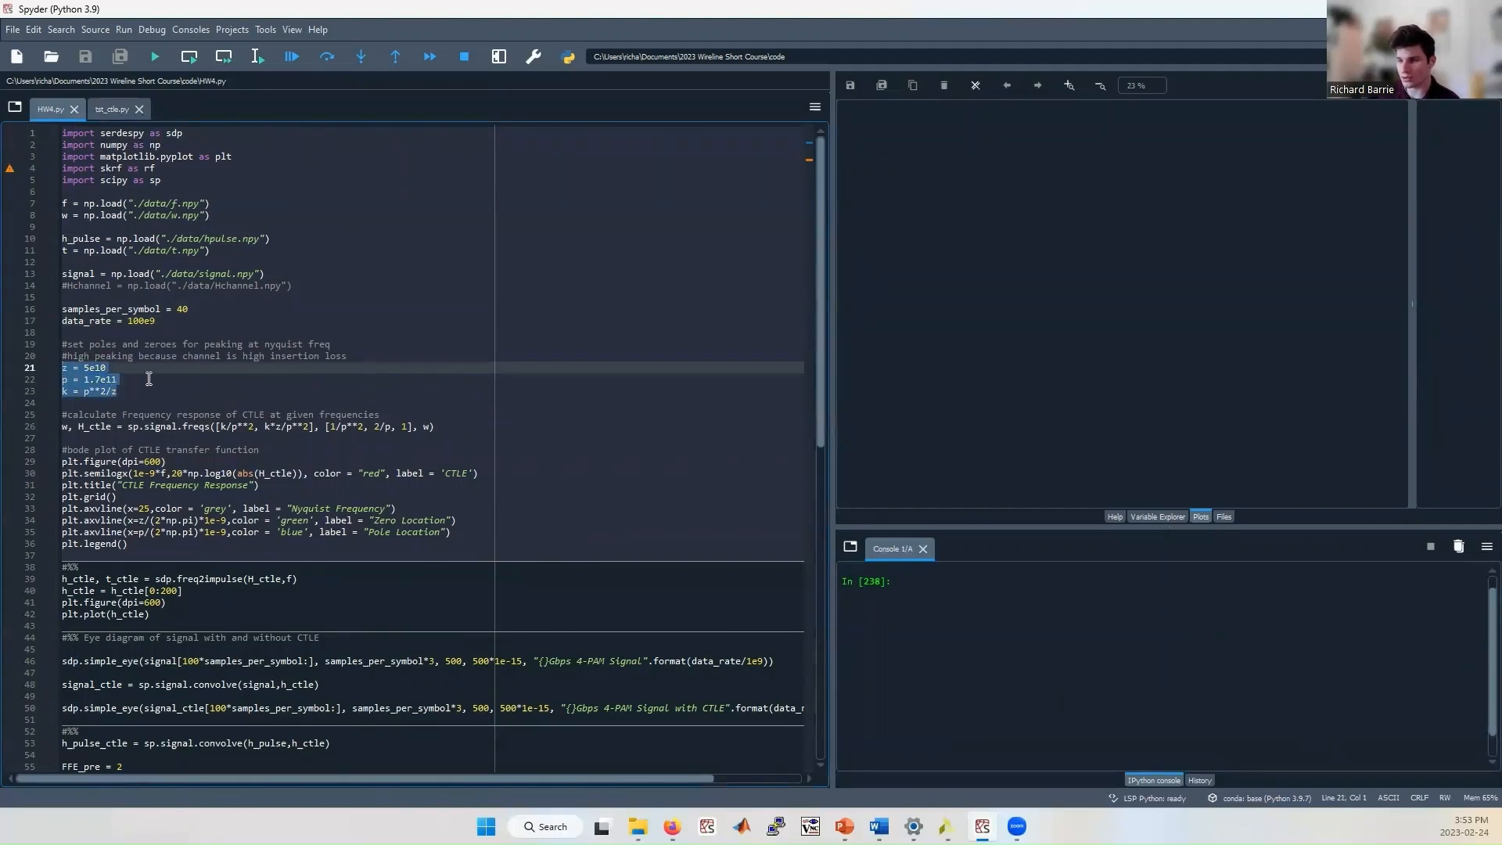
click(144, 392)
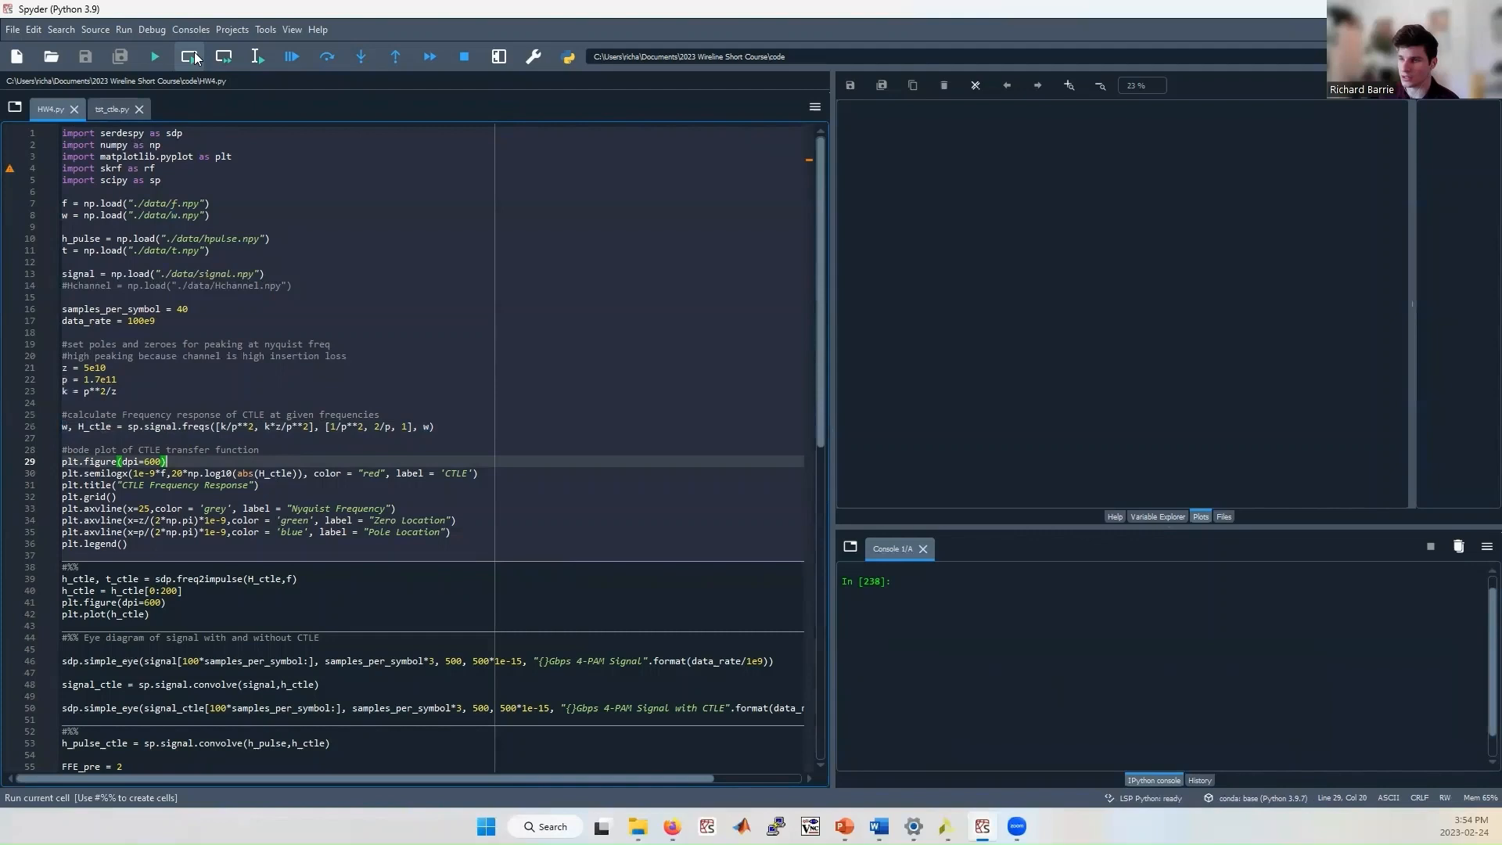
Run the first cell to plot the CTLE Bode response with zero, pole and Nyquist lines.
click(189, 56)
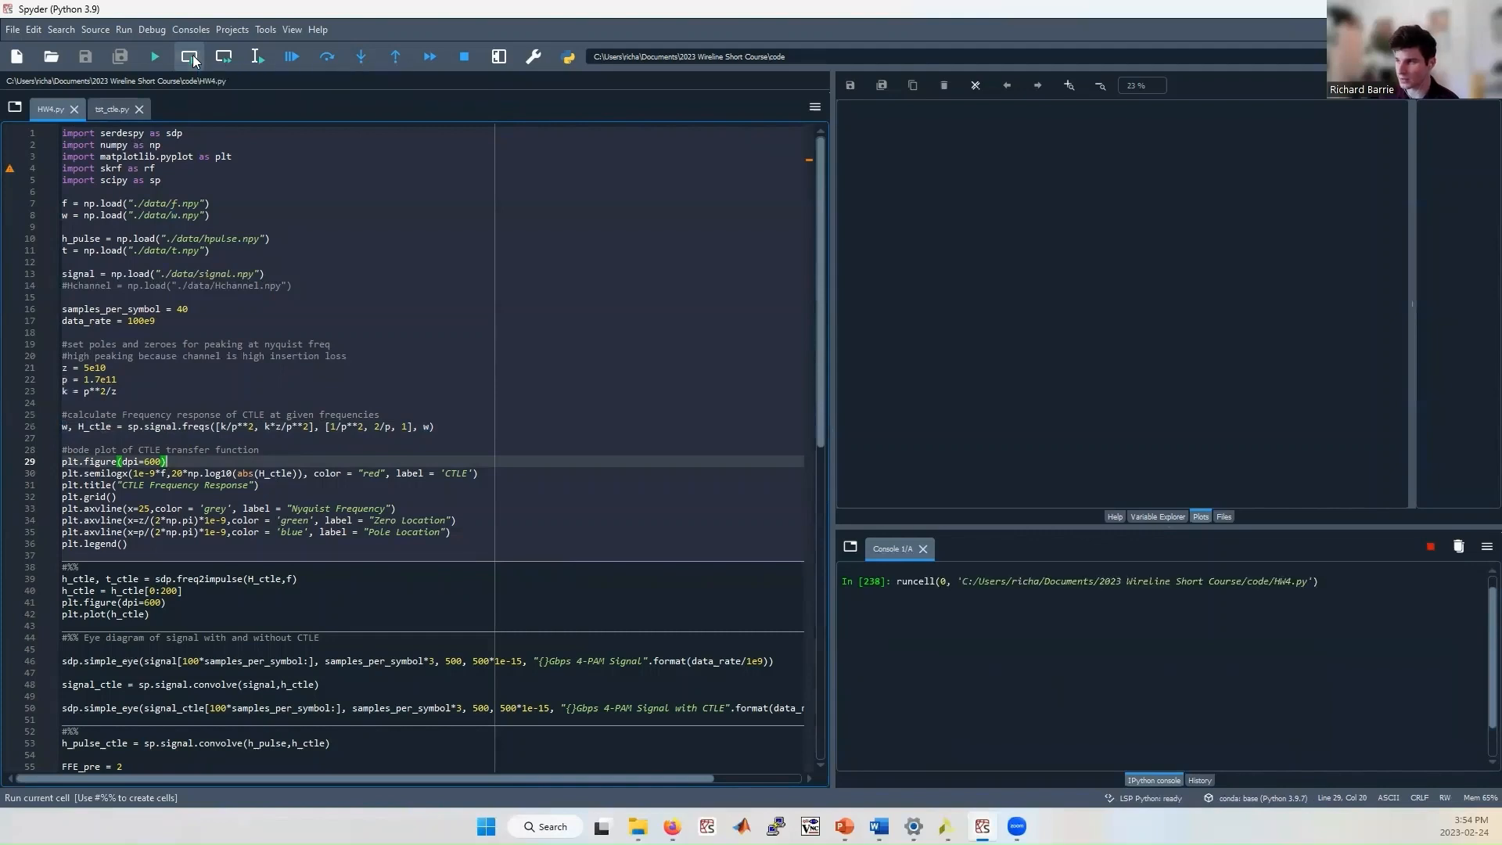
click(190, 56)
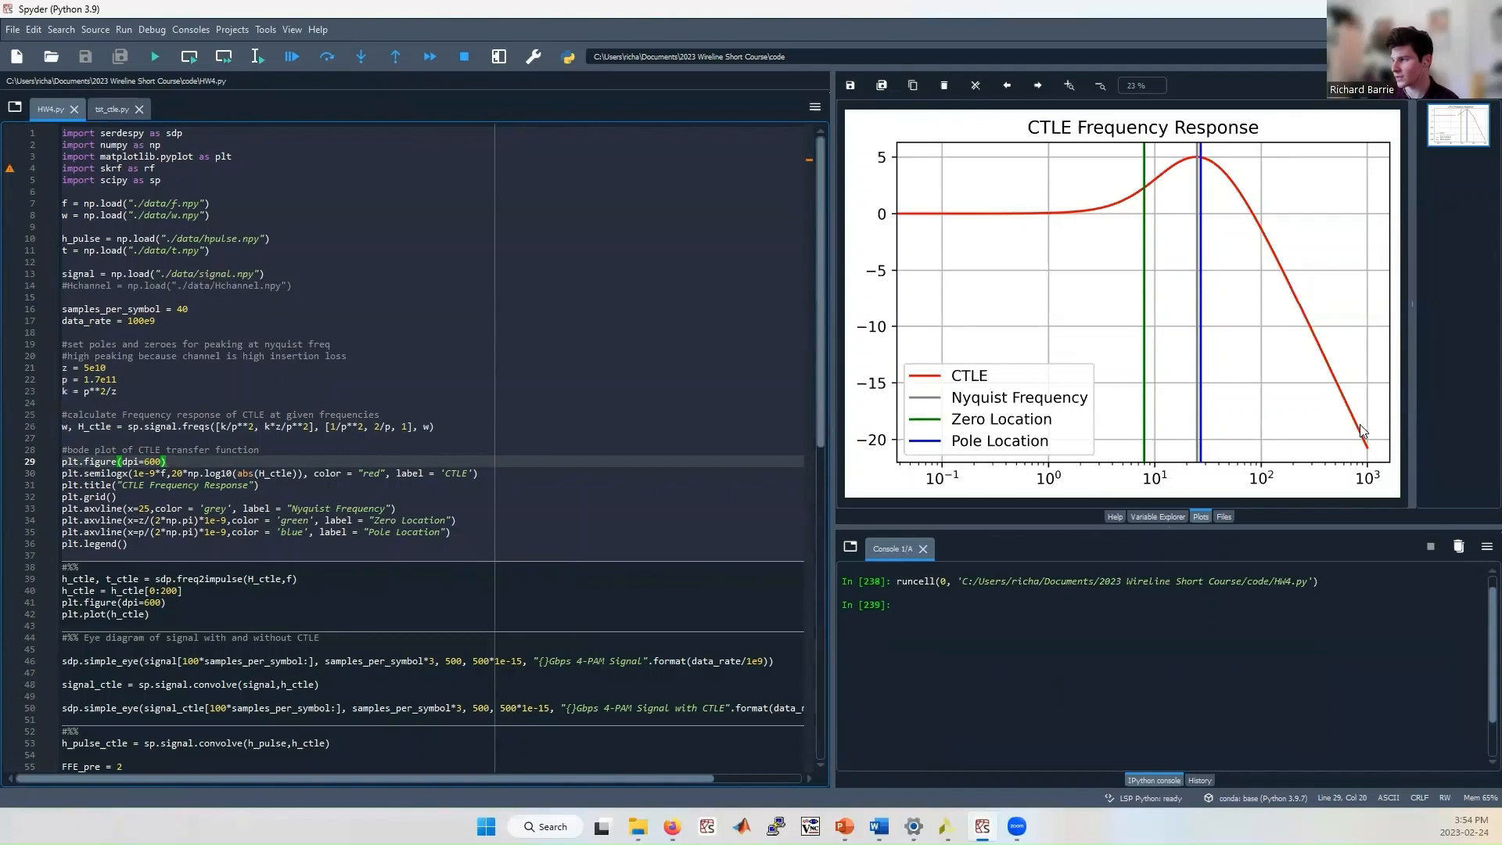
mouse_move(1121, 239)
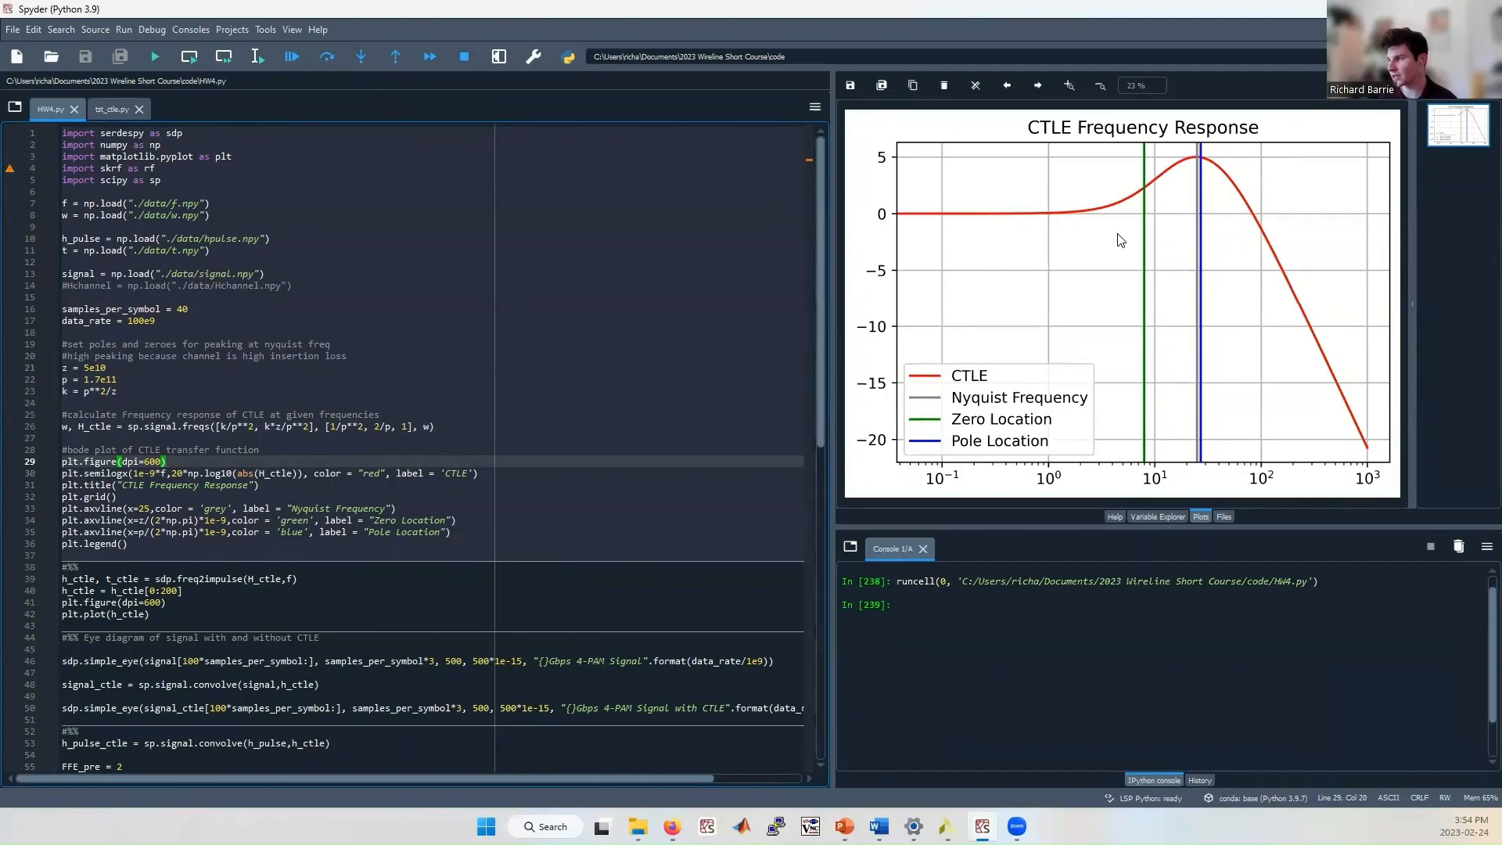
mouse_move(1204, 157)
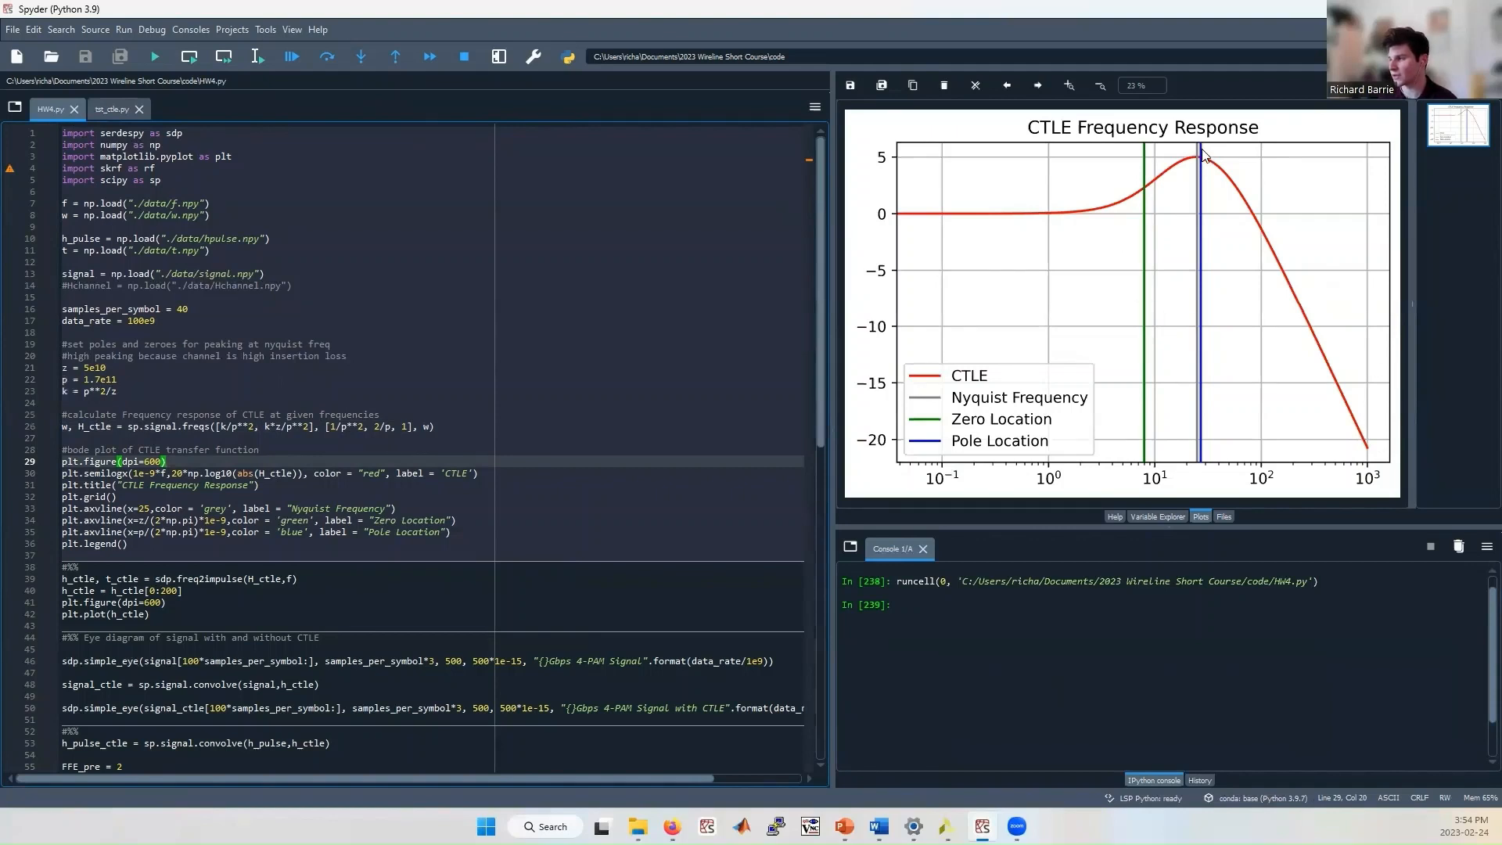
mouse_move(1147, 223)
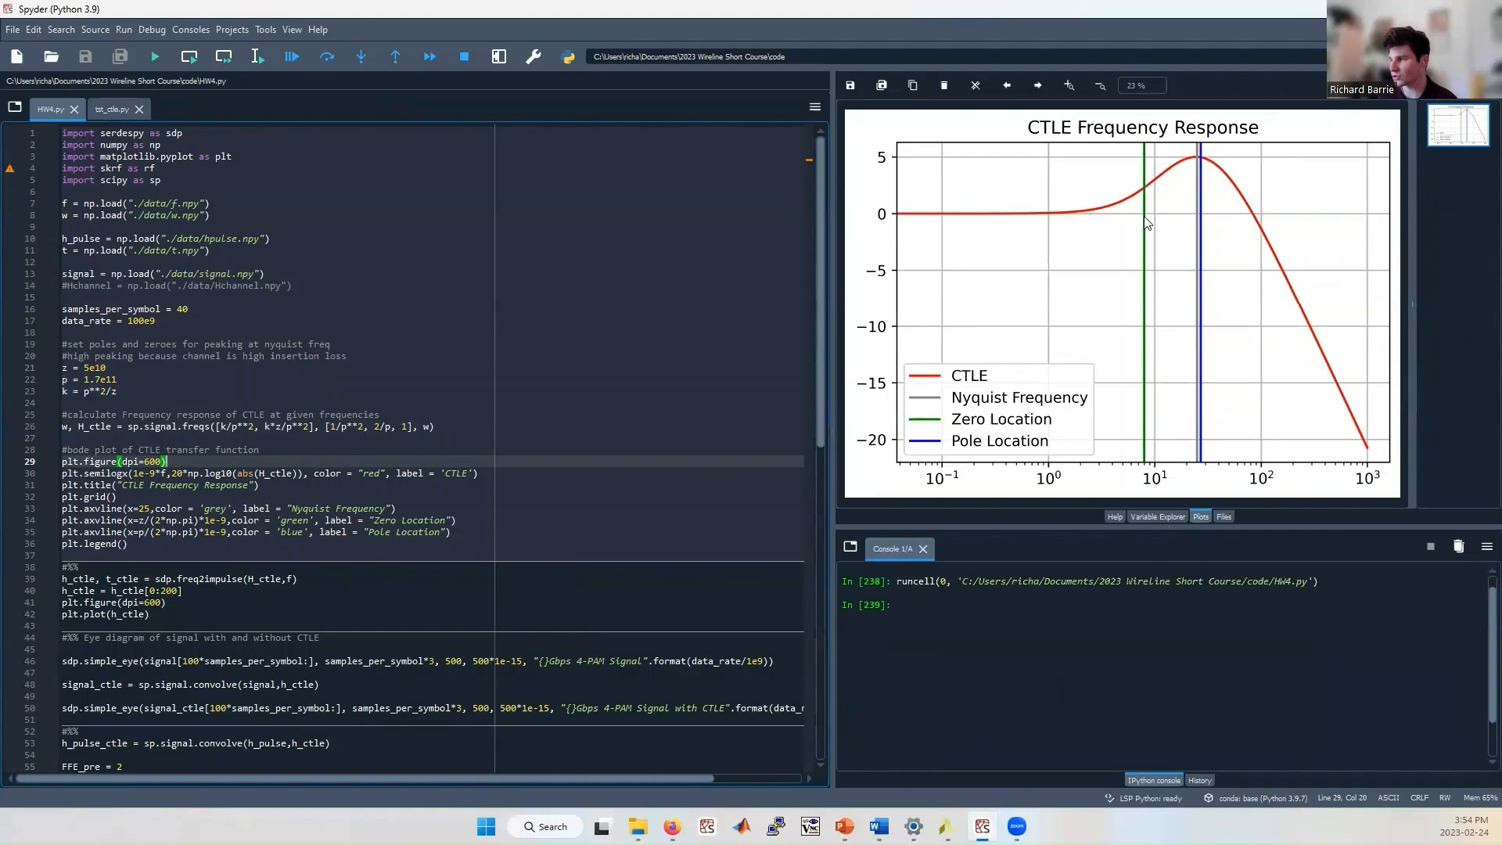
mouse_move(1208, 208)
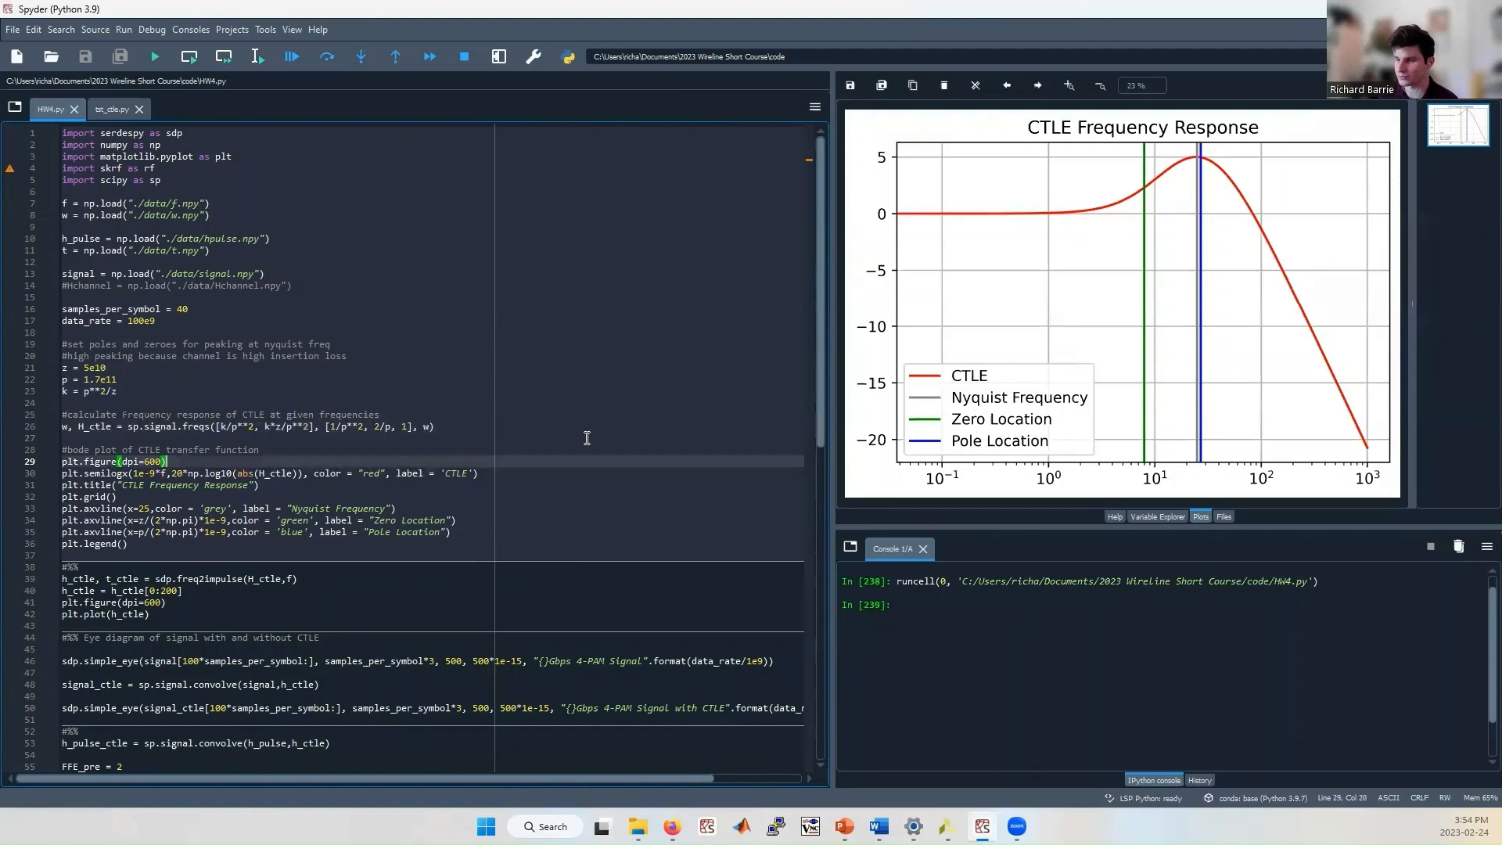
mouse_move(500, 539)
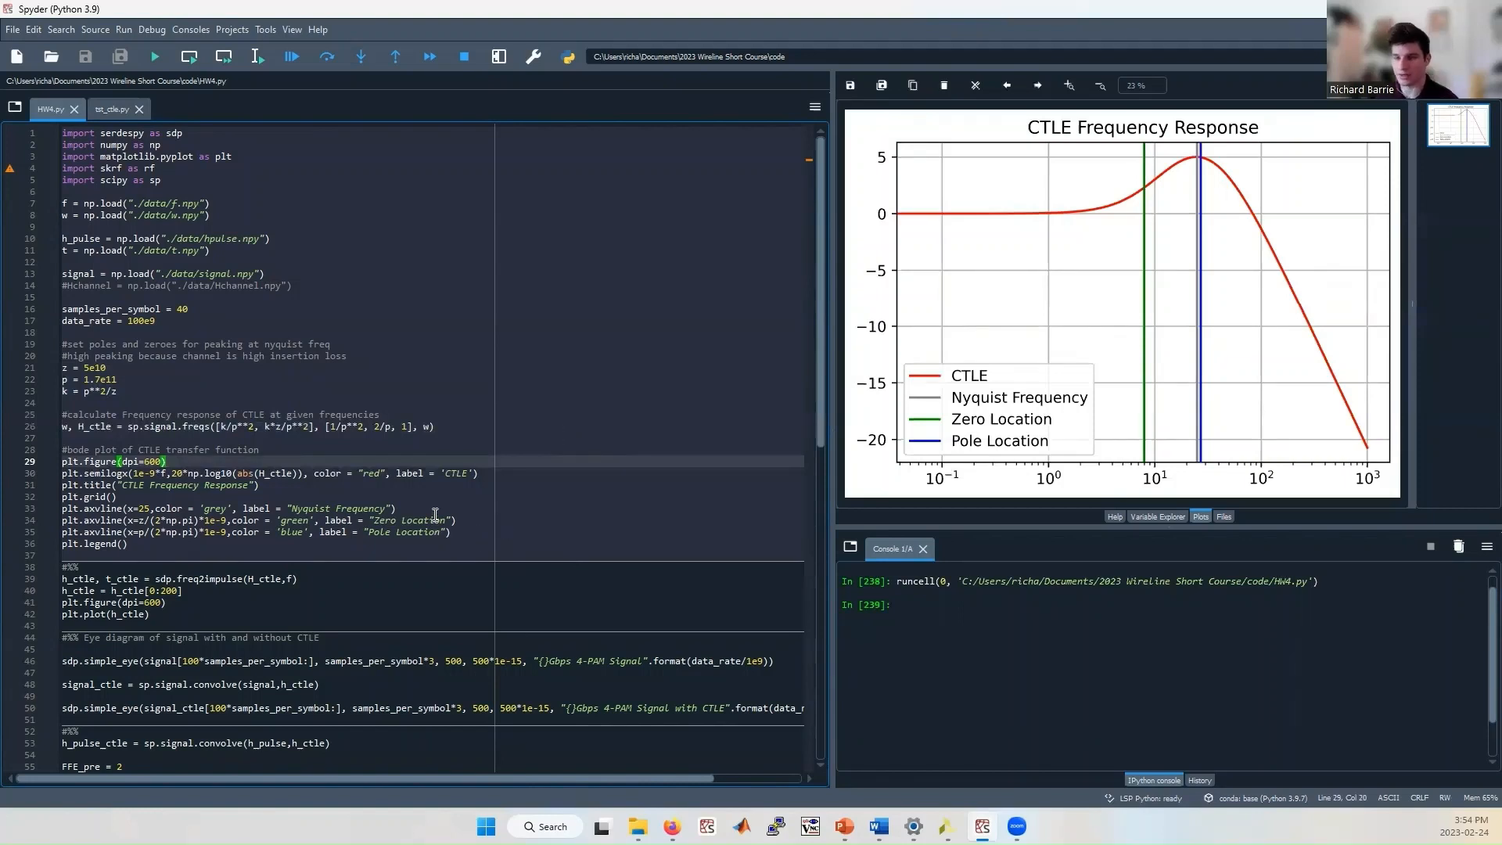
mouse_move(412, 483)
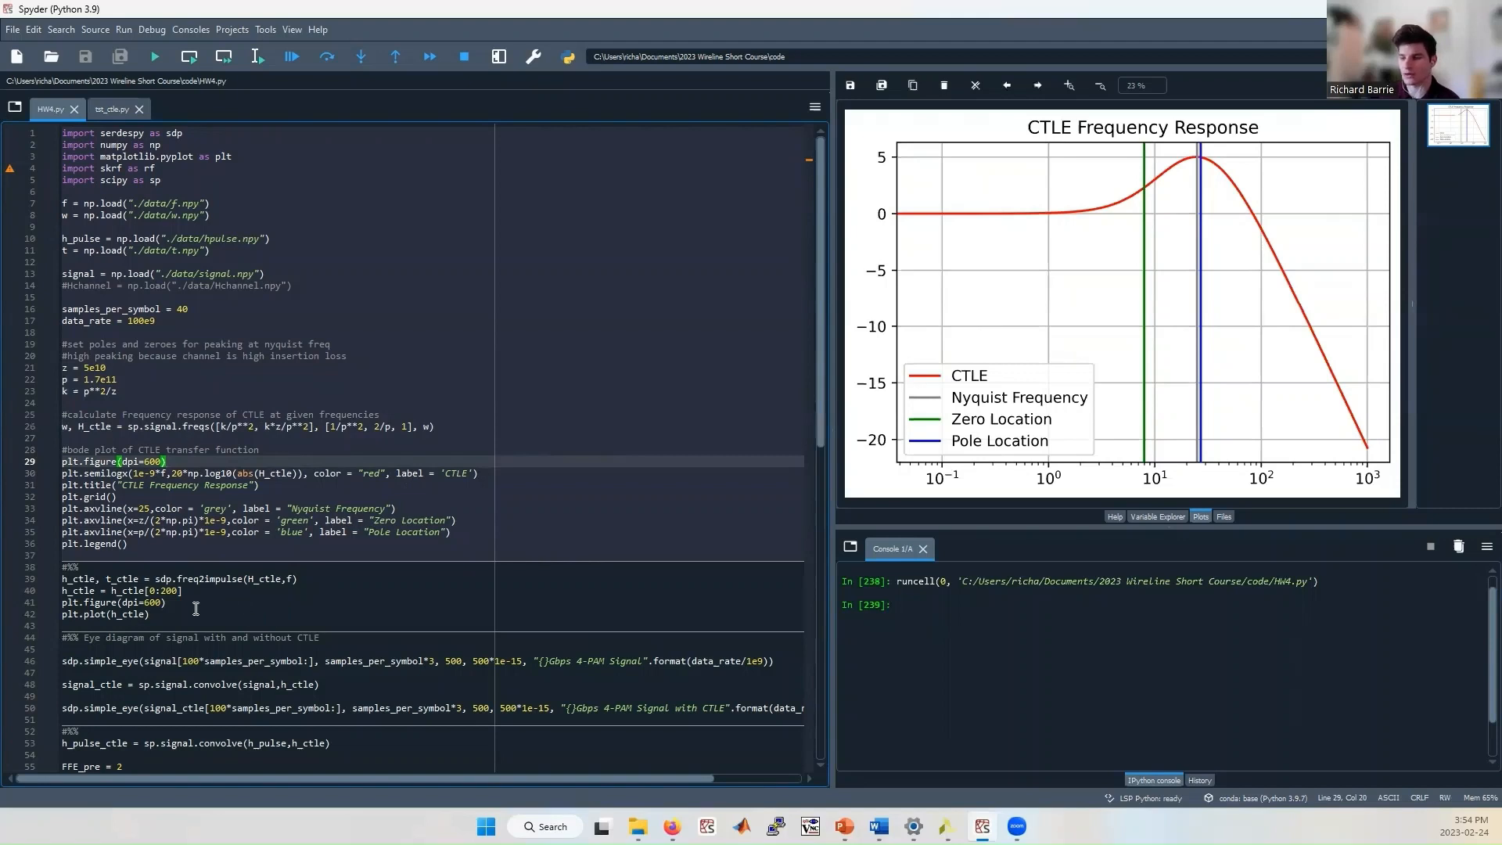
mouse_move(354, 612)
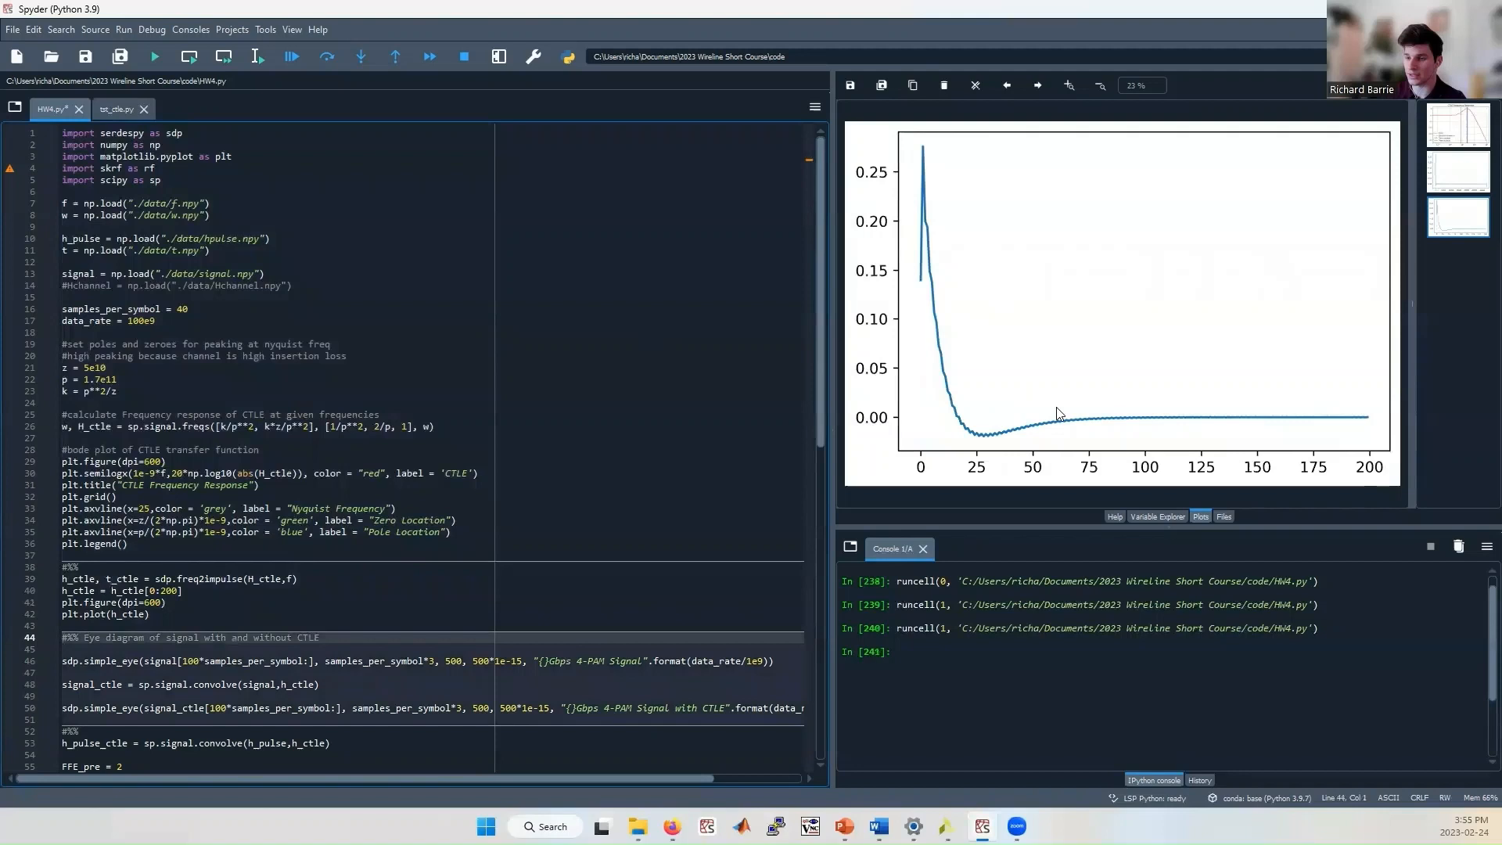
Scroll down to the CTLE impulse-response and 100 Gbps 4-PAM eye-diagram cells.
scroll(down, 3)
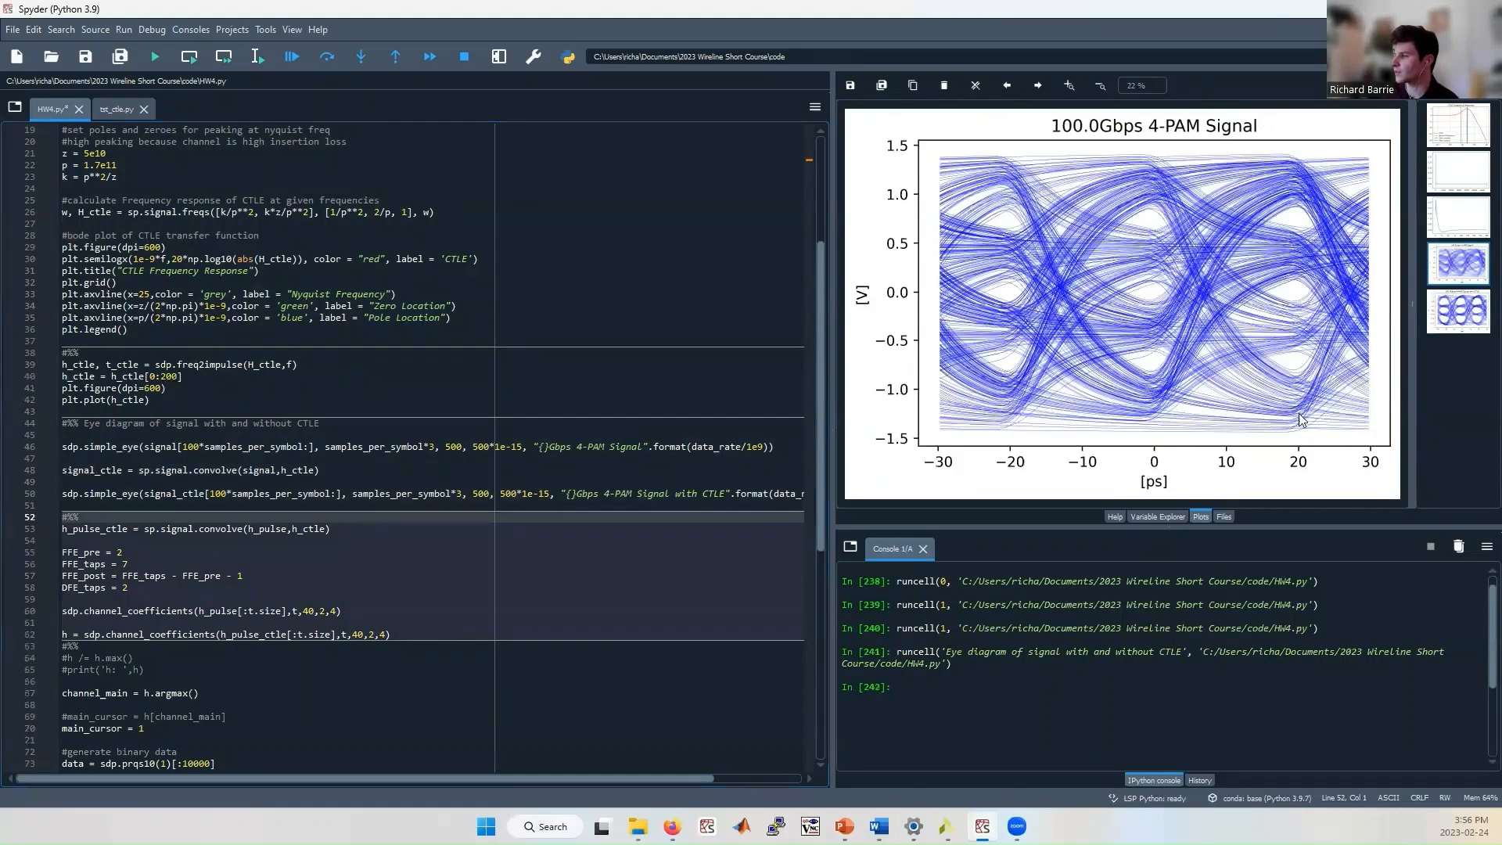
mouse_move(1230, 399)
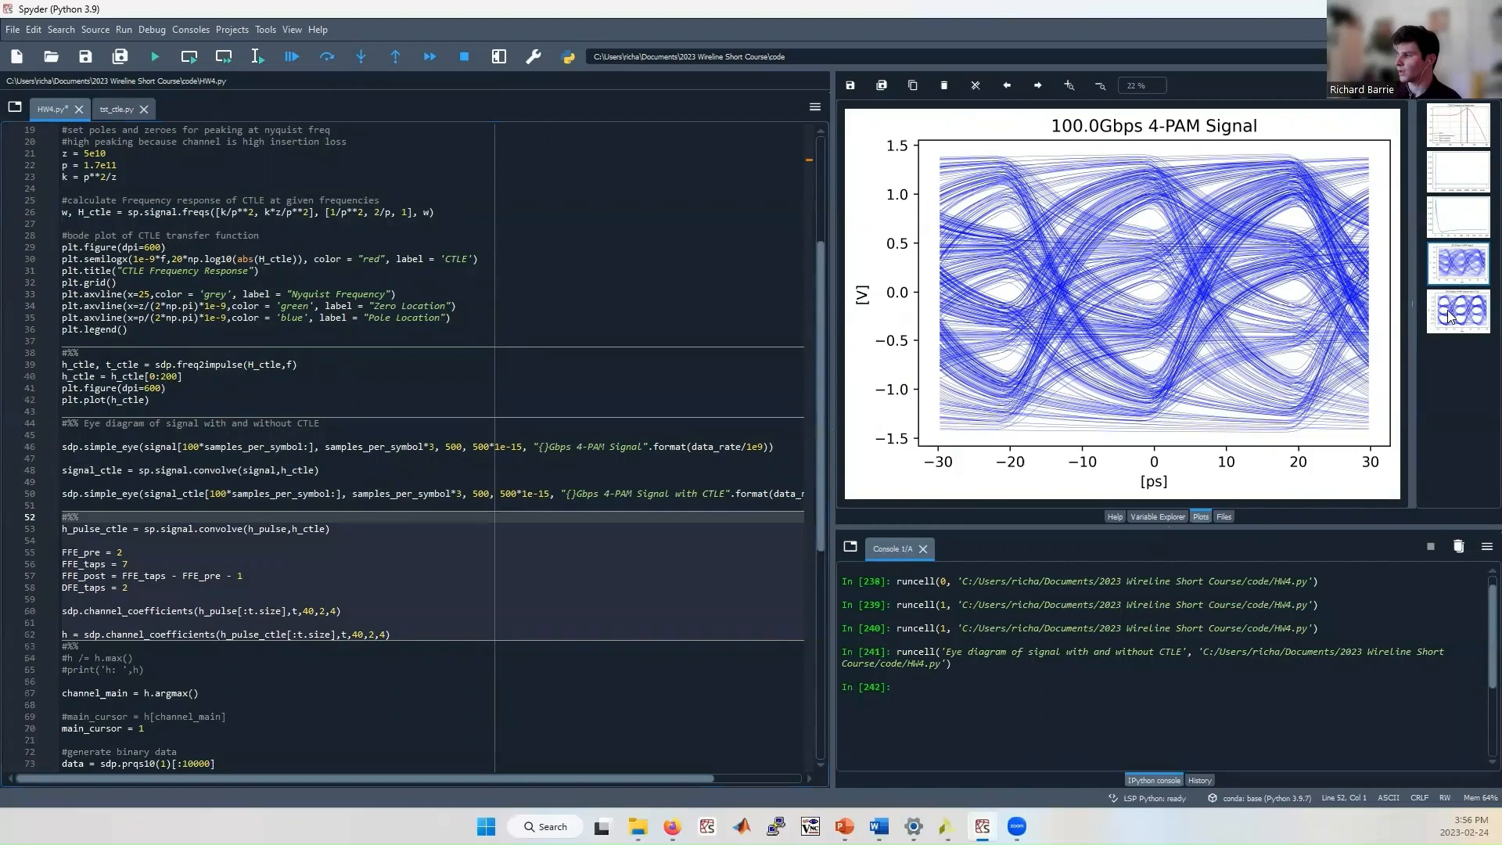
Select the Plots thumbnail showing the 100 Gbps 4-PAM eye diagram with CTLE.
click(1456, 311)
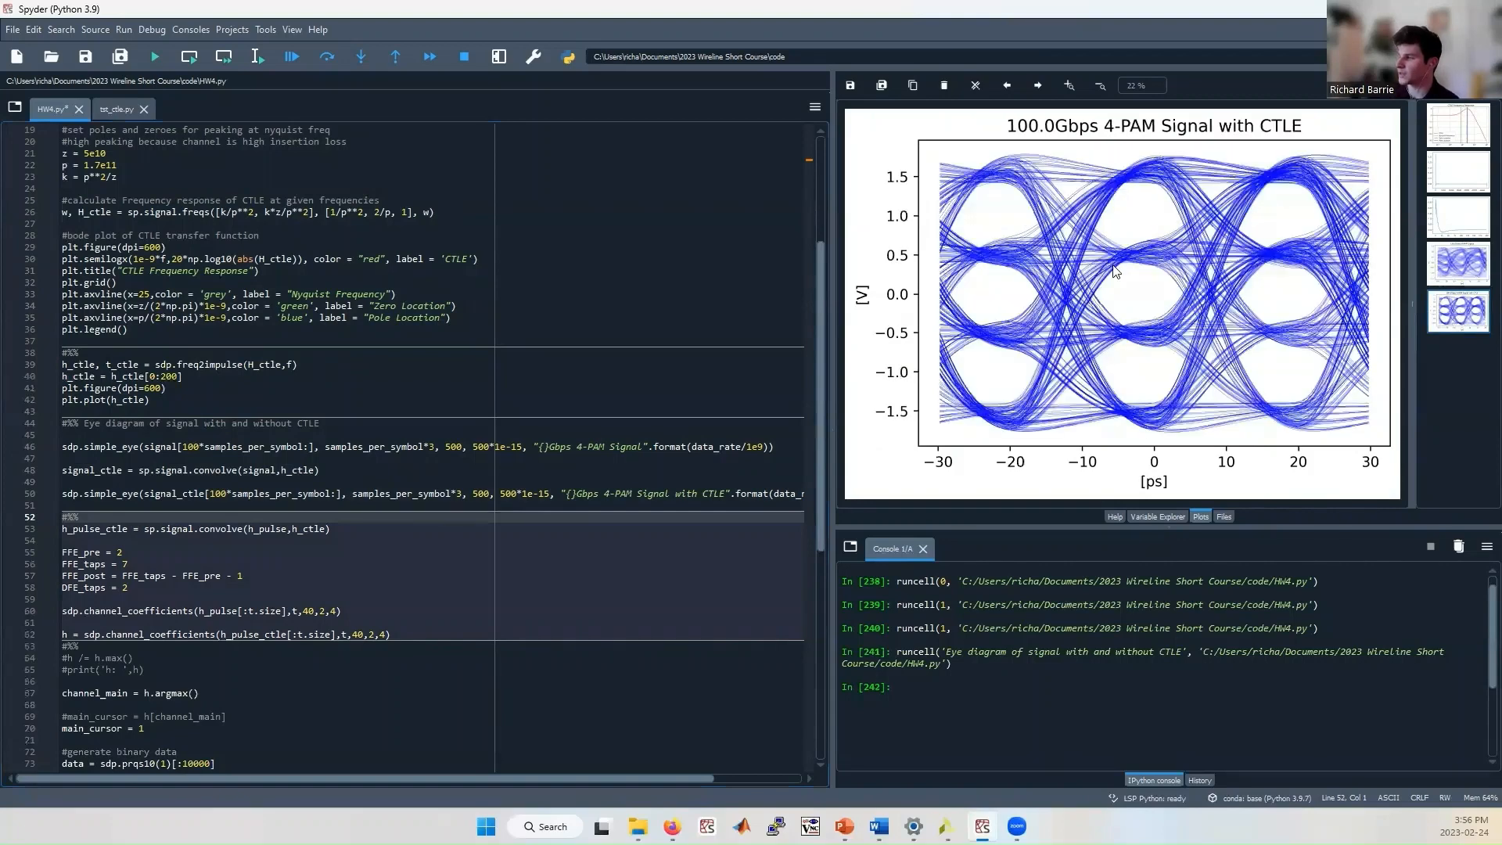
mouse_move(1143, 226)
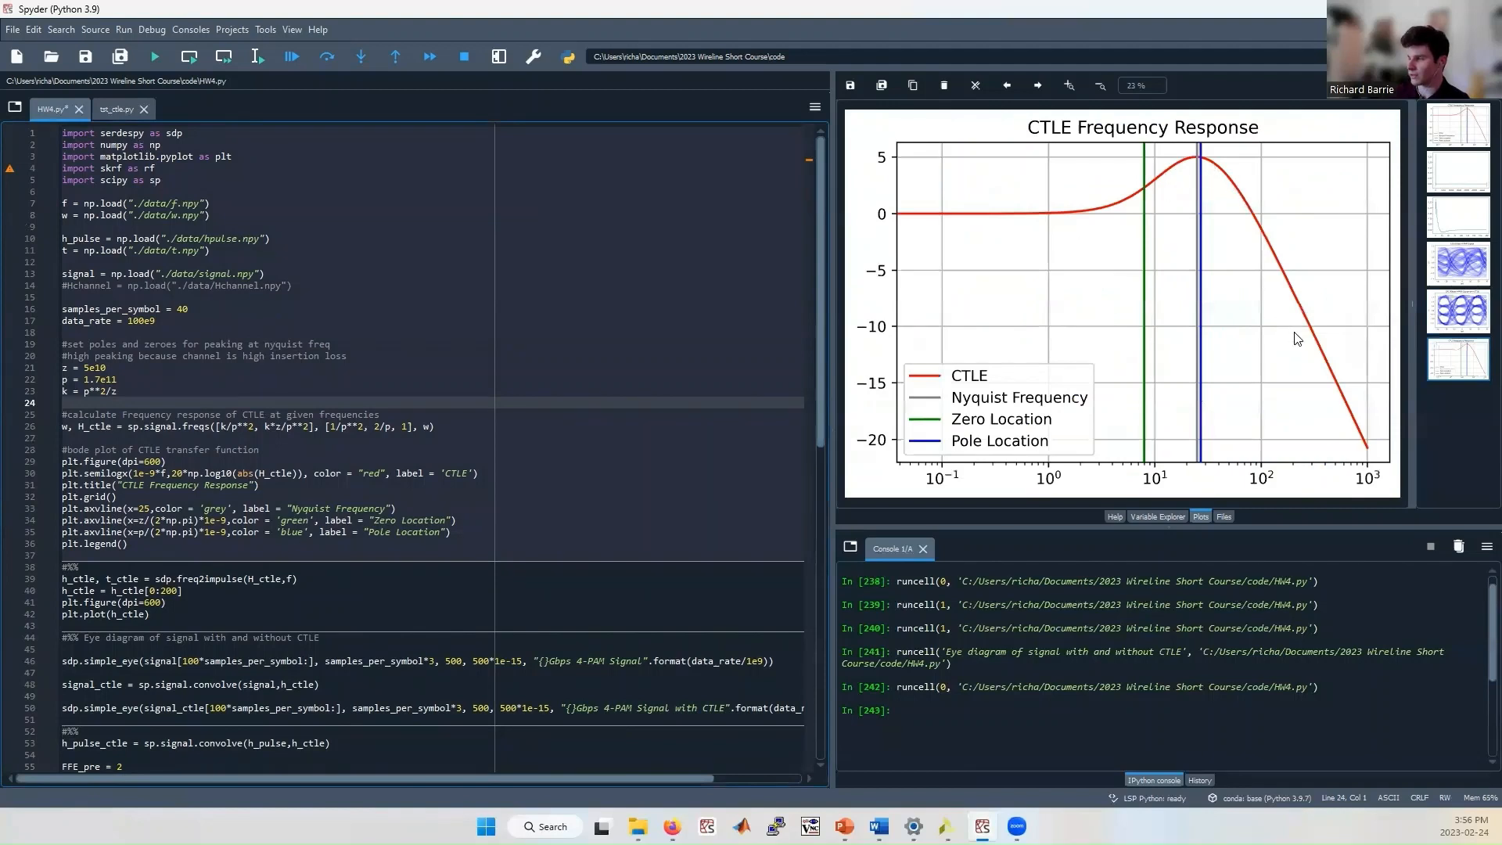
mouse_move(1078, 283)
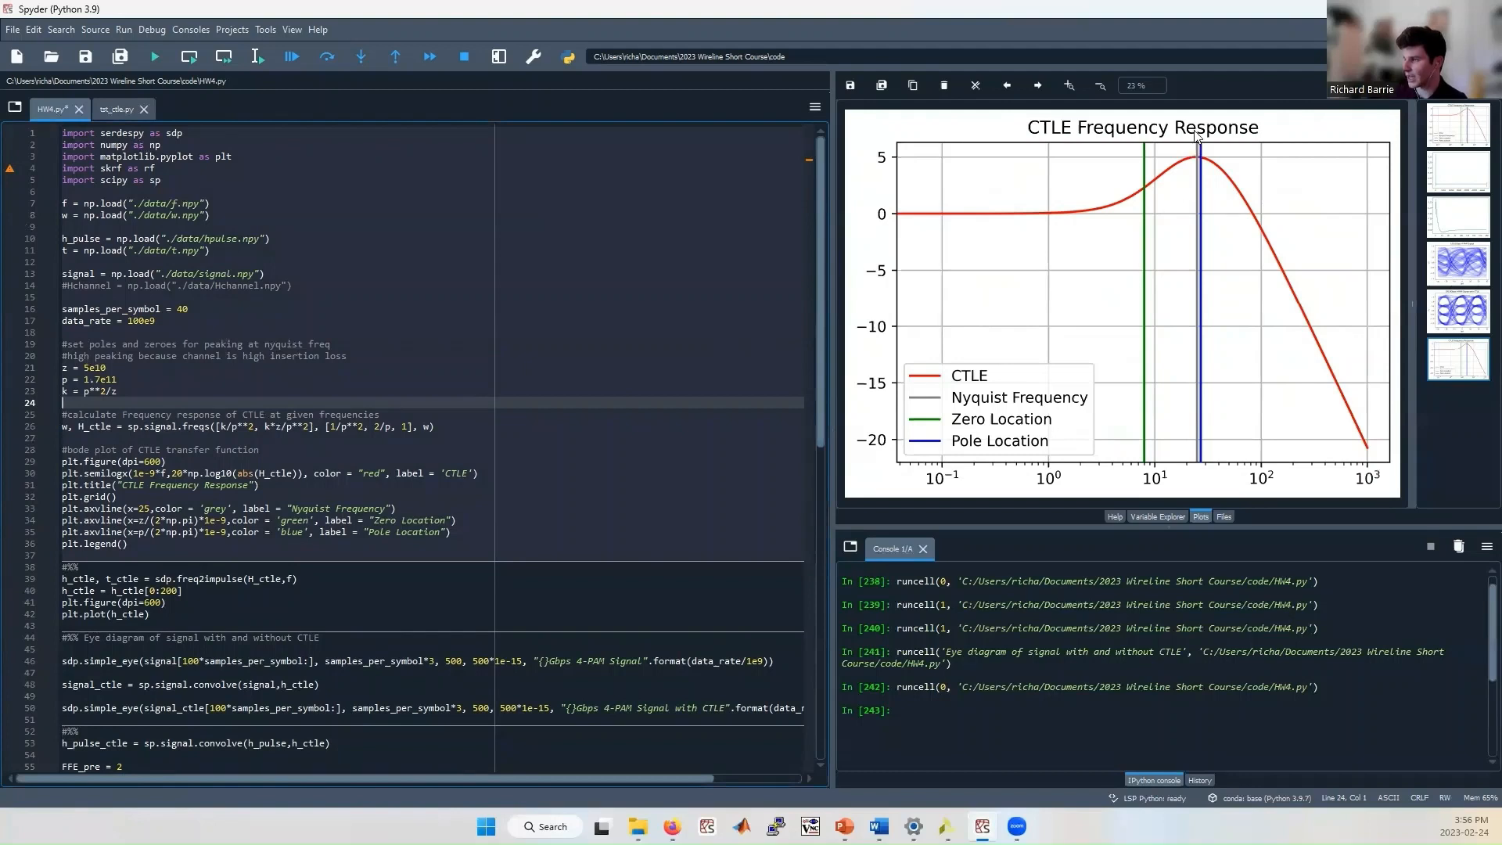
mouse_move(1146, 189)
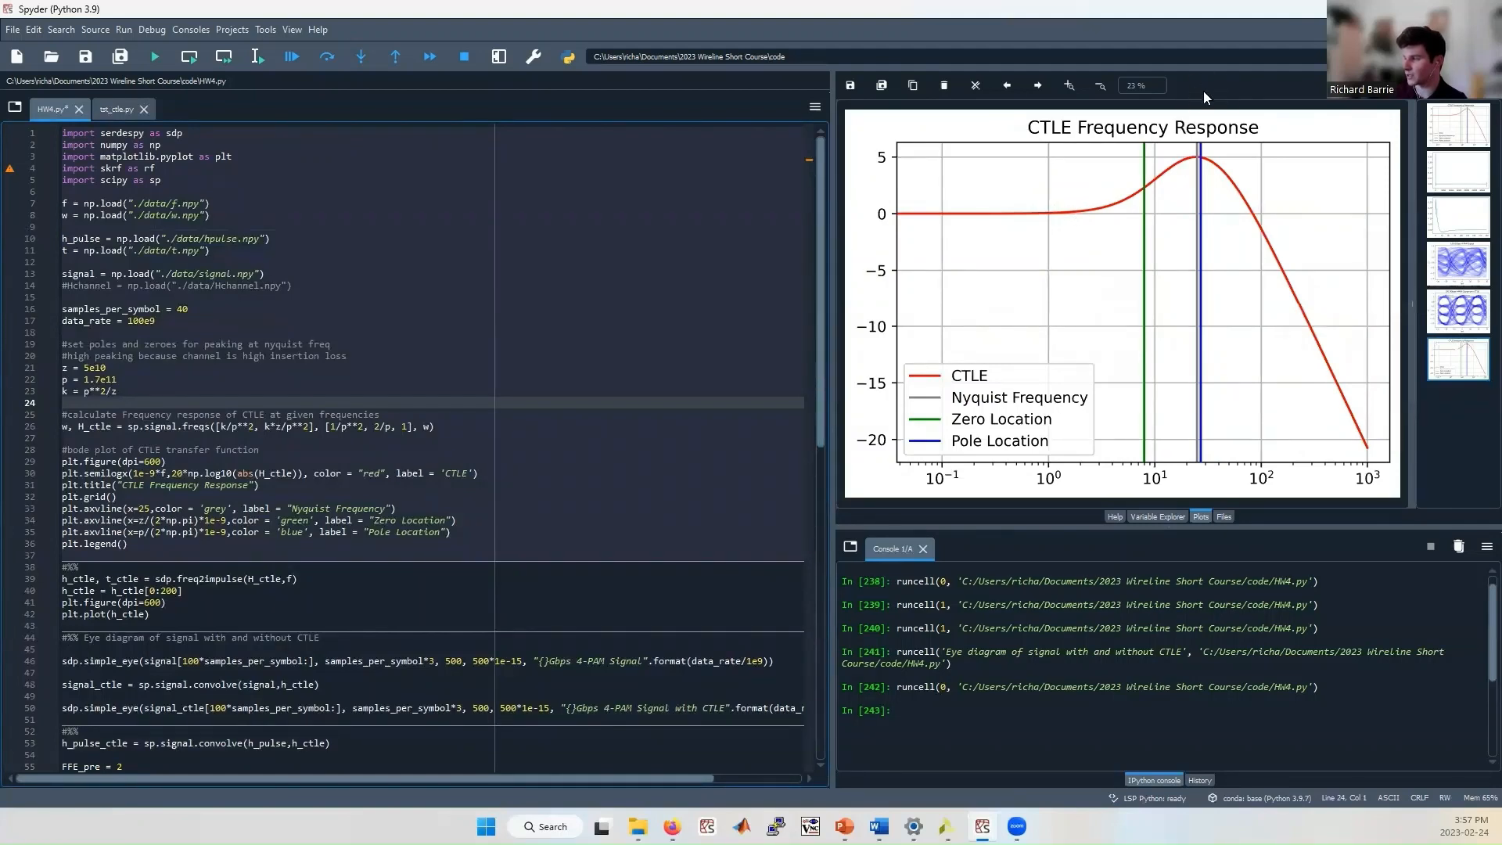
Place the cursor on the z = 5e10 CTLE zero value on line 21.
click(90, 367)
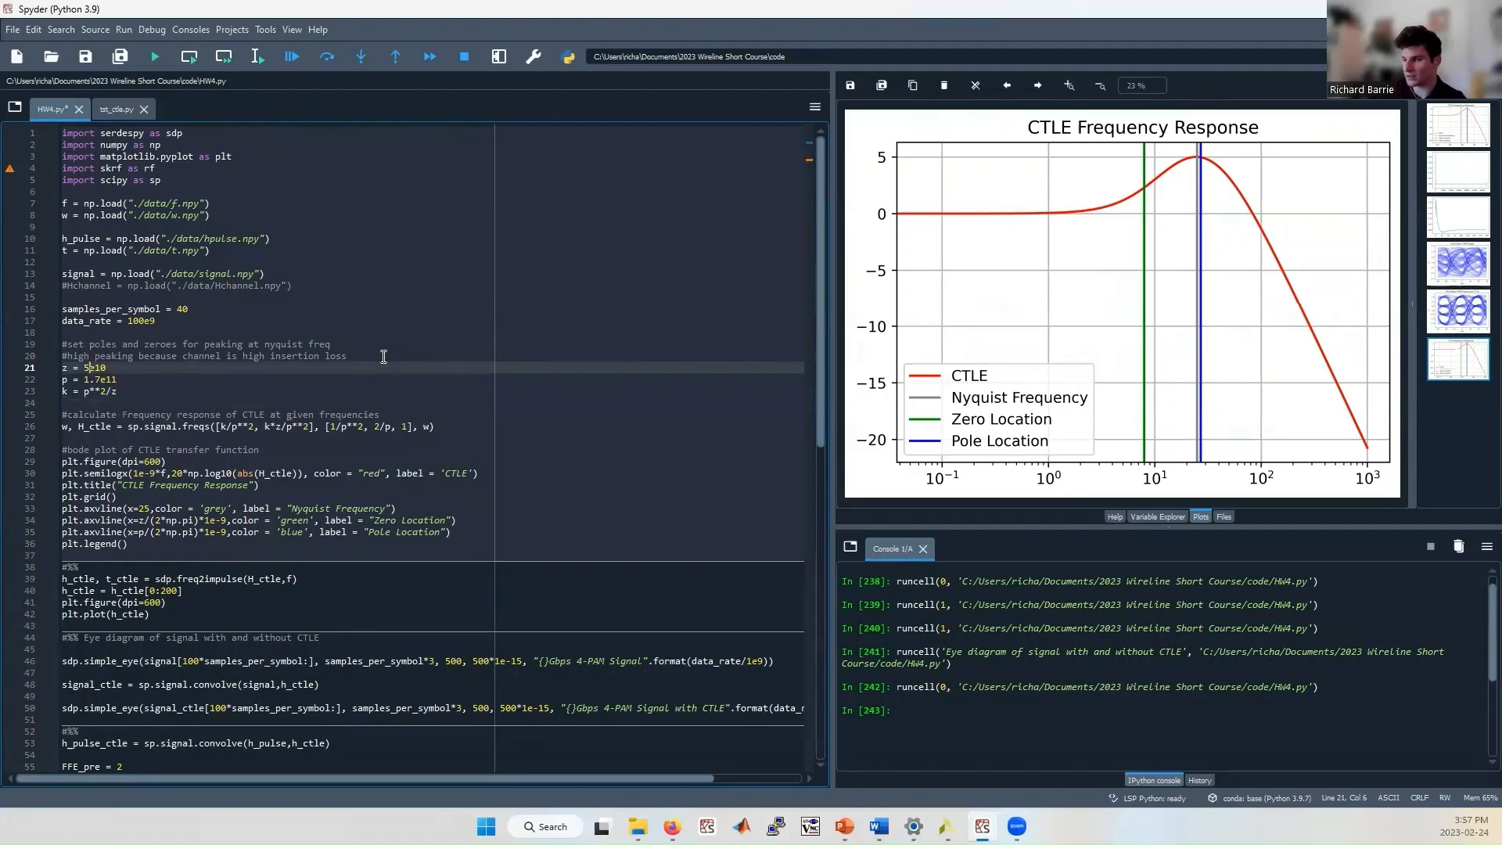
Enter 2e10 as the new CTLE zero value on line 21.
text(2e10)
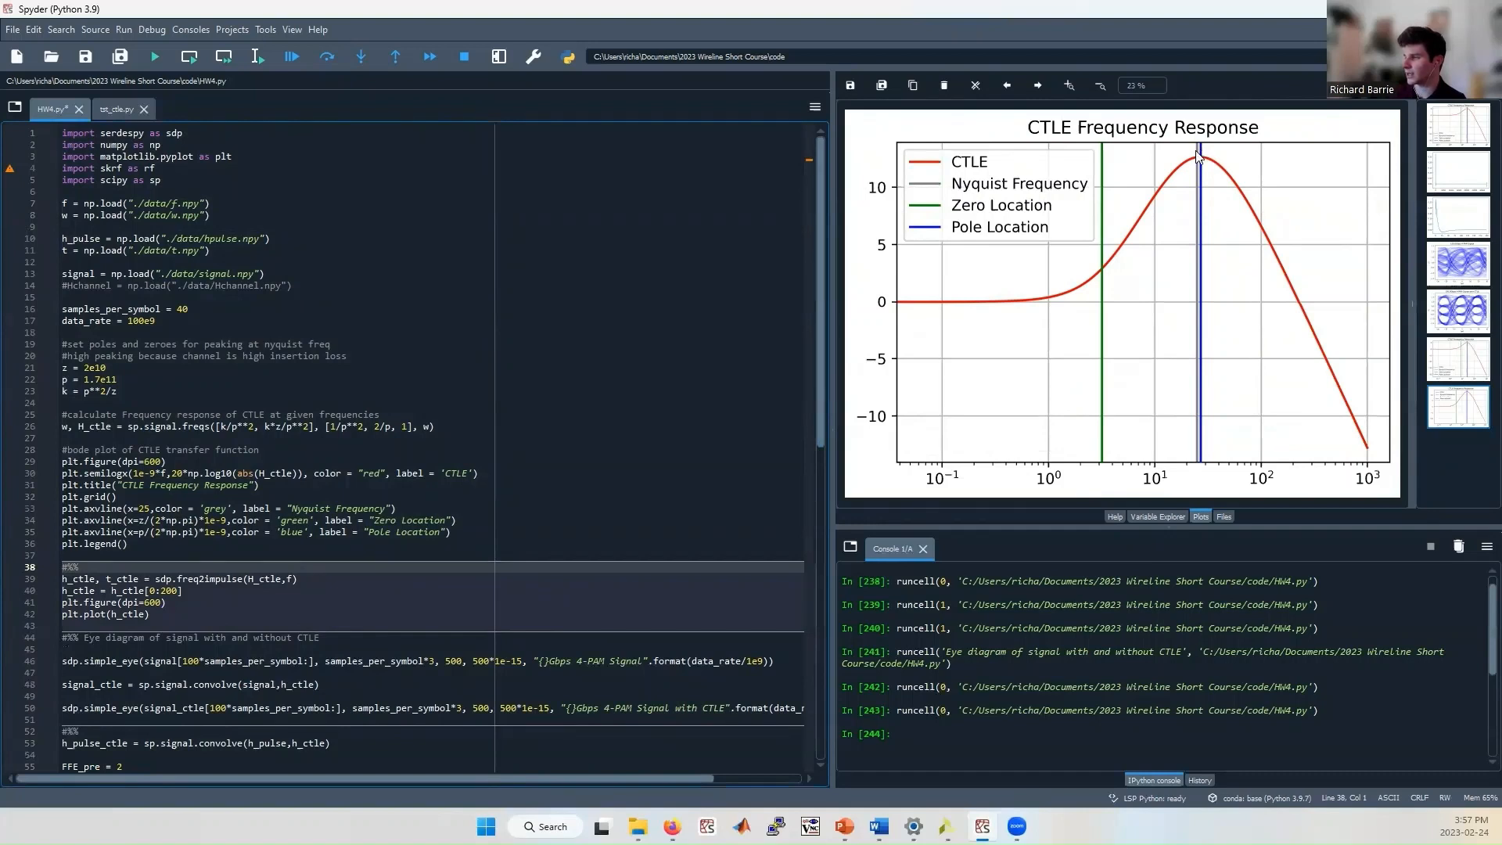
mouse_move(486, 321)
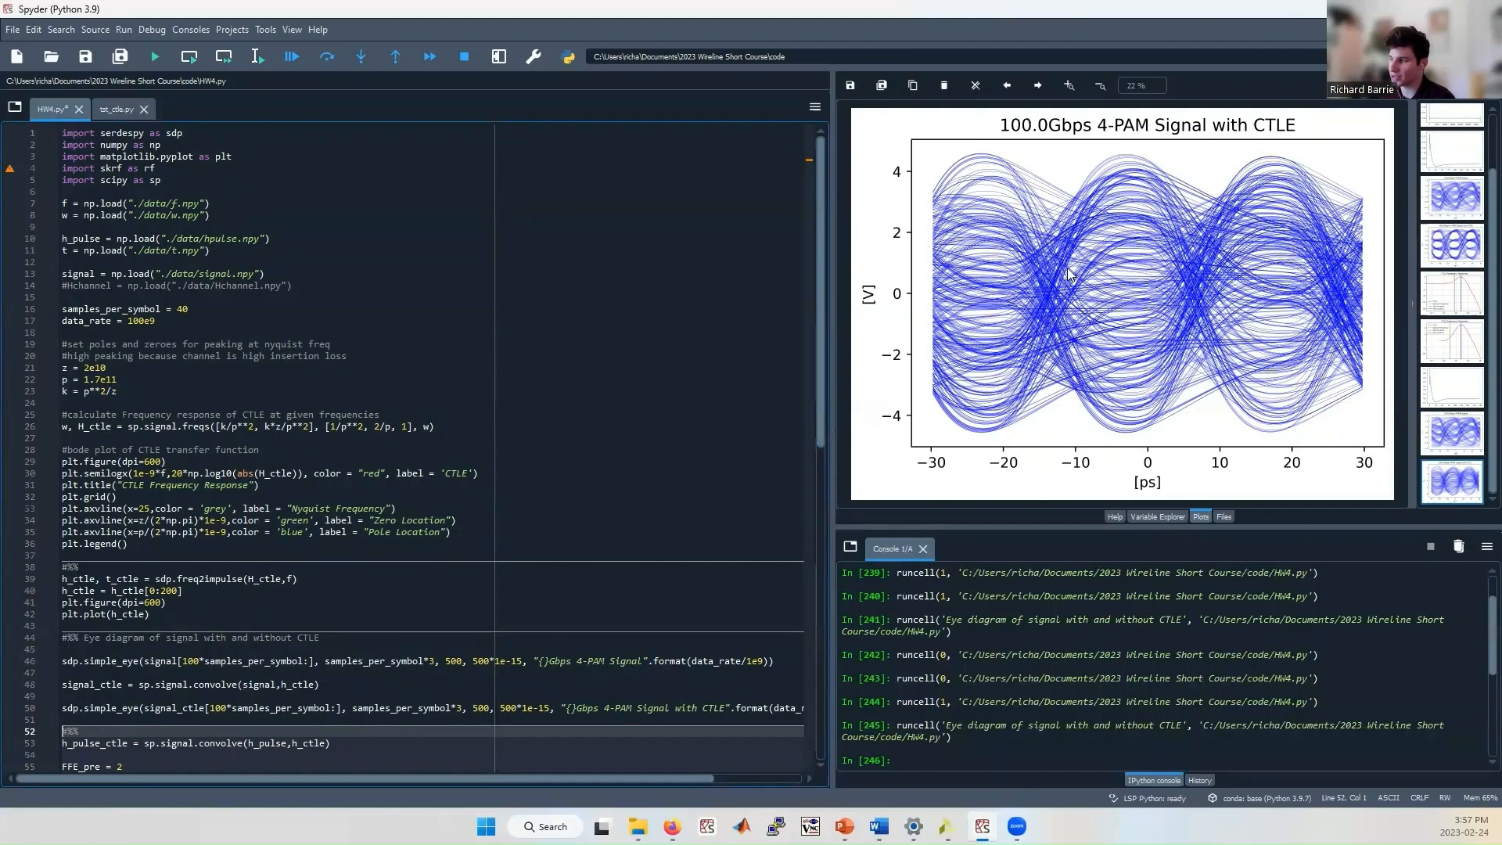
mouse_move(994, 303)
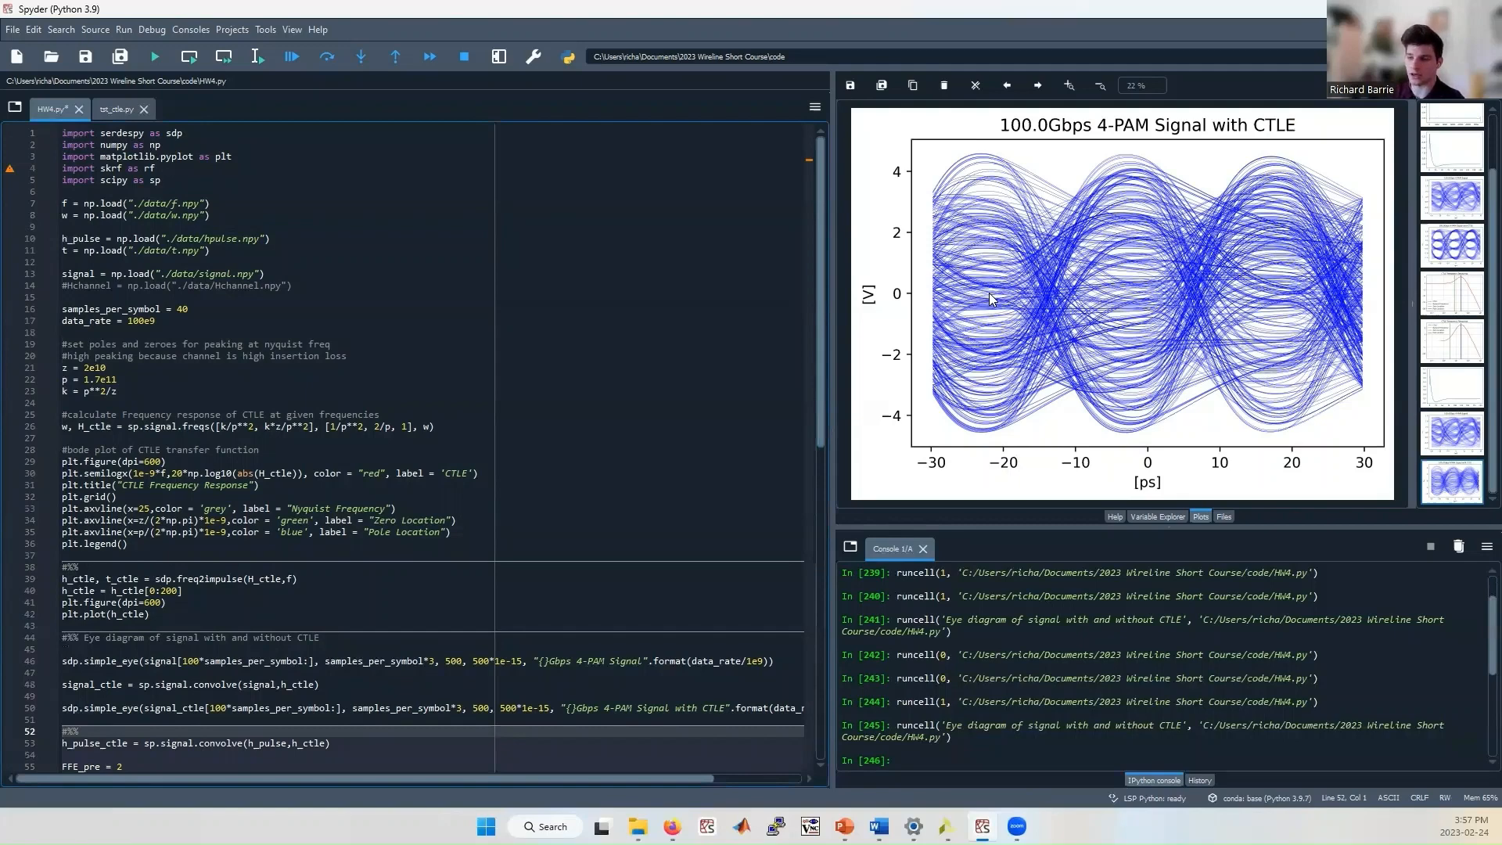
Scroll to the FFE/DFE tap section and clear the earlier plots from the Plots pane.
scroll(down, 3)
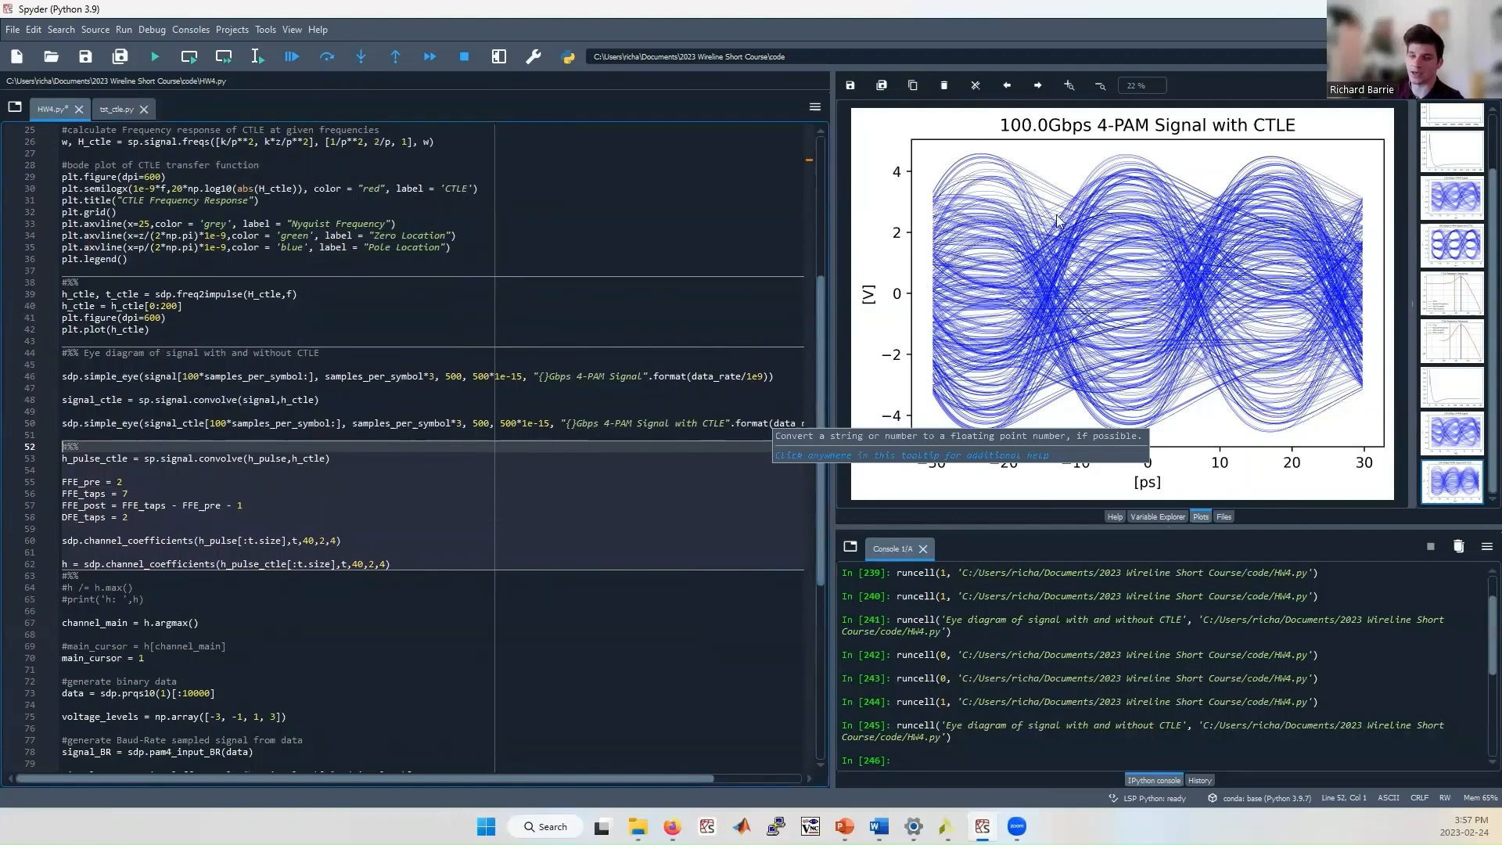
mouse_move(1285, 228)
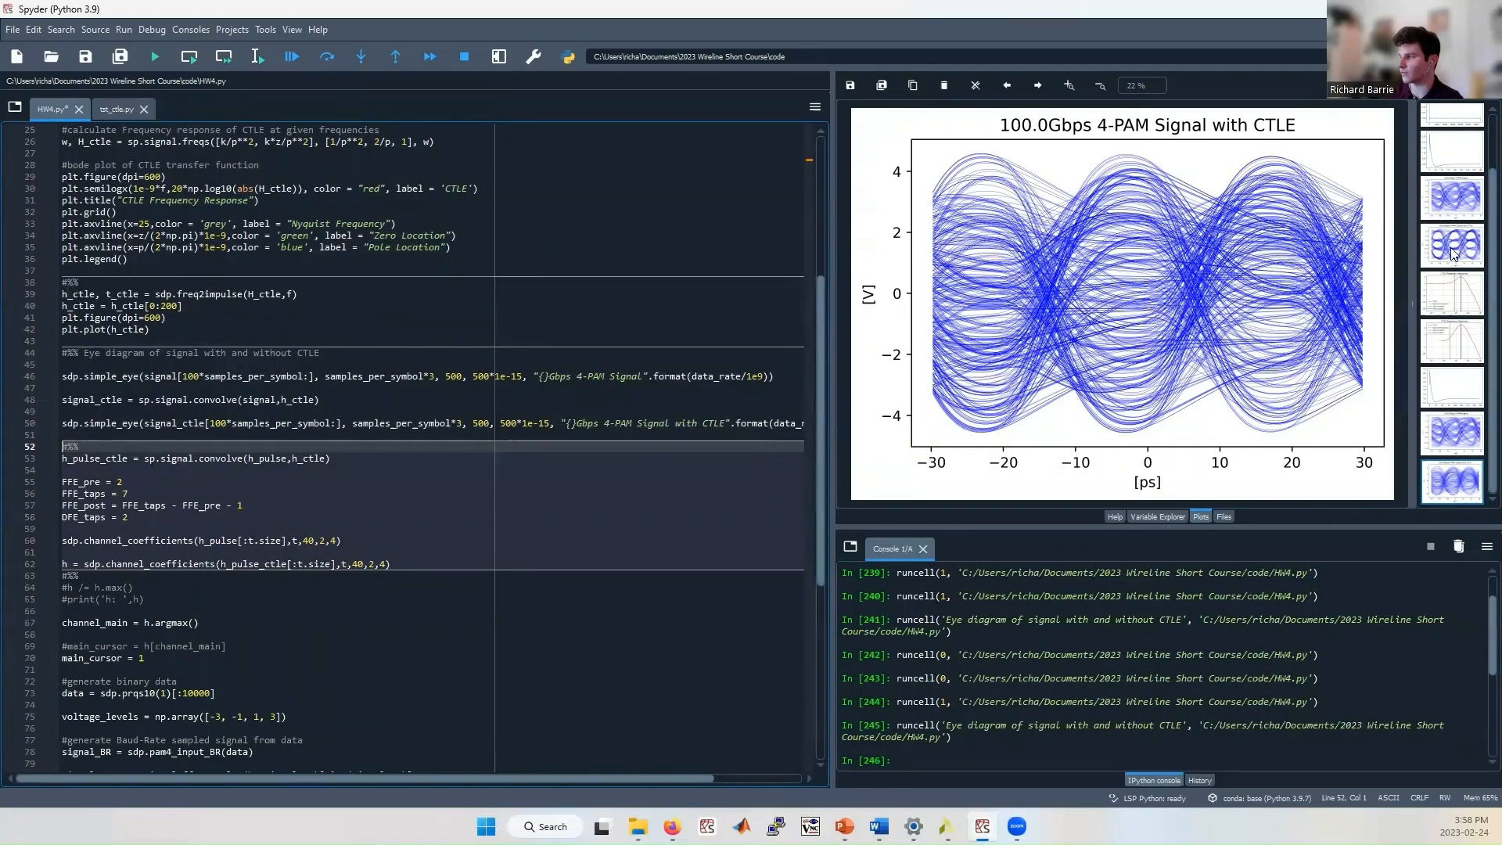
click(1451, 245)
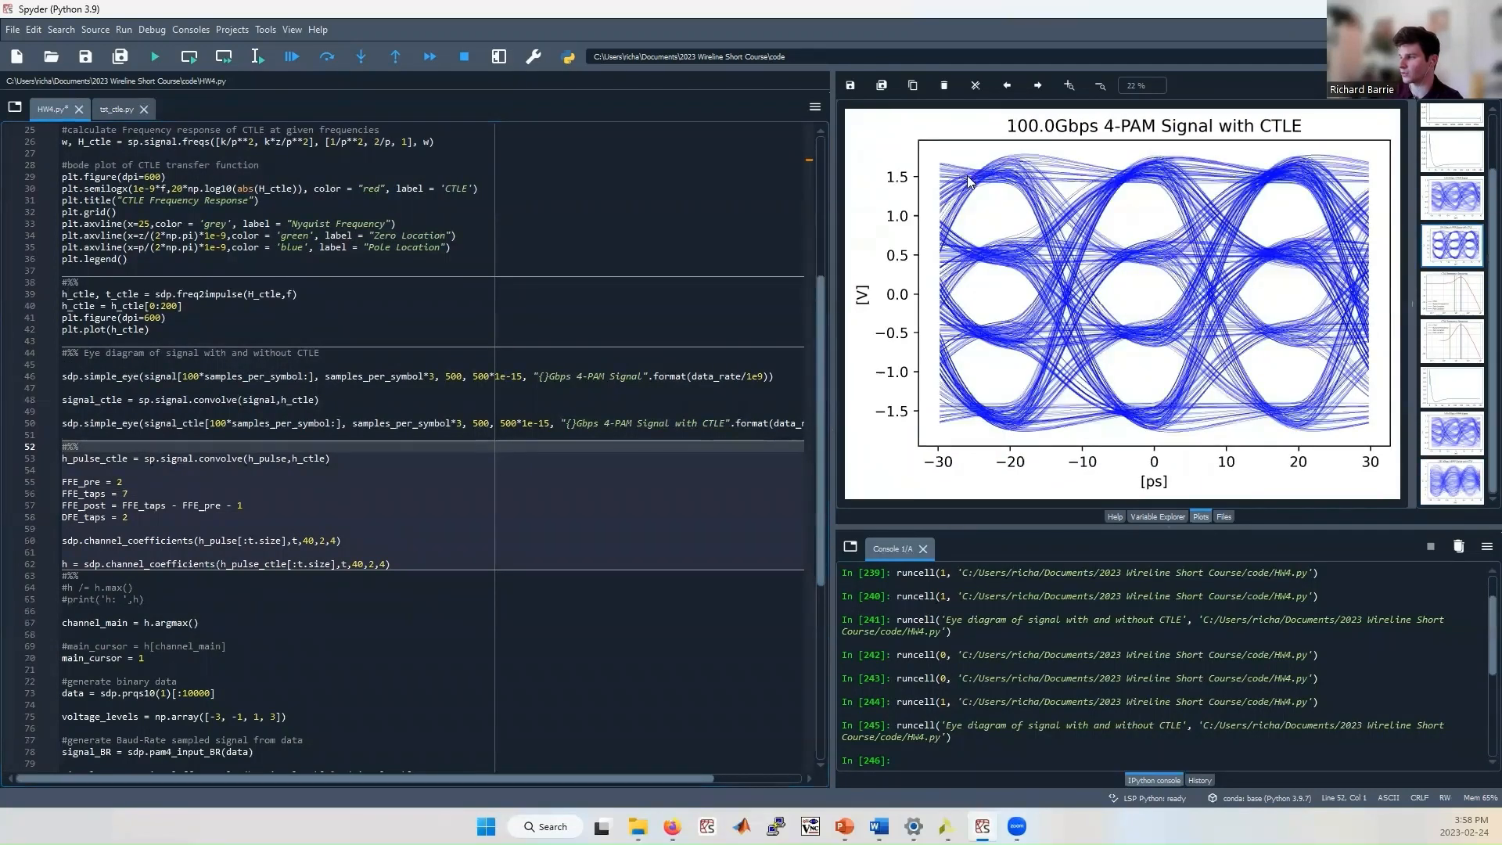
click(1451, 482)
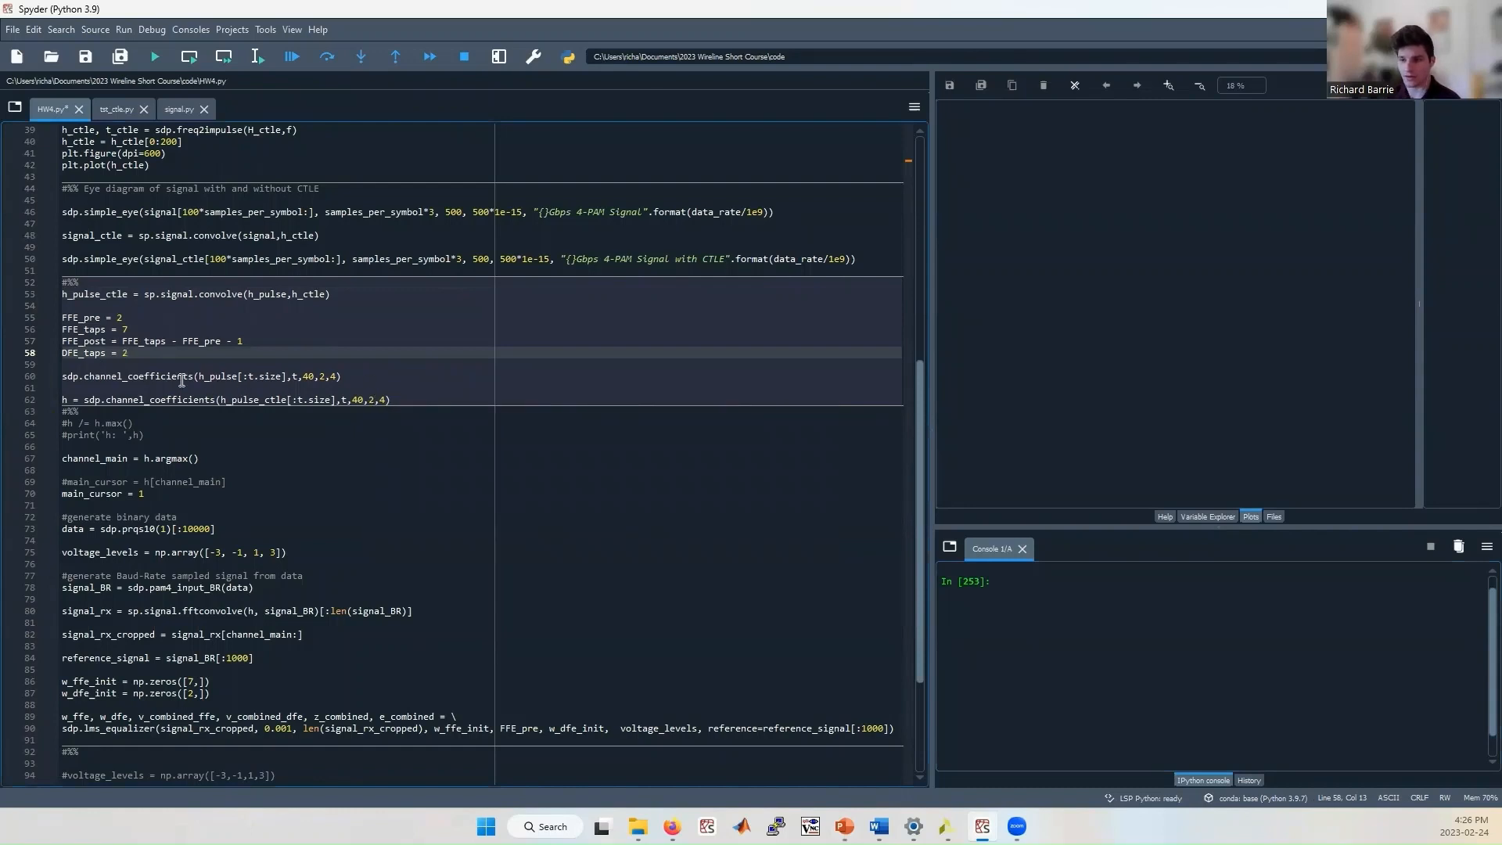
double_click(134, 375)
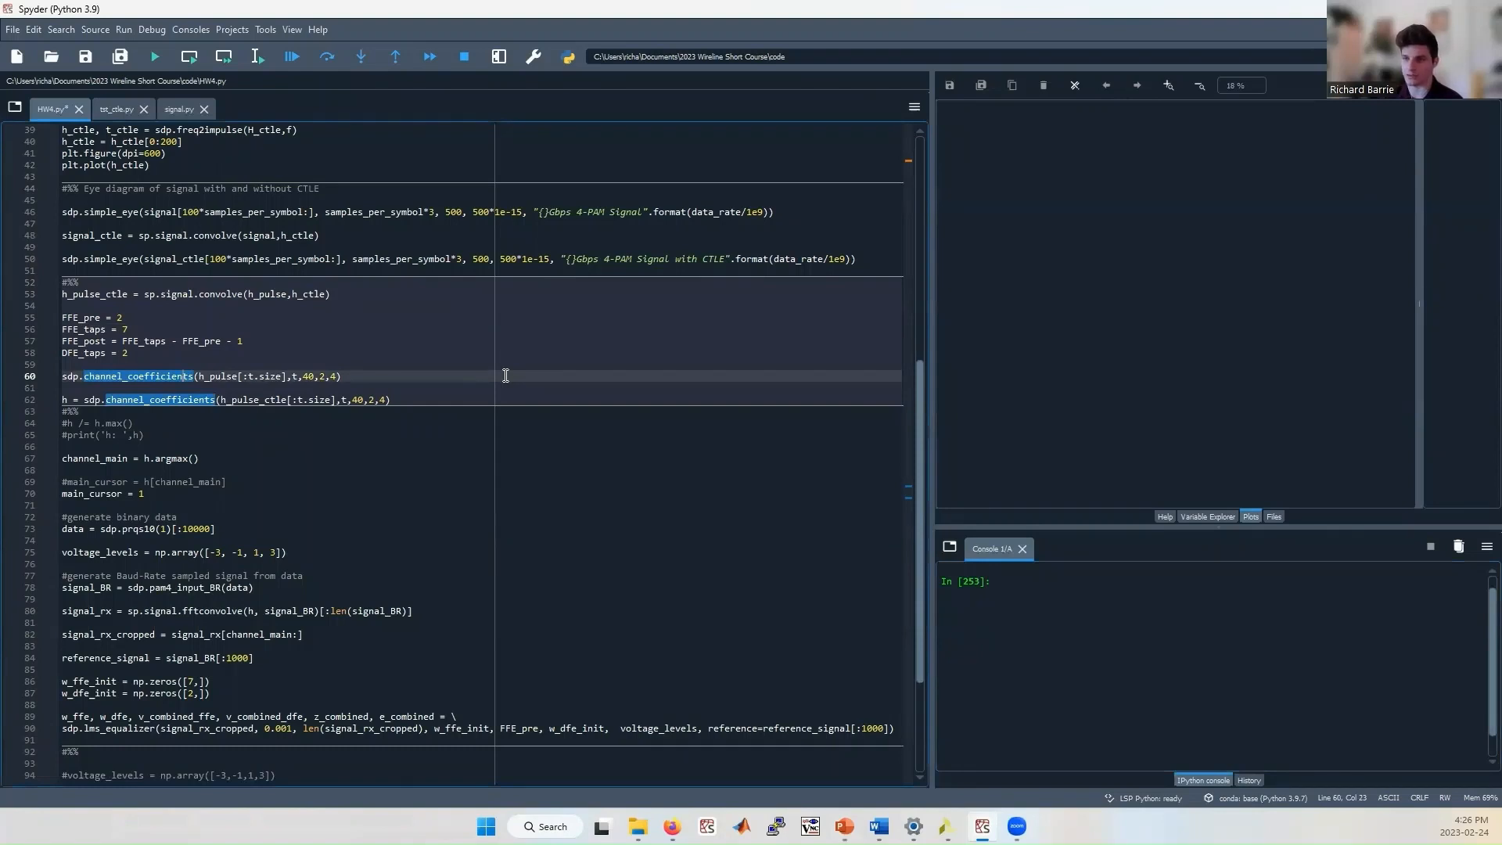
click(187, 340)
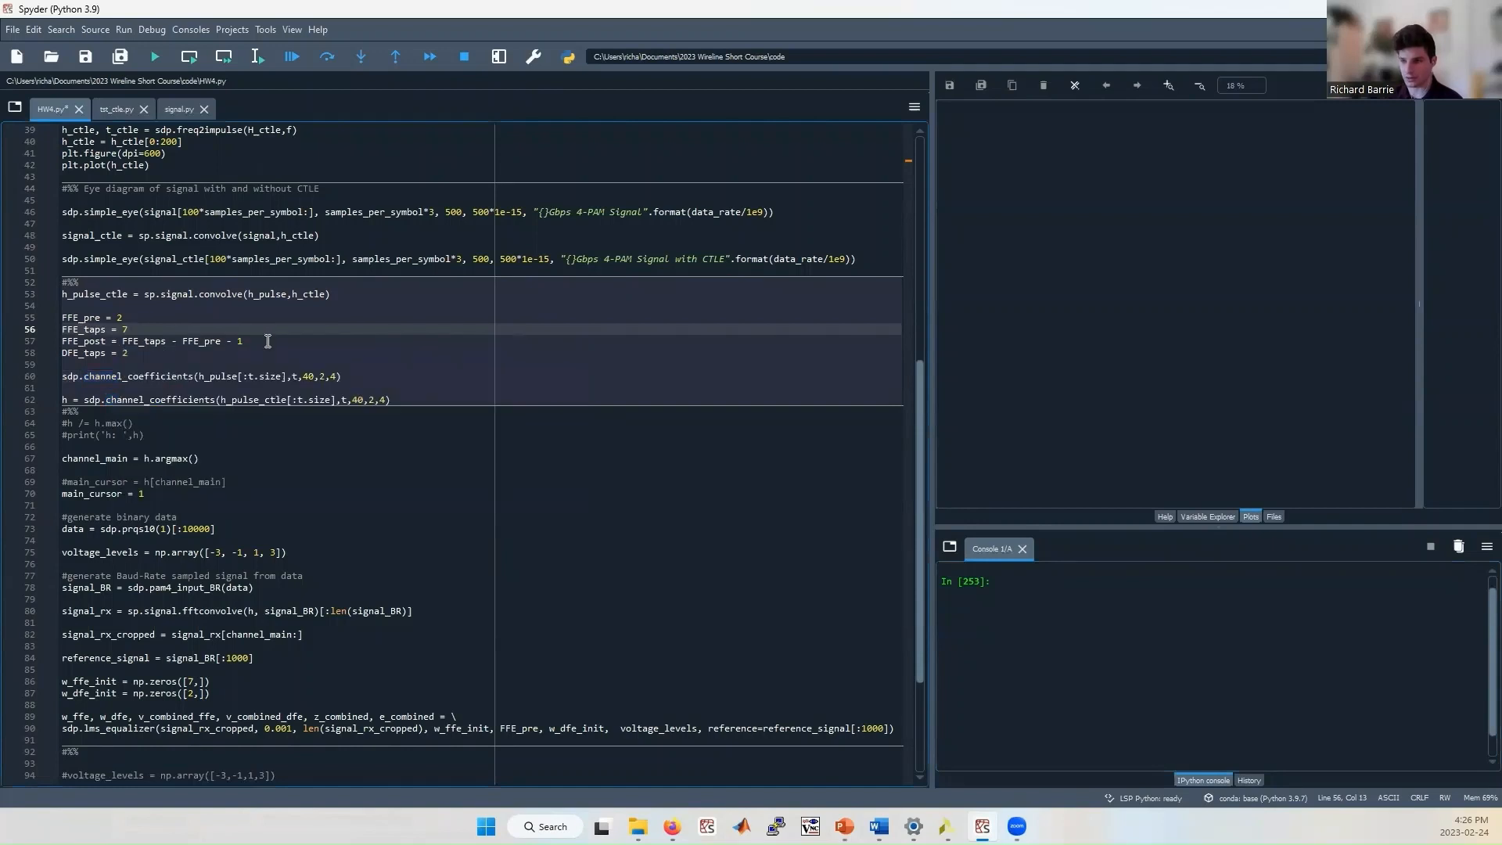
mouse_move(142, 329)
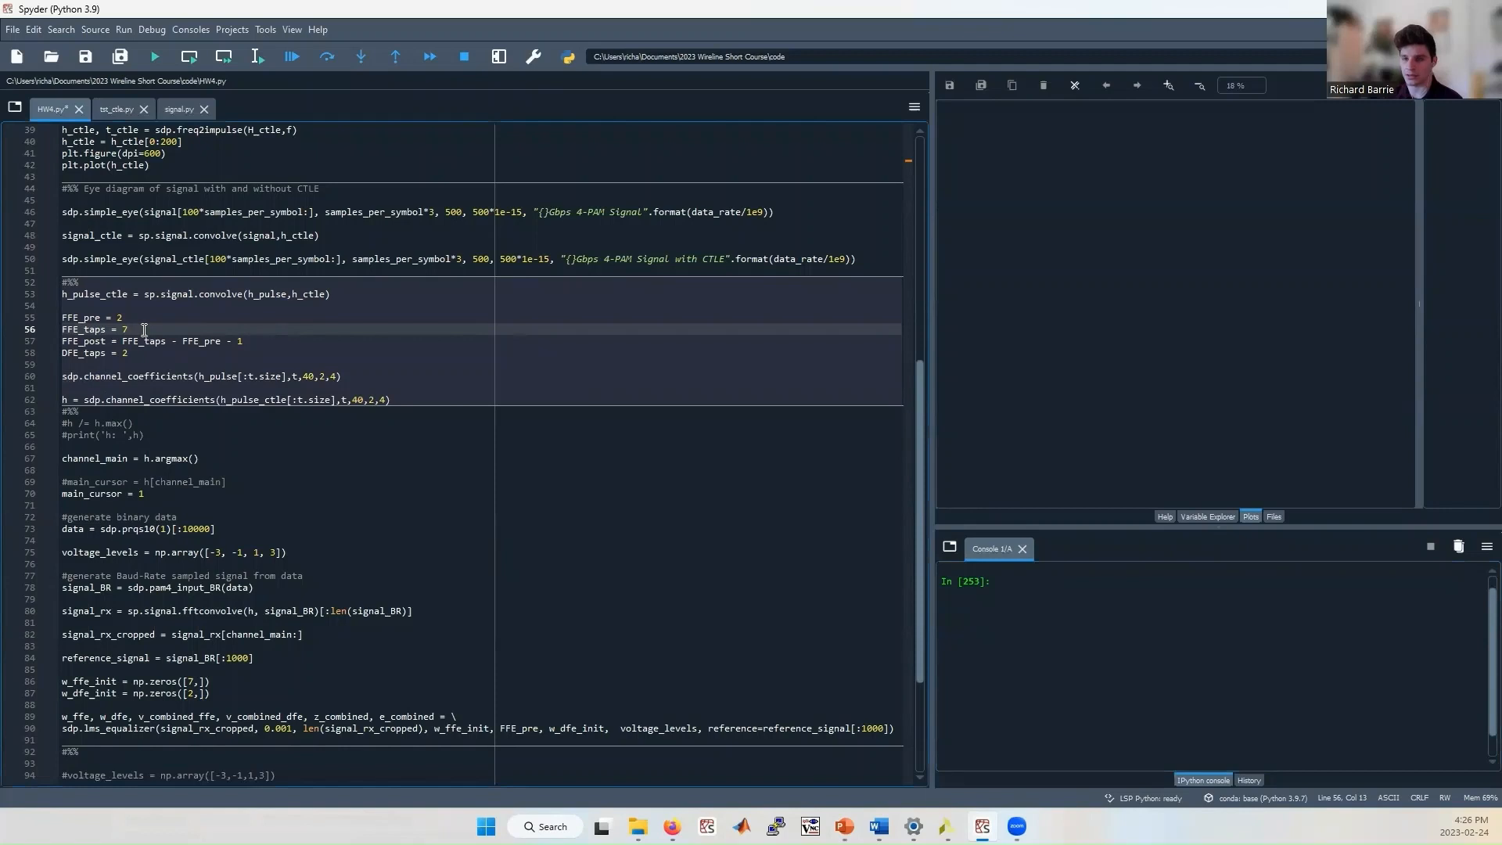
mouse_move(147, 332)
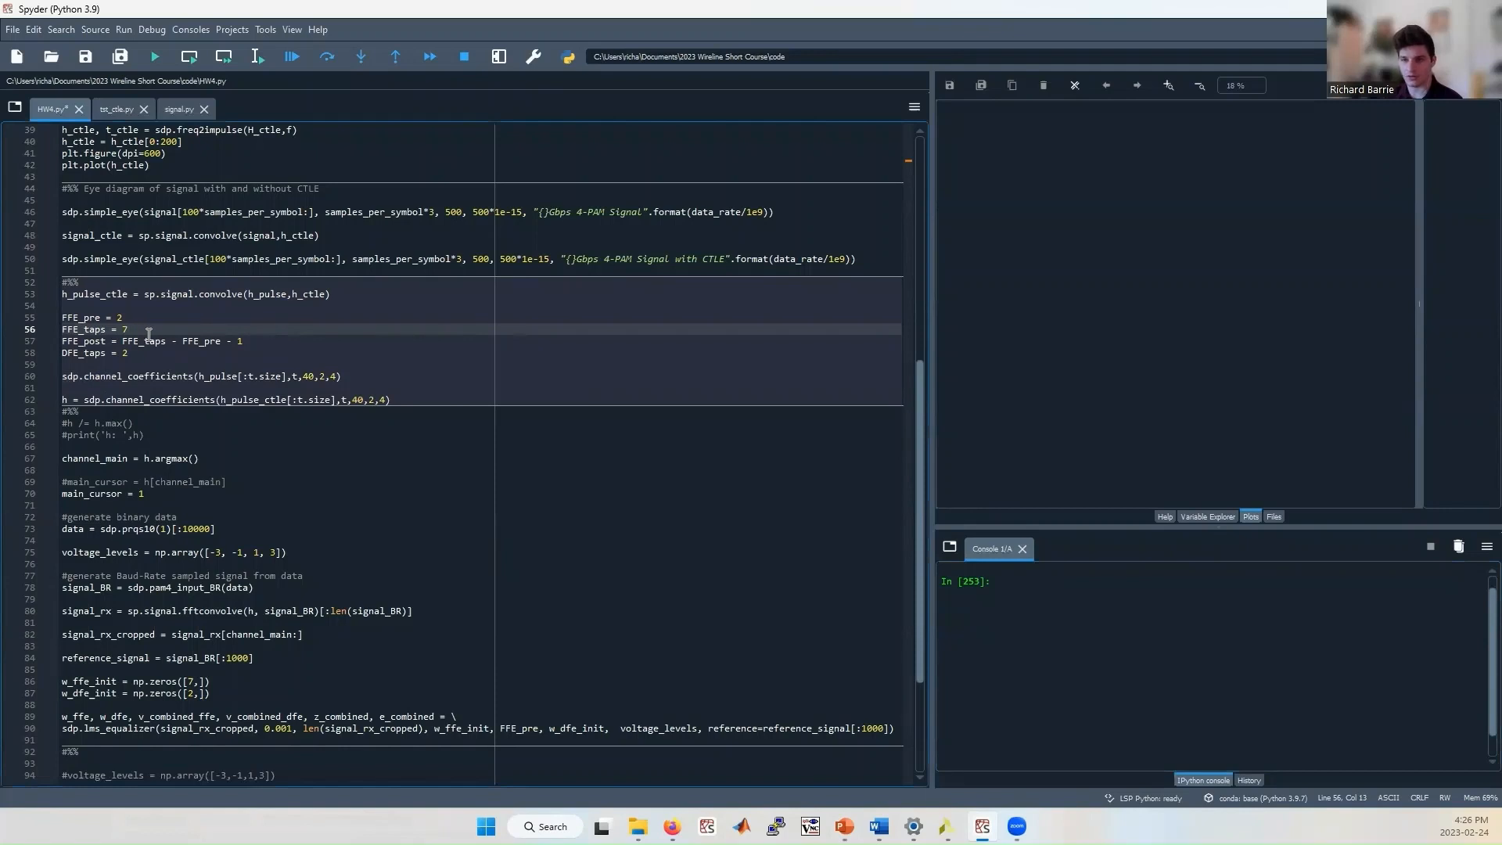
mouse_move(134, 323)
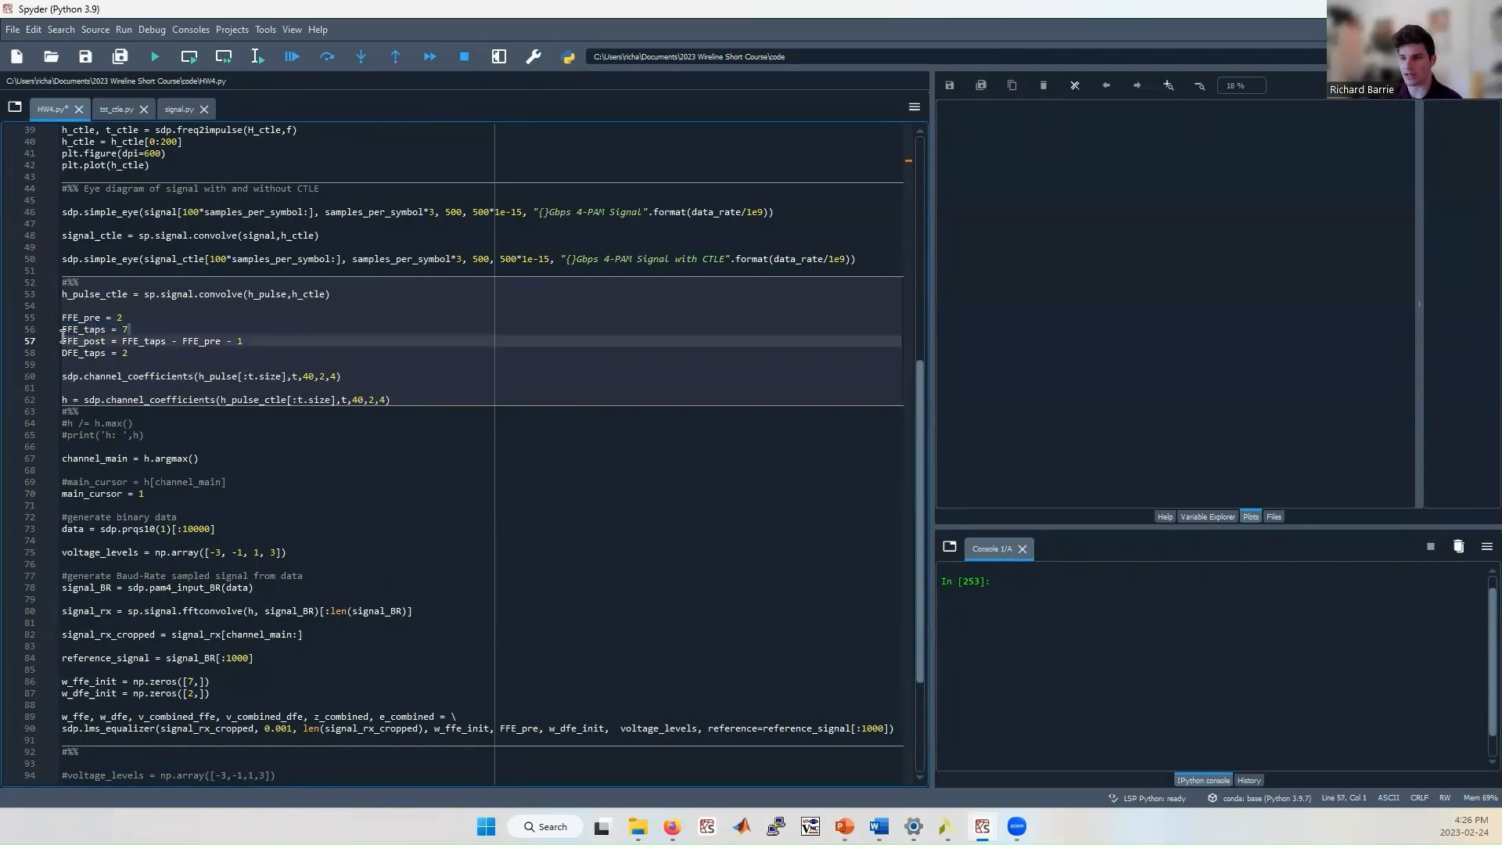
click(147, 353)
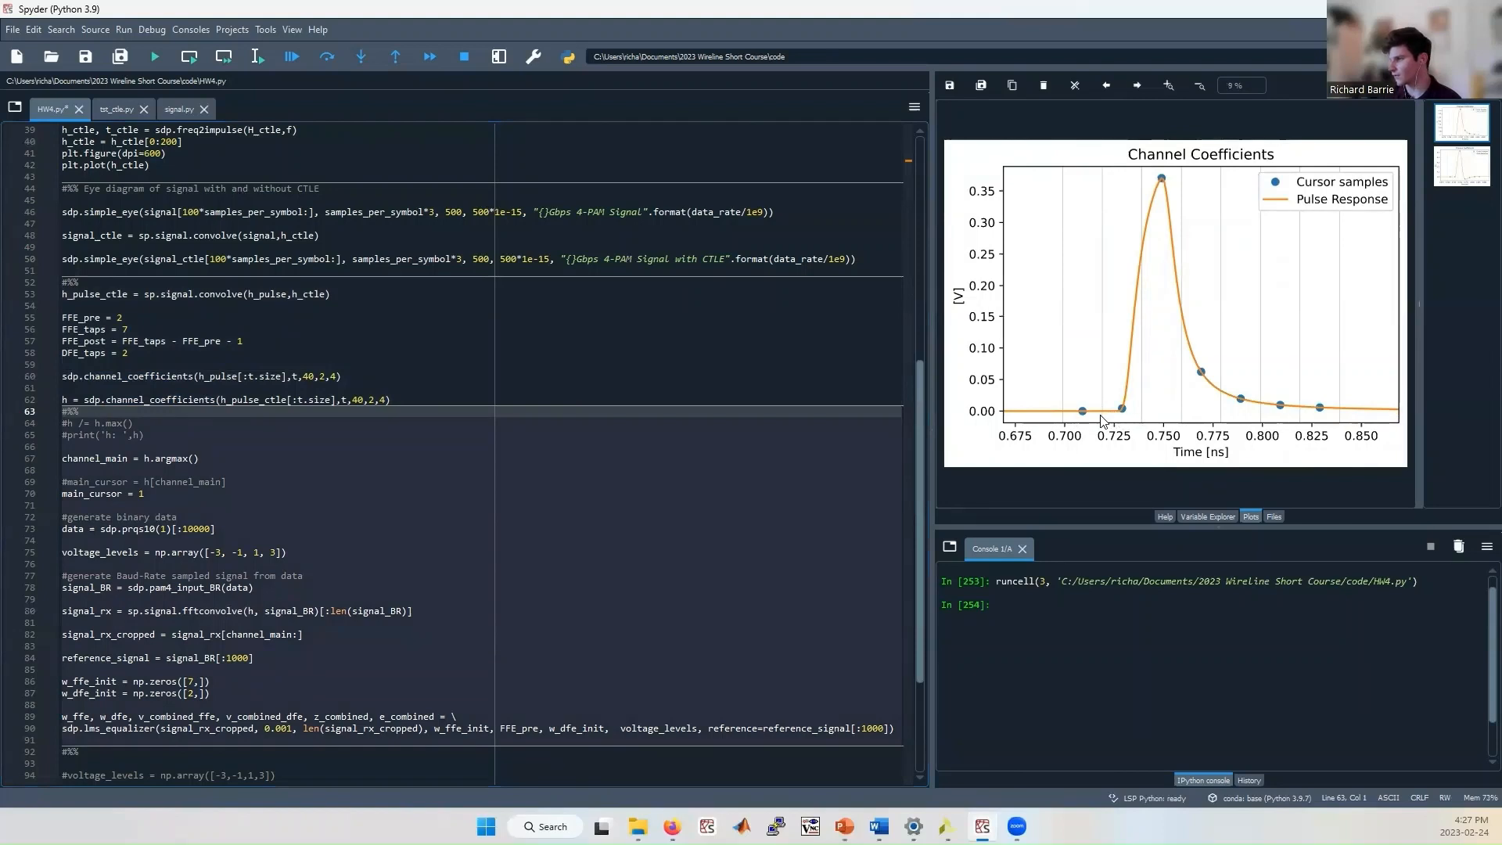
mouse_move(1098, 418)
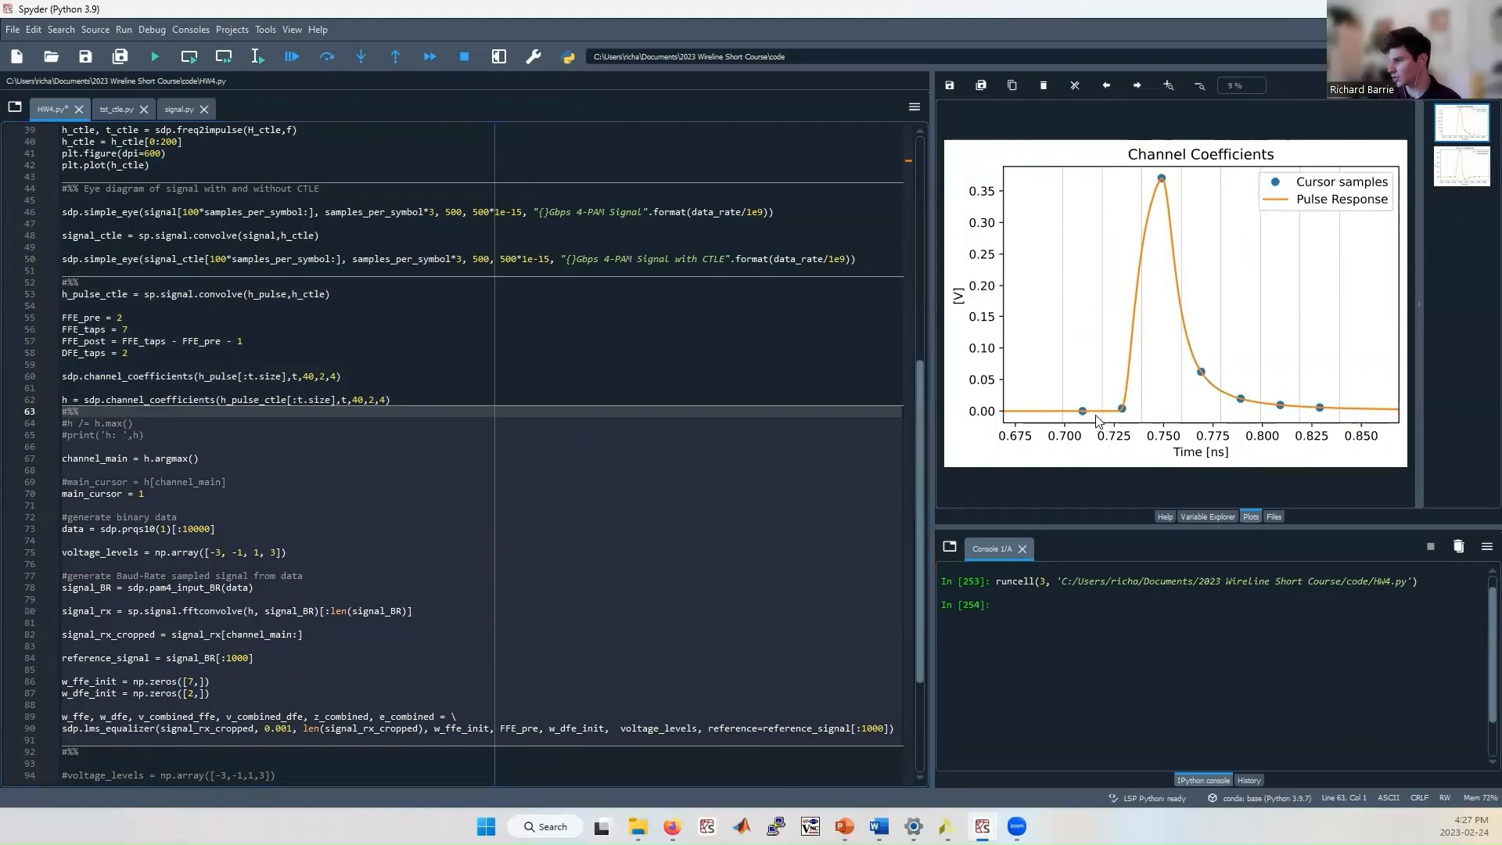
mouse_move(1164, 187)
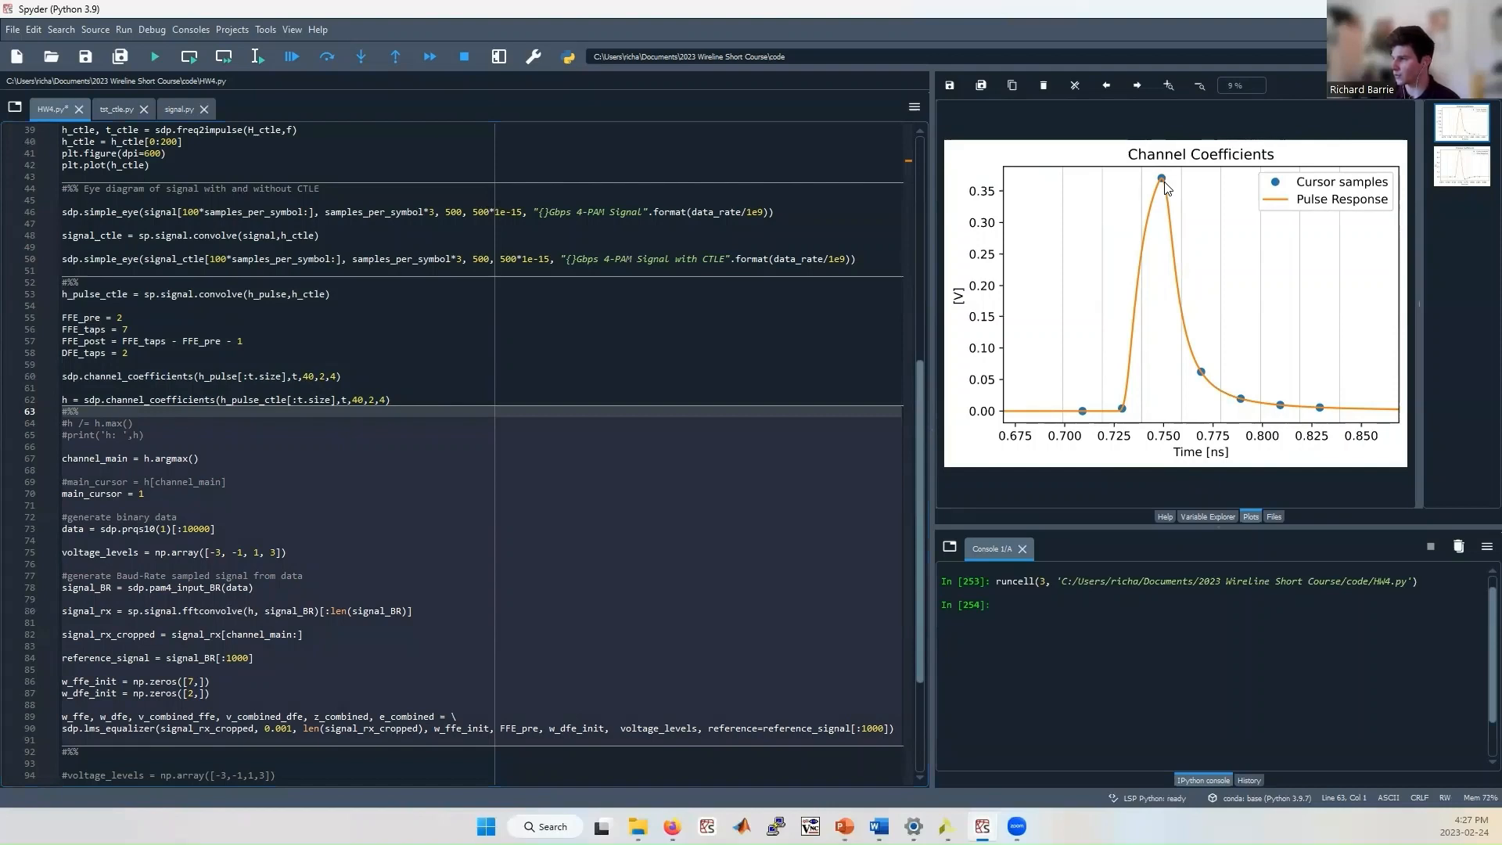
mouse_move(1216, 406)
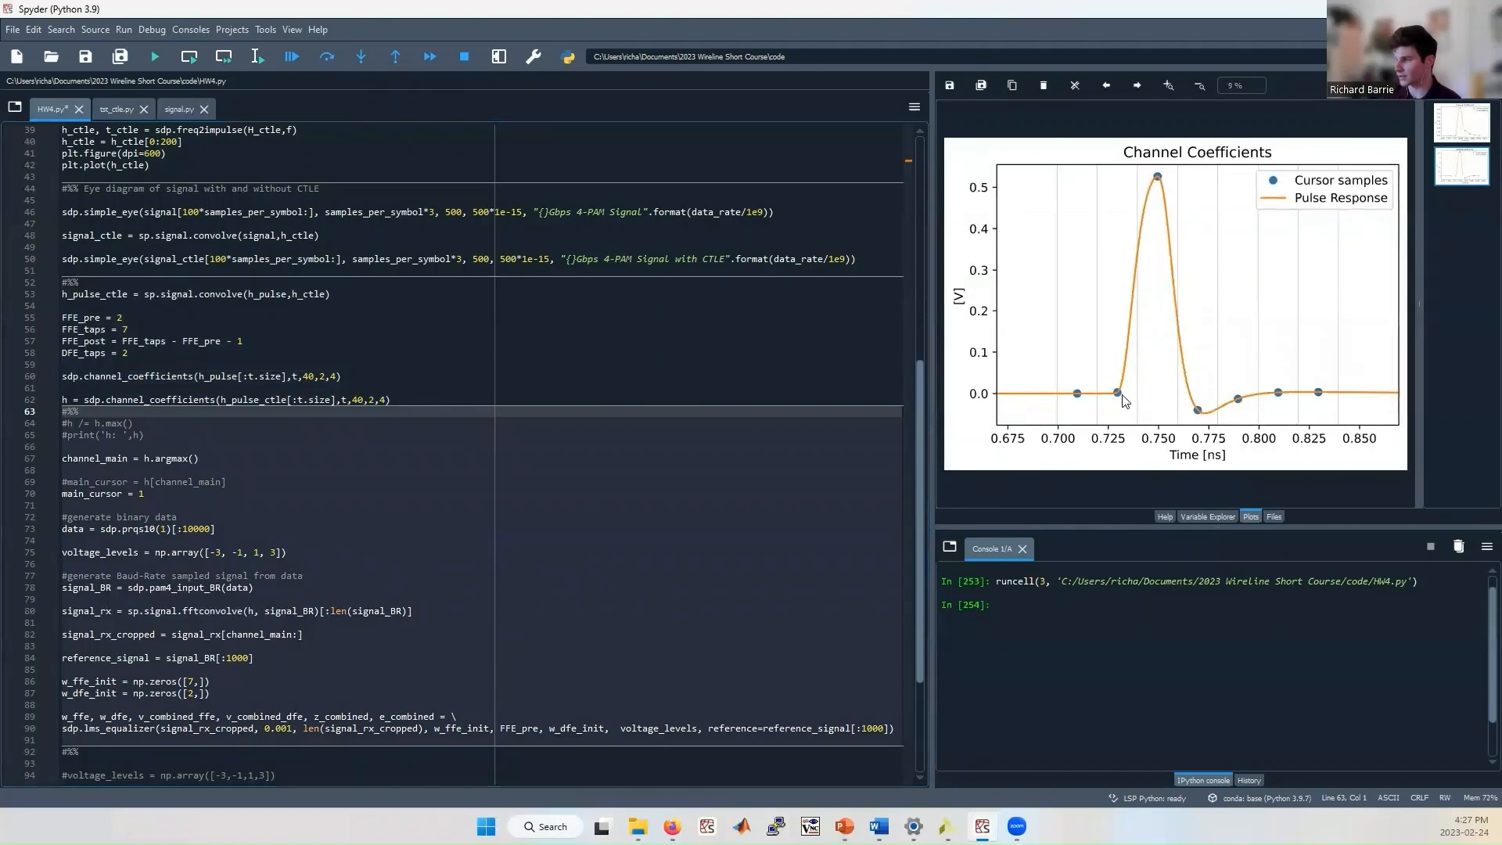
mouse_move(1173, 200)
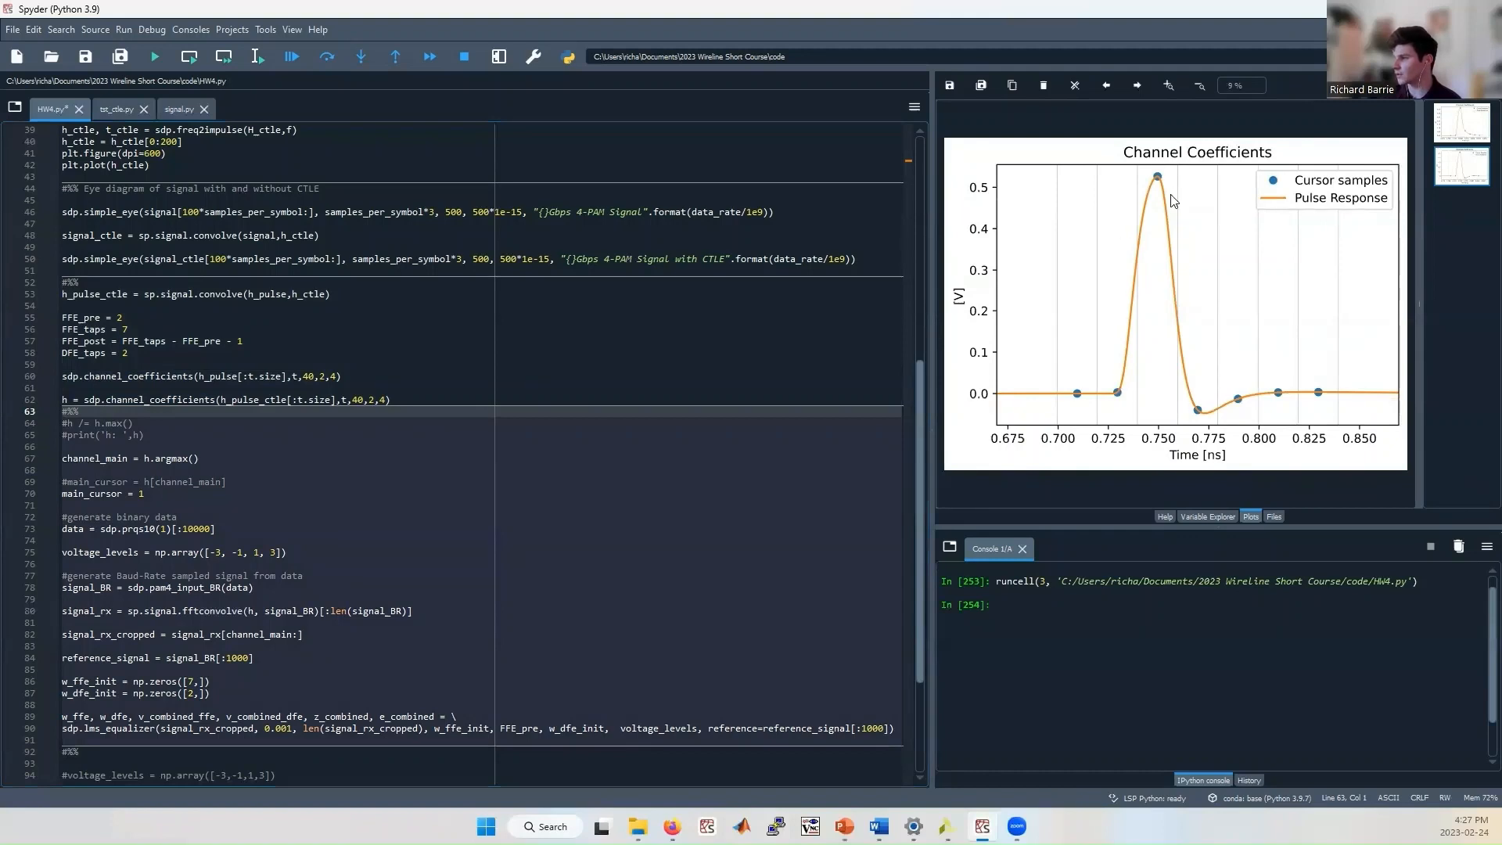
mouse_move(1161, 183)
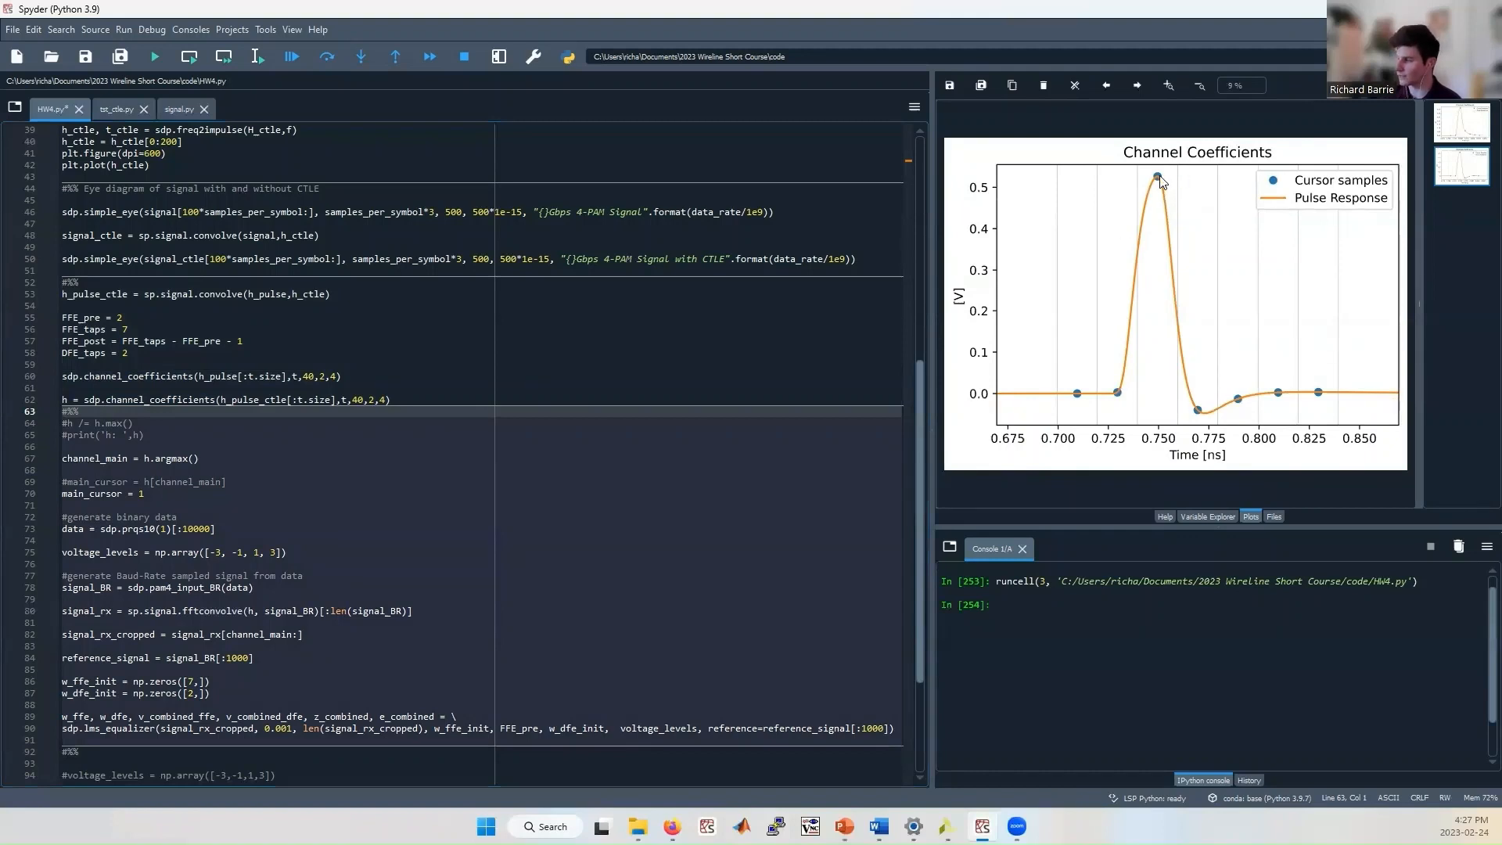
mouse_move(1336, 464)
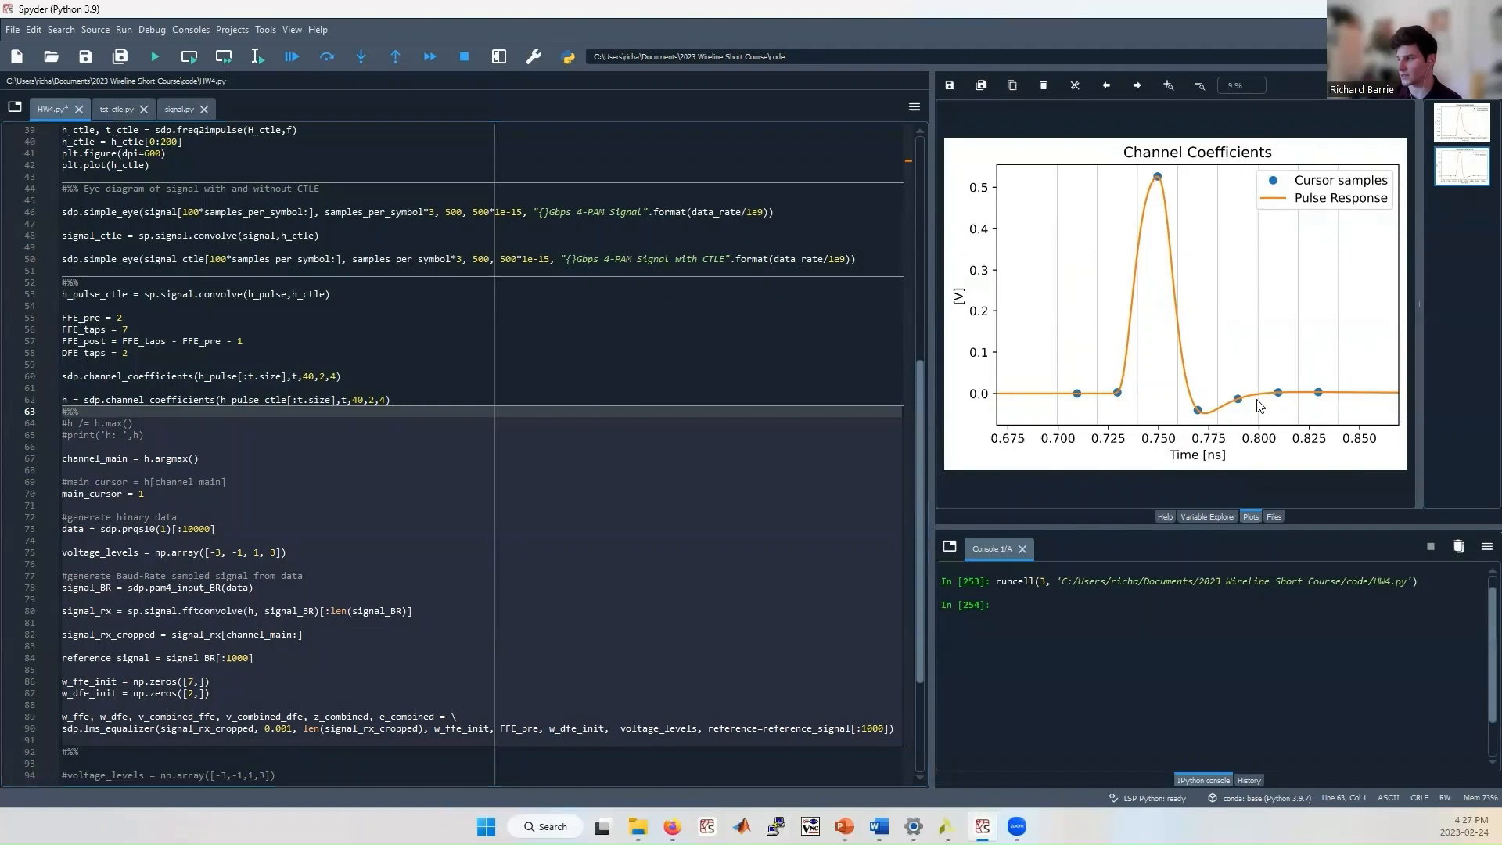
mouse_move(1202, 417)
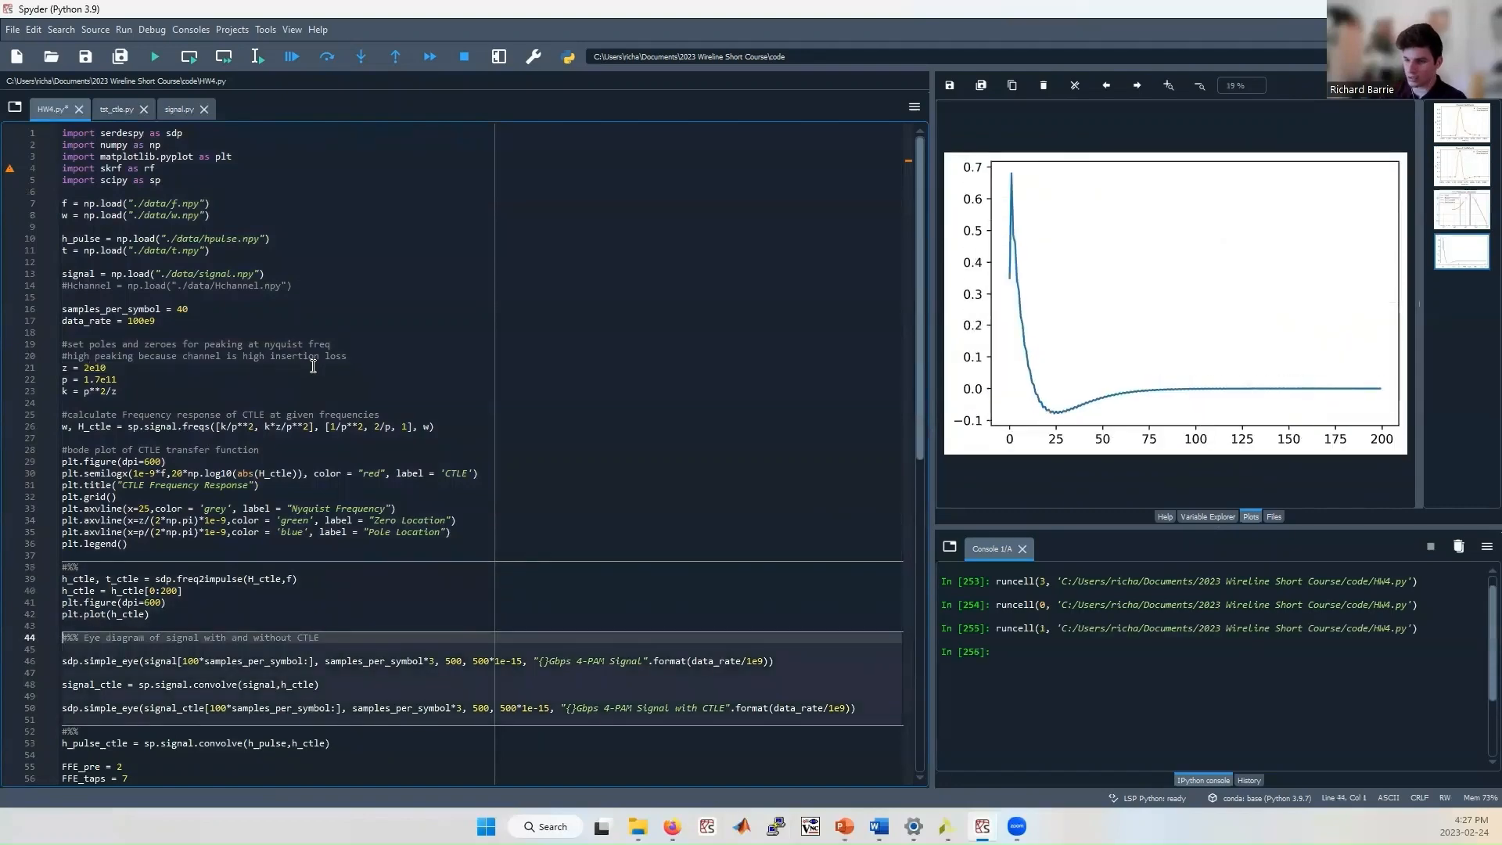
Scroll to the channel coefficients cell and view its updated plot with deep negative post-cursor.
scroll(down, 3)
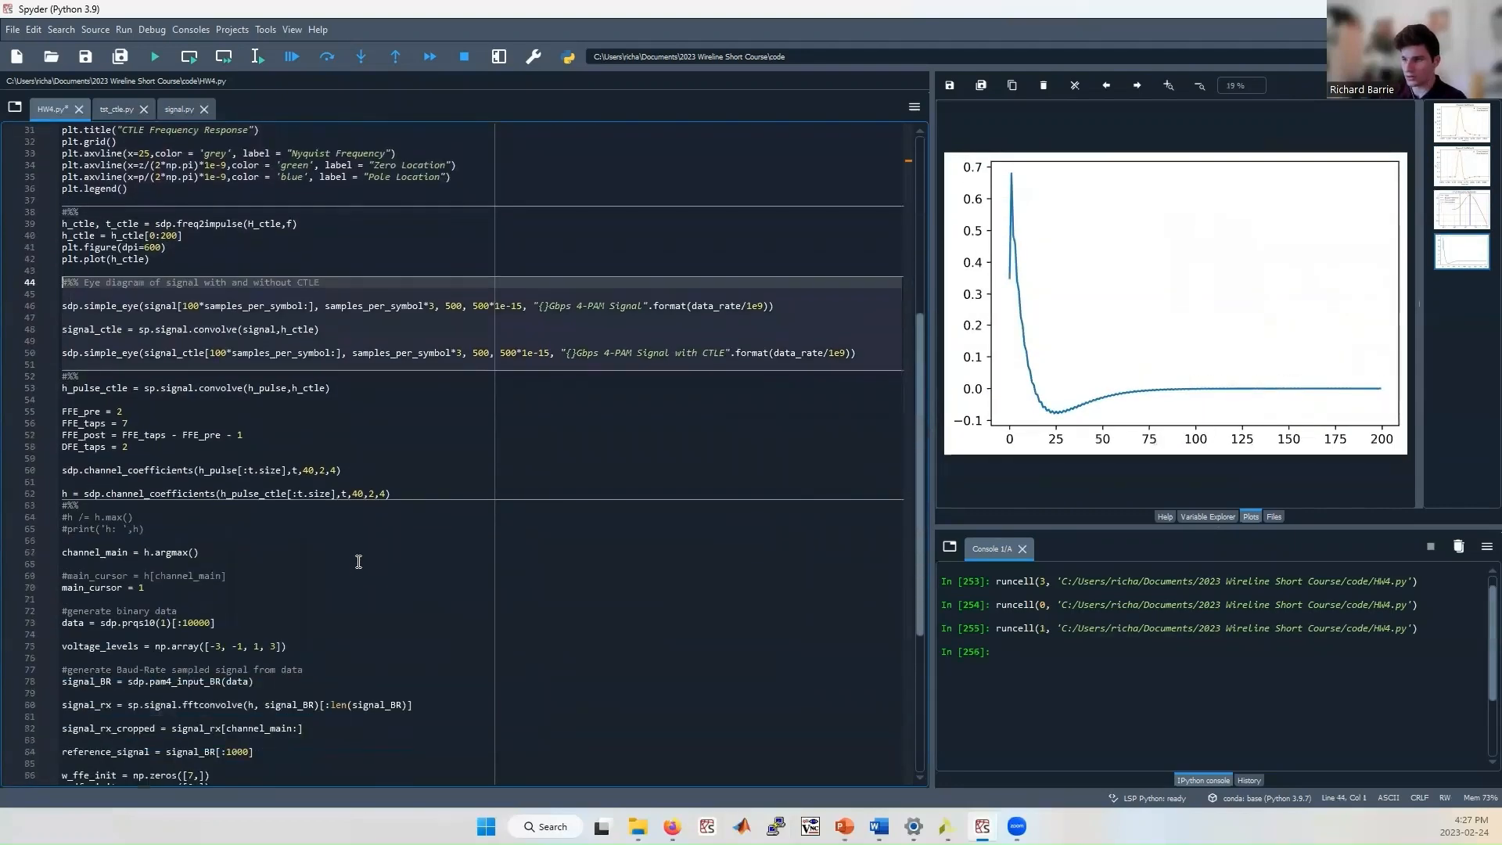
scroll(down, 3)
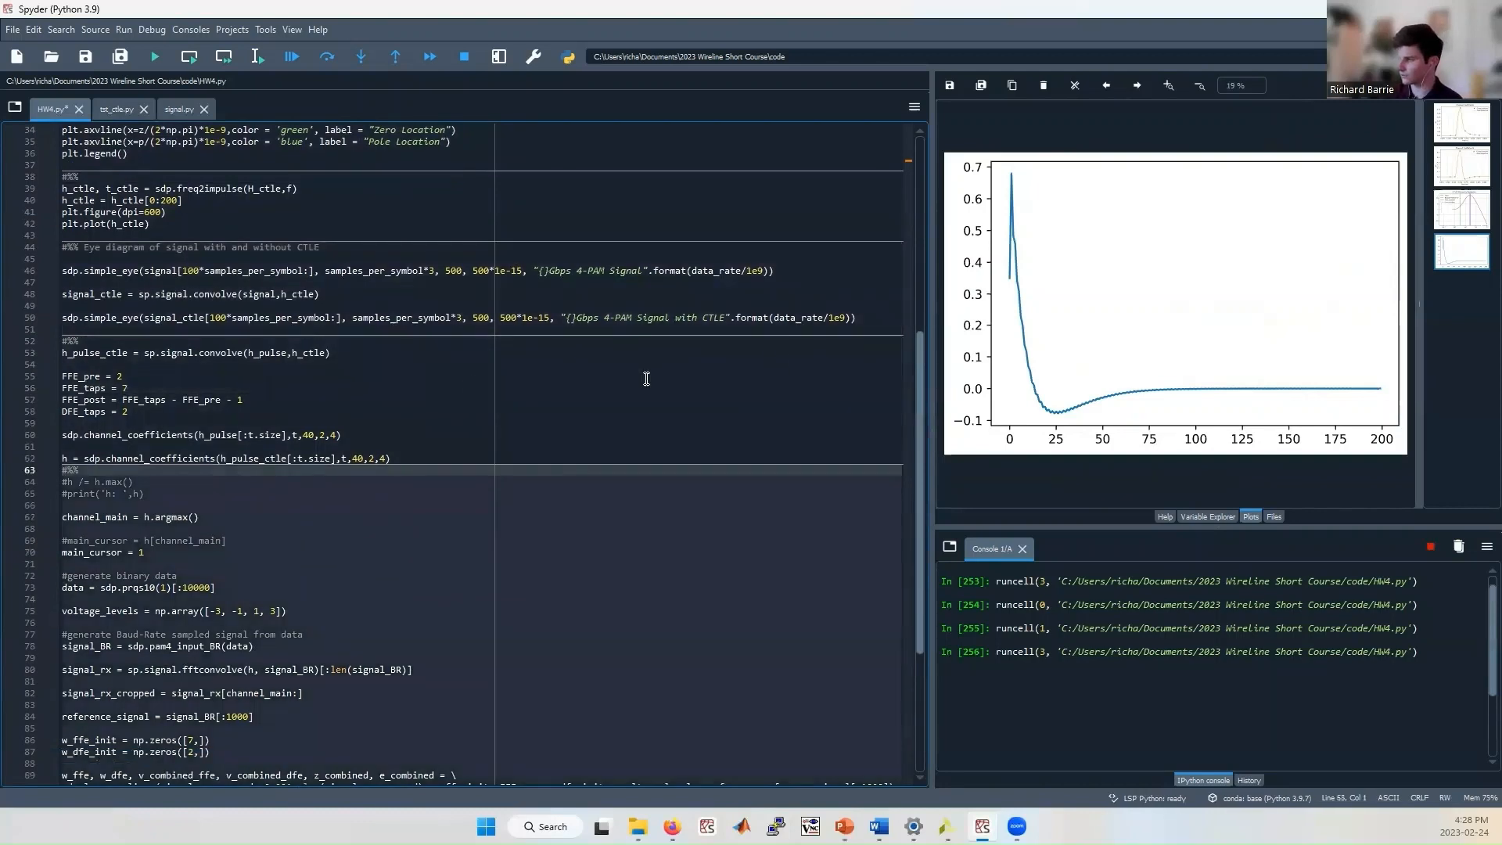
click(1460, 297)
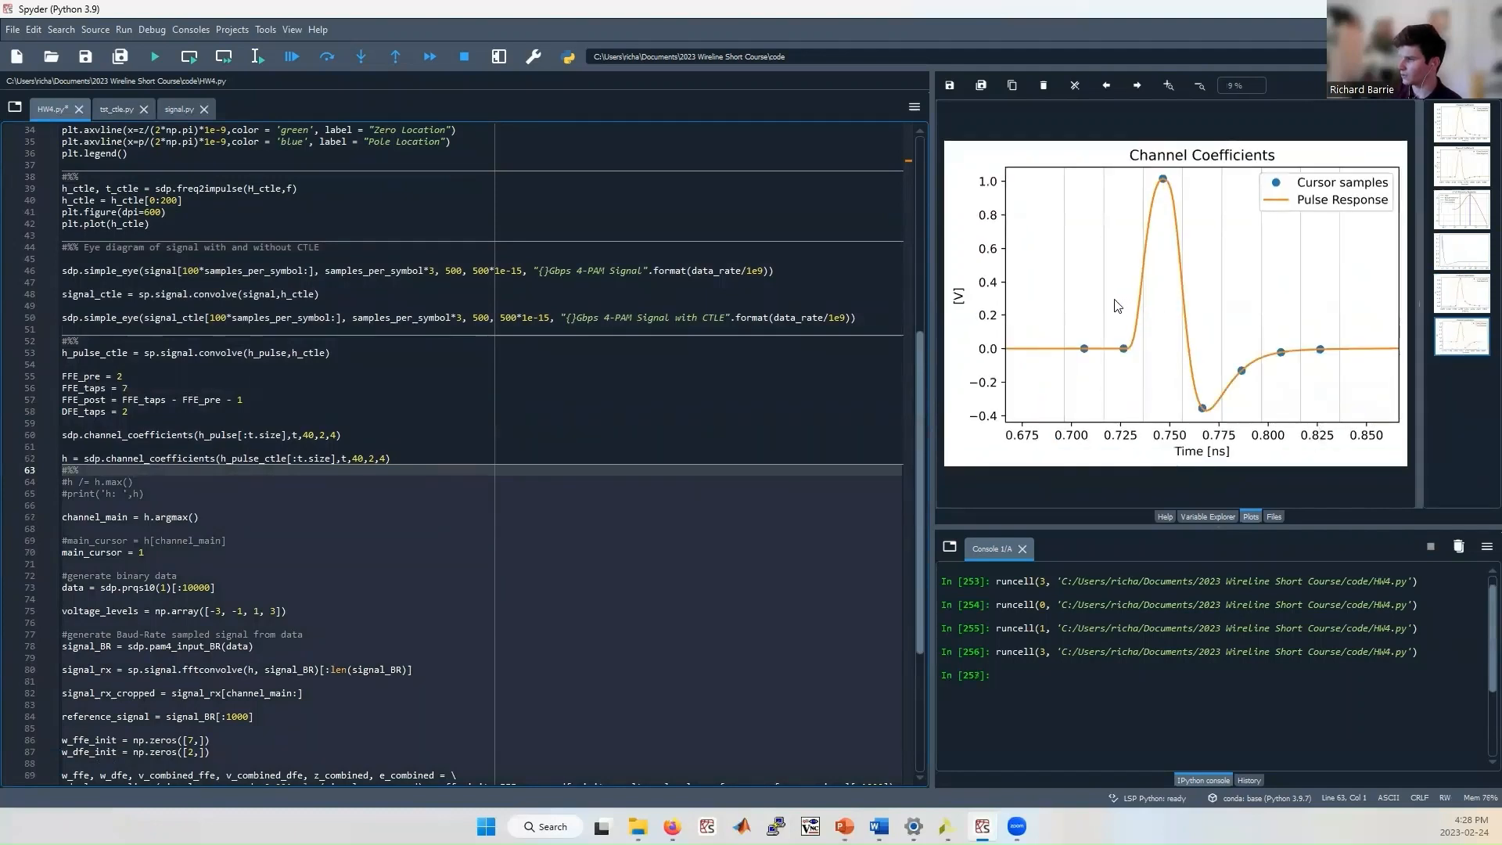
mouse_move(1169, 179)
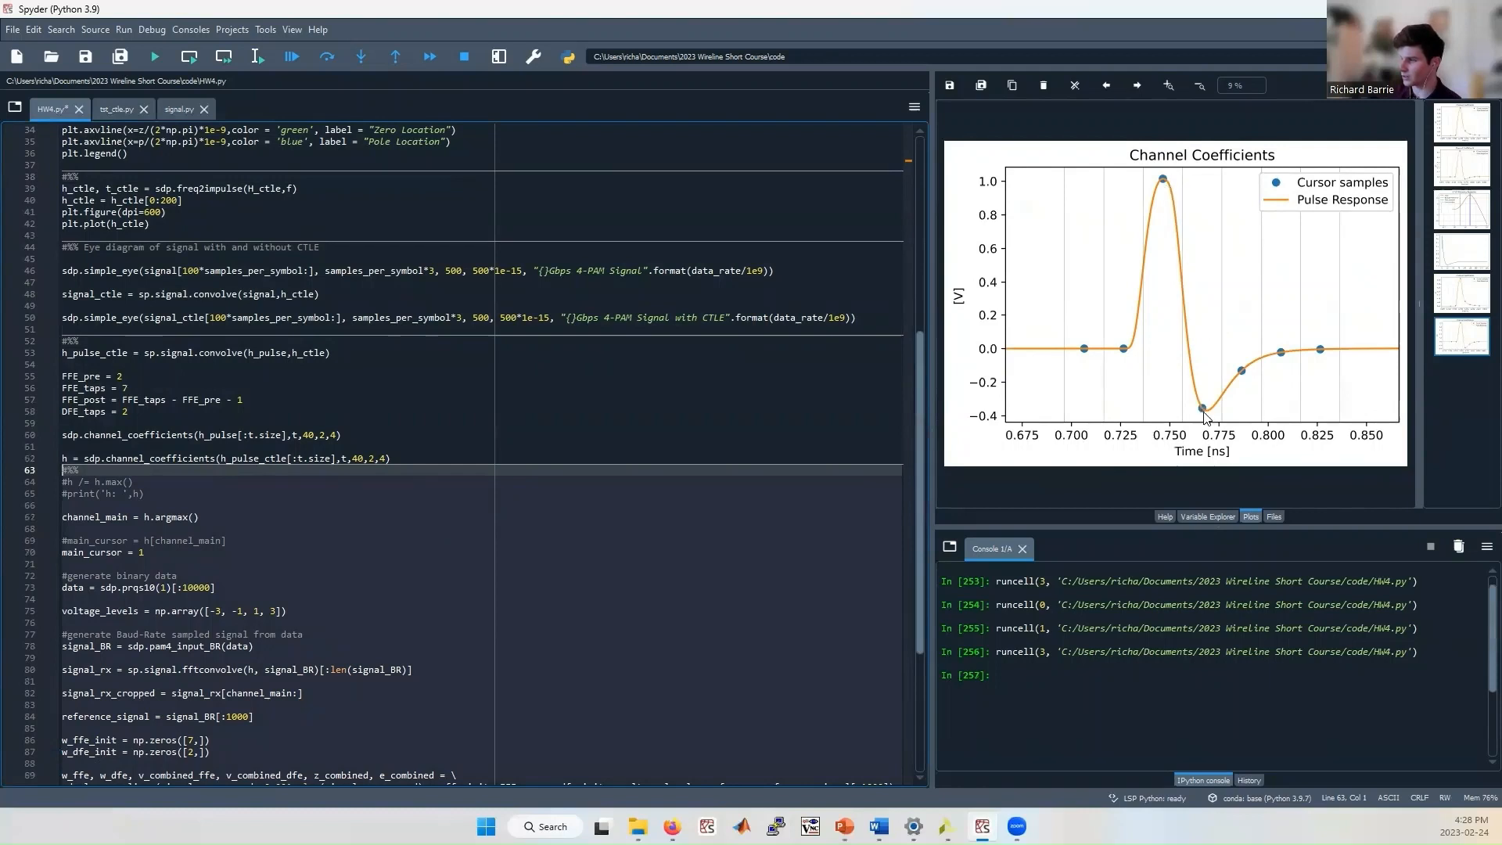
mouse_move(1204, 419)
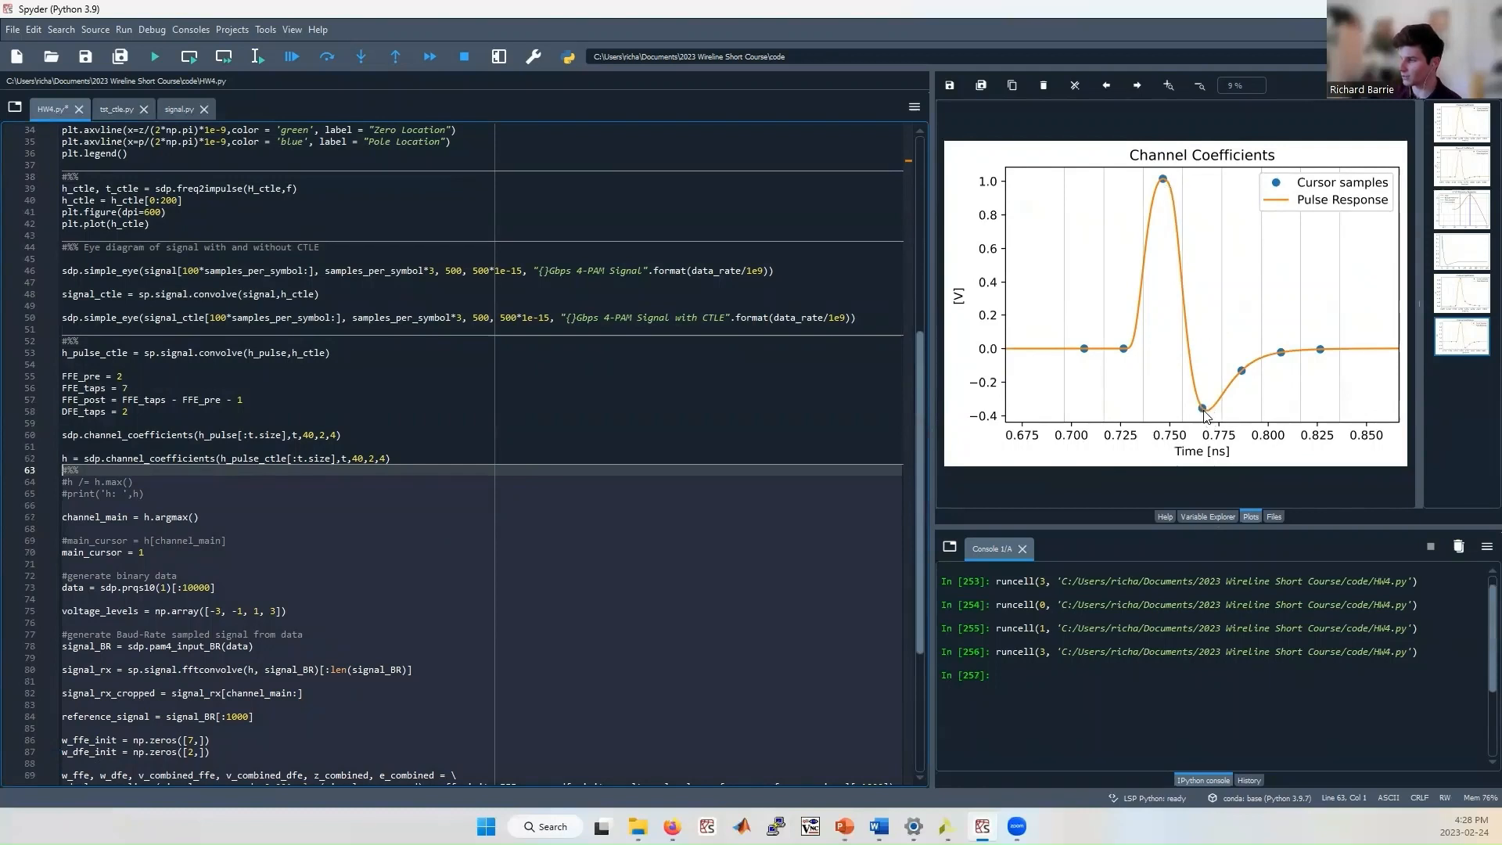
mouse_move(1155, 351)
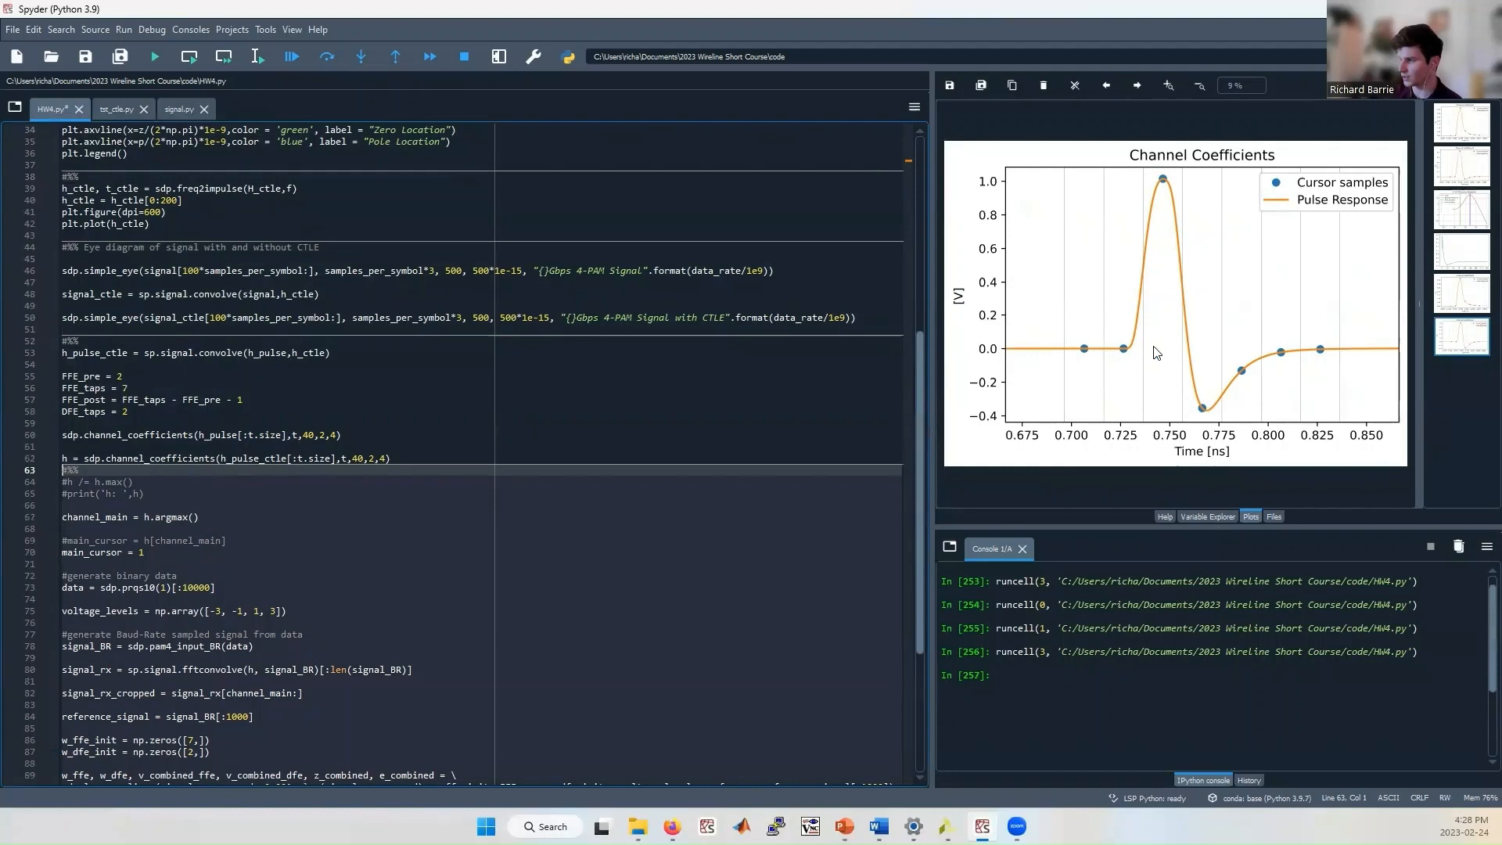
mouse_move(1202, 413)
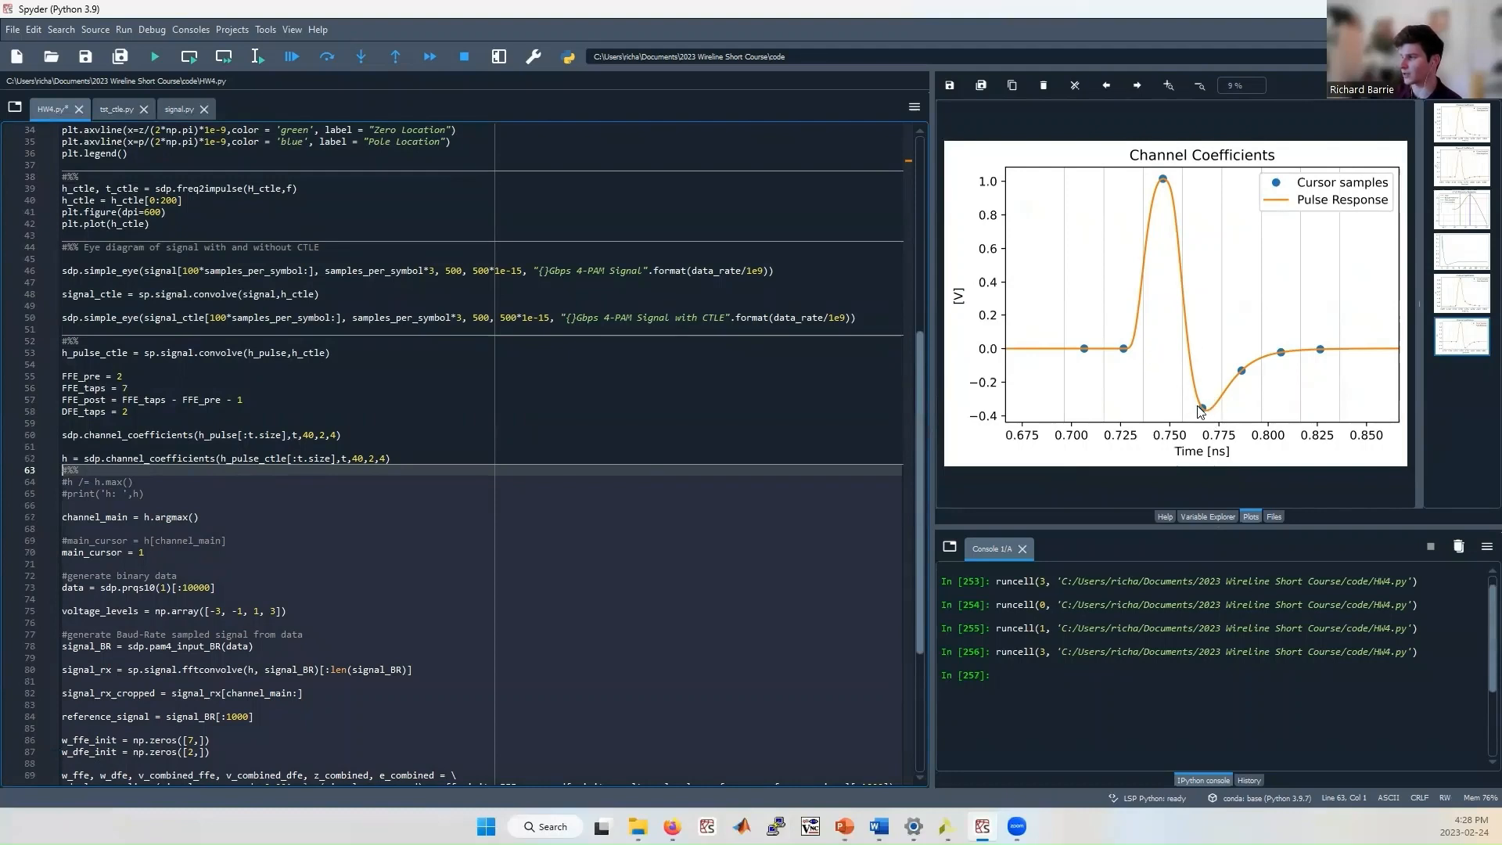
mouse_move(1033, 330)
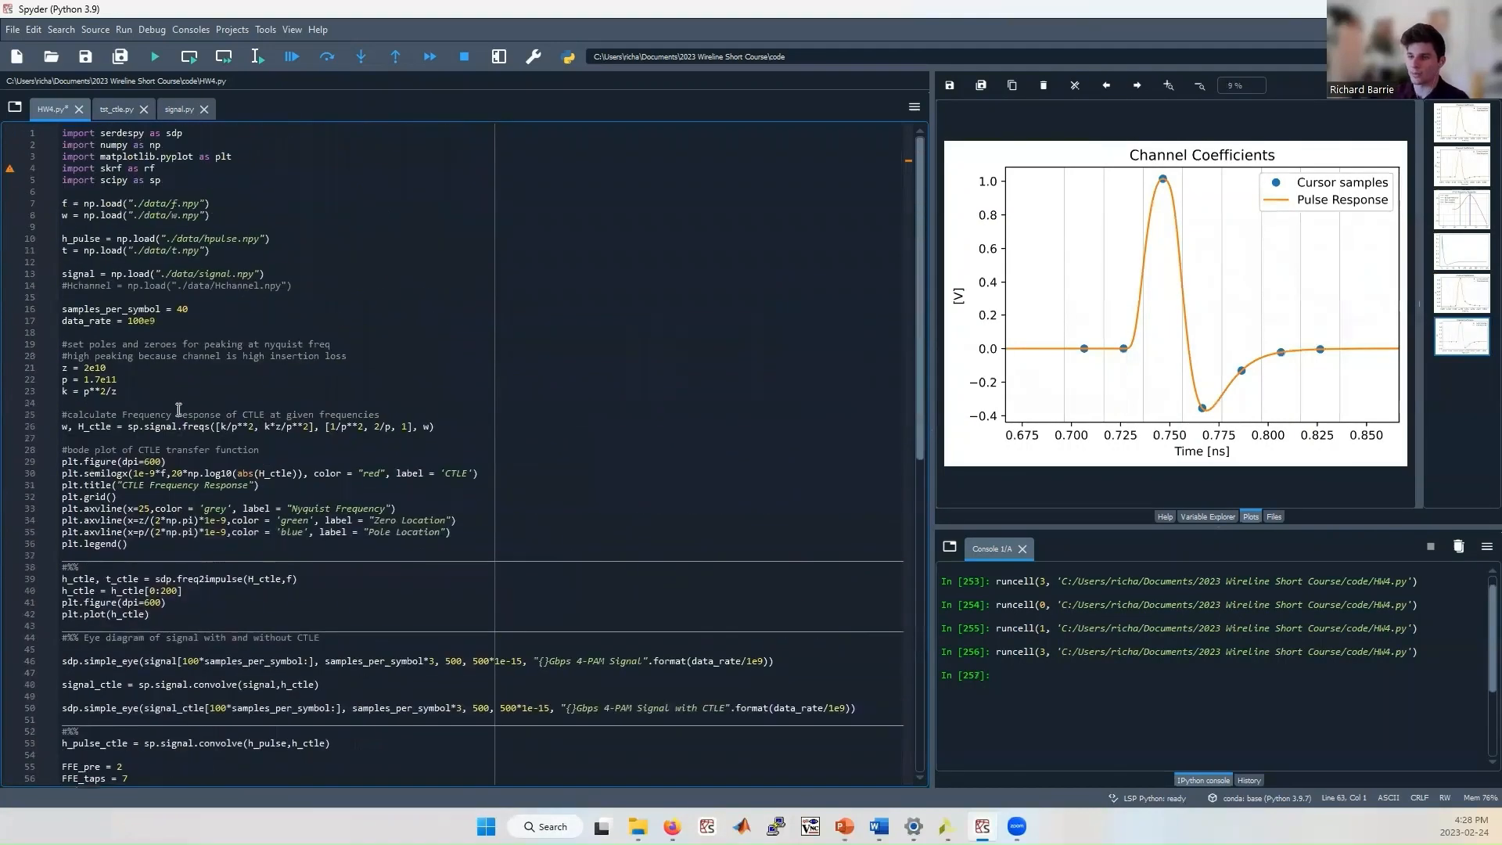
Scroll HW4.py down to the LMS cell that calls lms_equalizer.
click(215, 367)
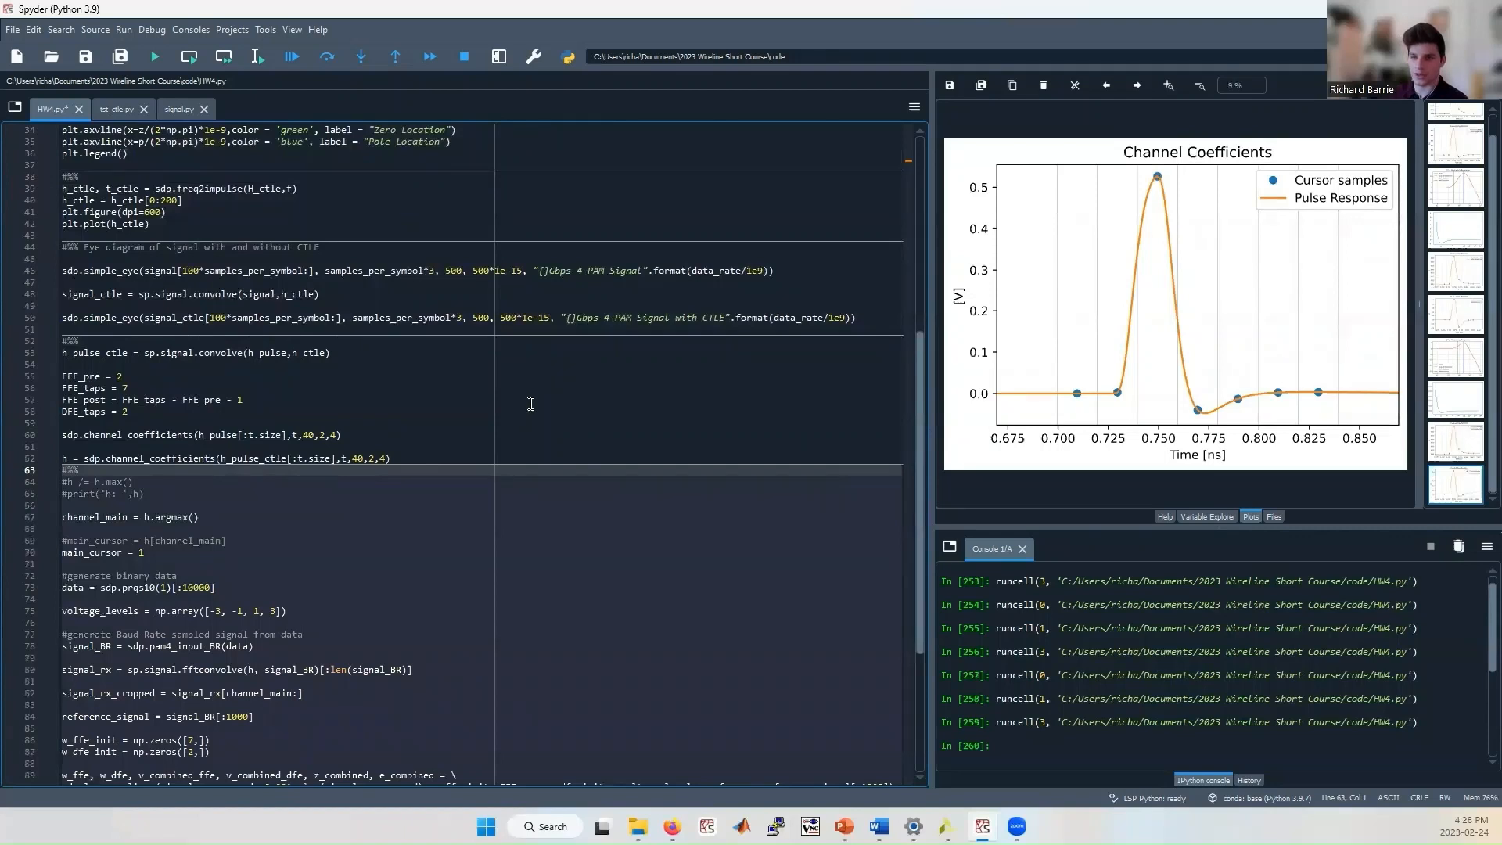
scroll(down, 3)
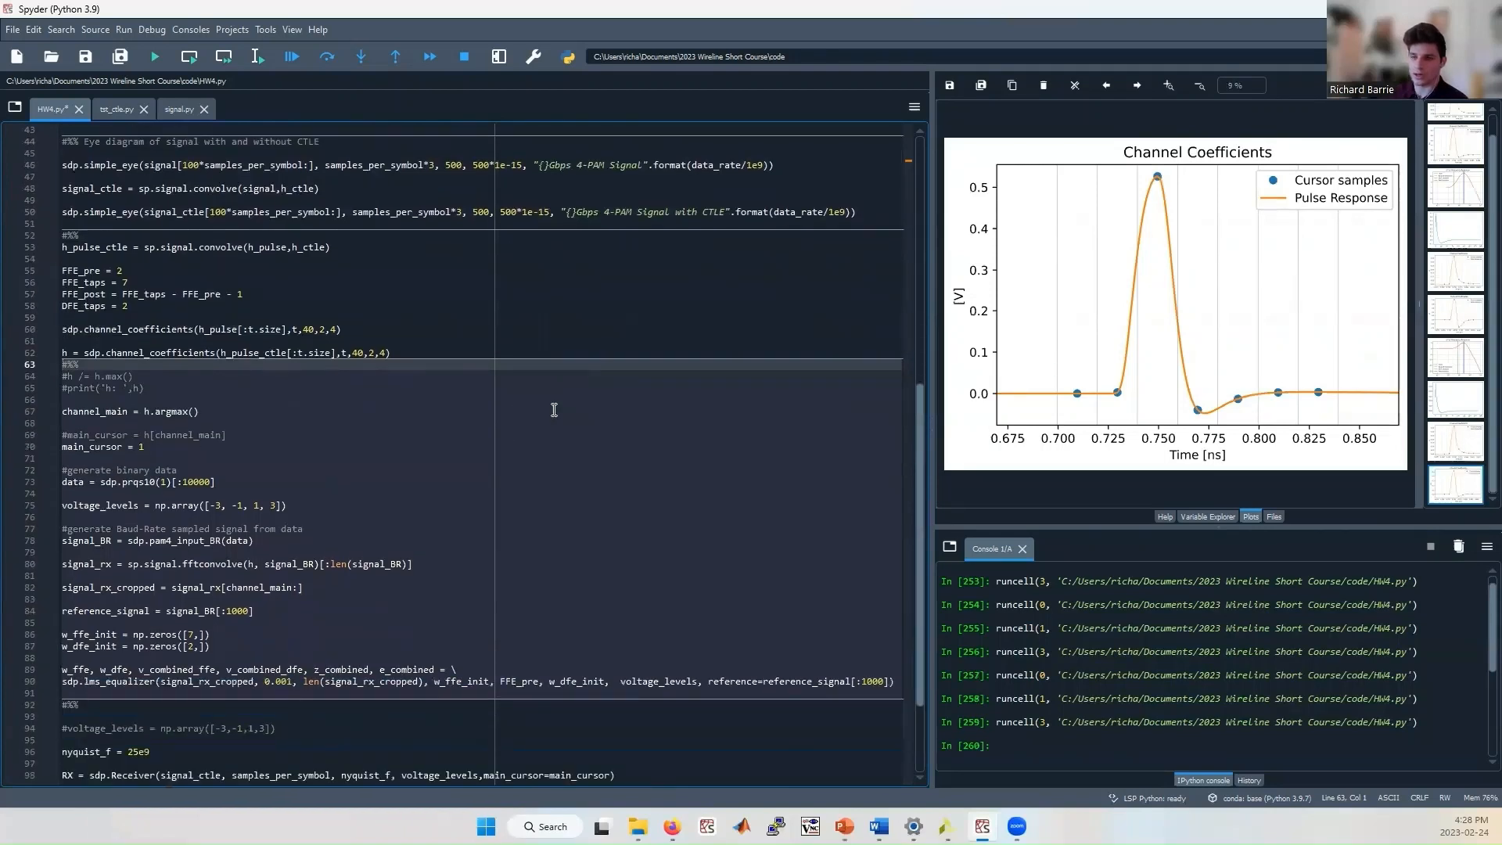
mouse_move(562, 416)
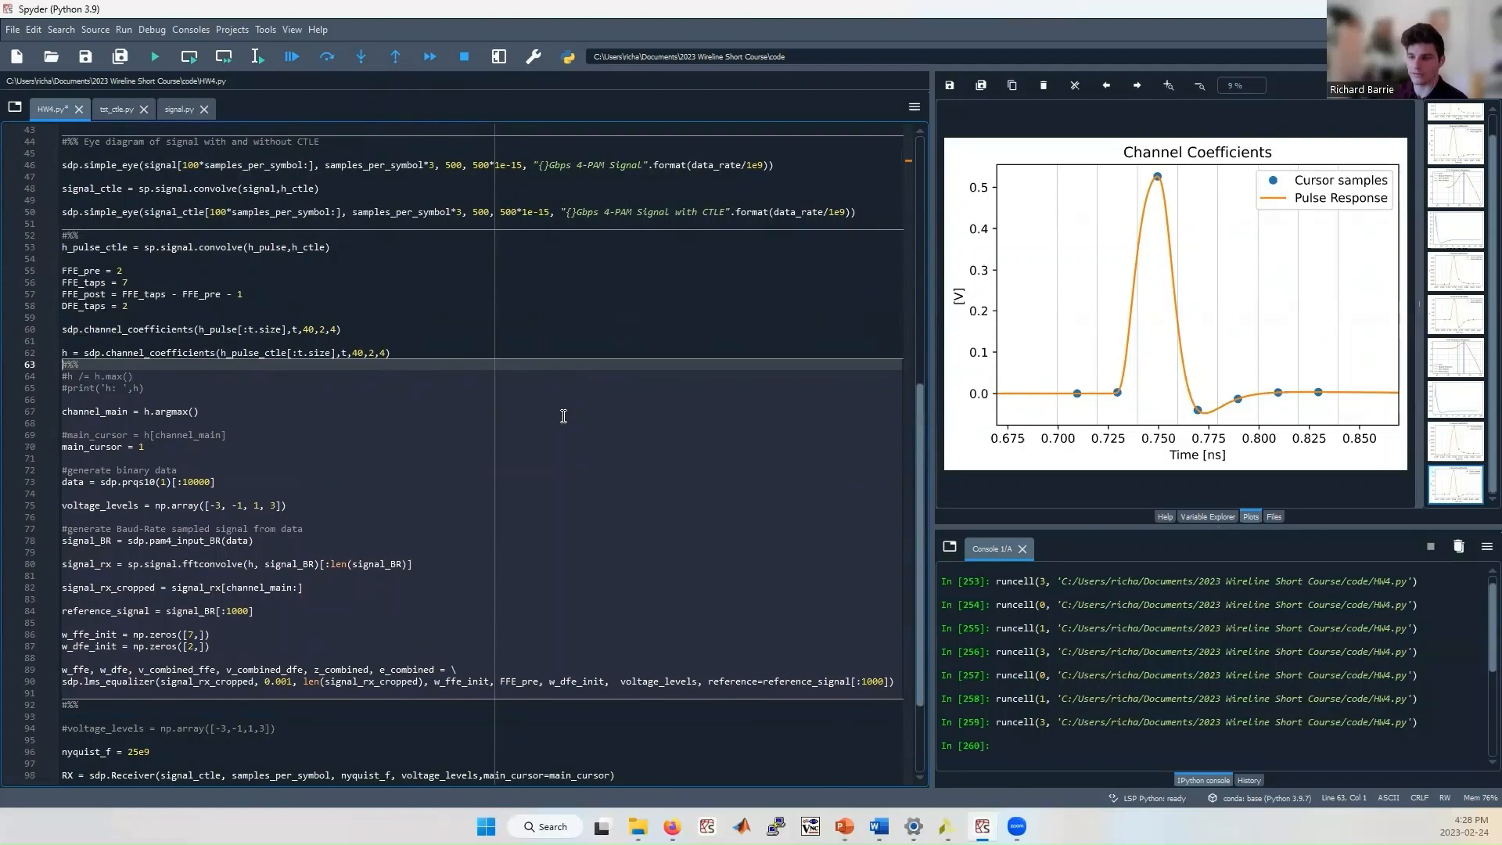
scroll(down, 3)
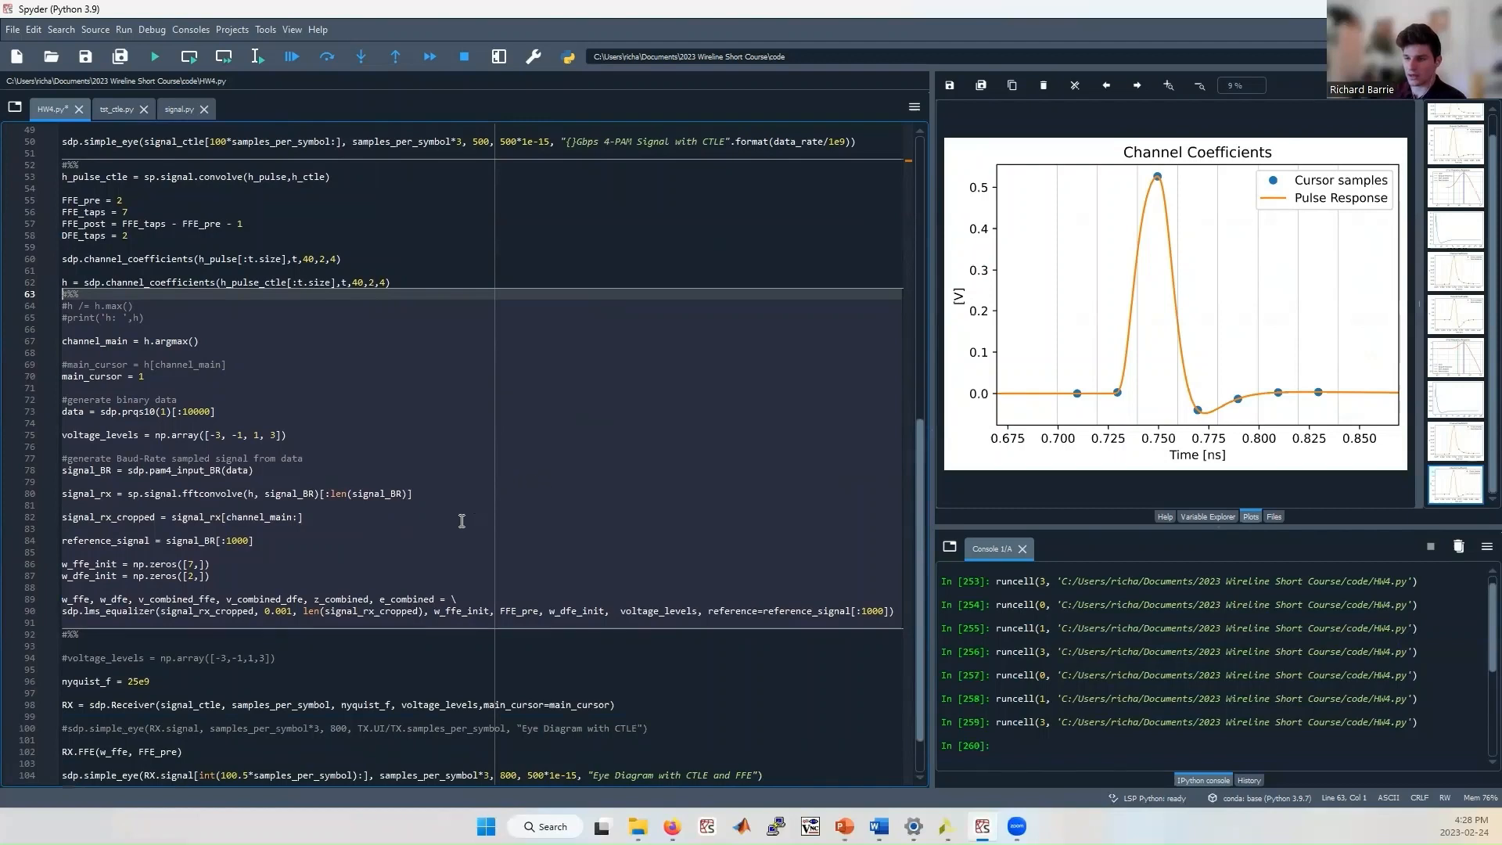
mouse_move(154, 613)
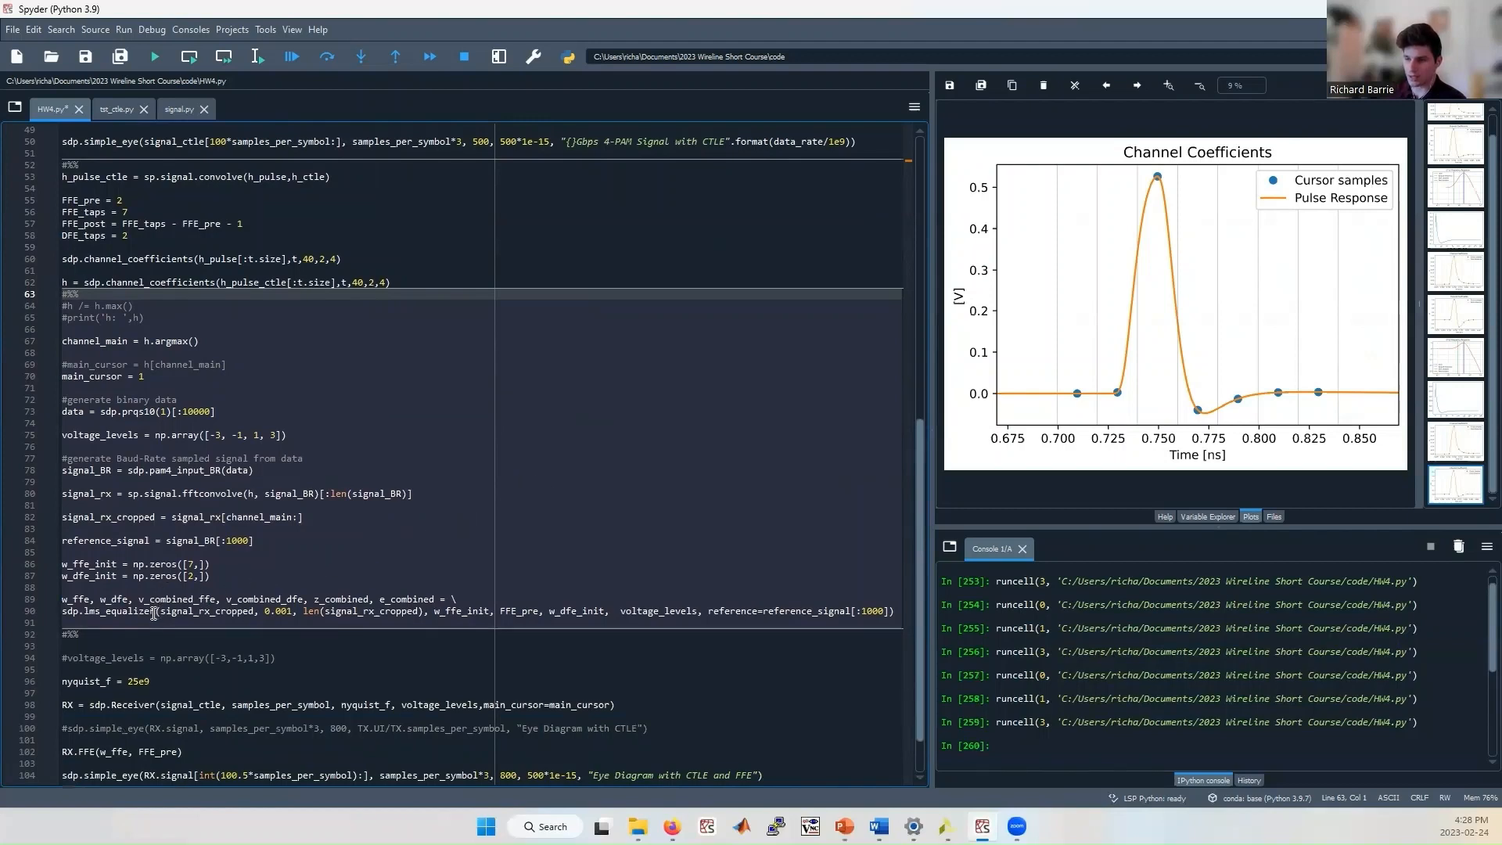
Jump to the lms_equalizer definition in signal.py, then return to HW4.py.
double_click(106, 611)
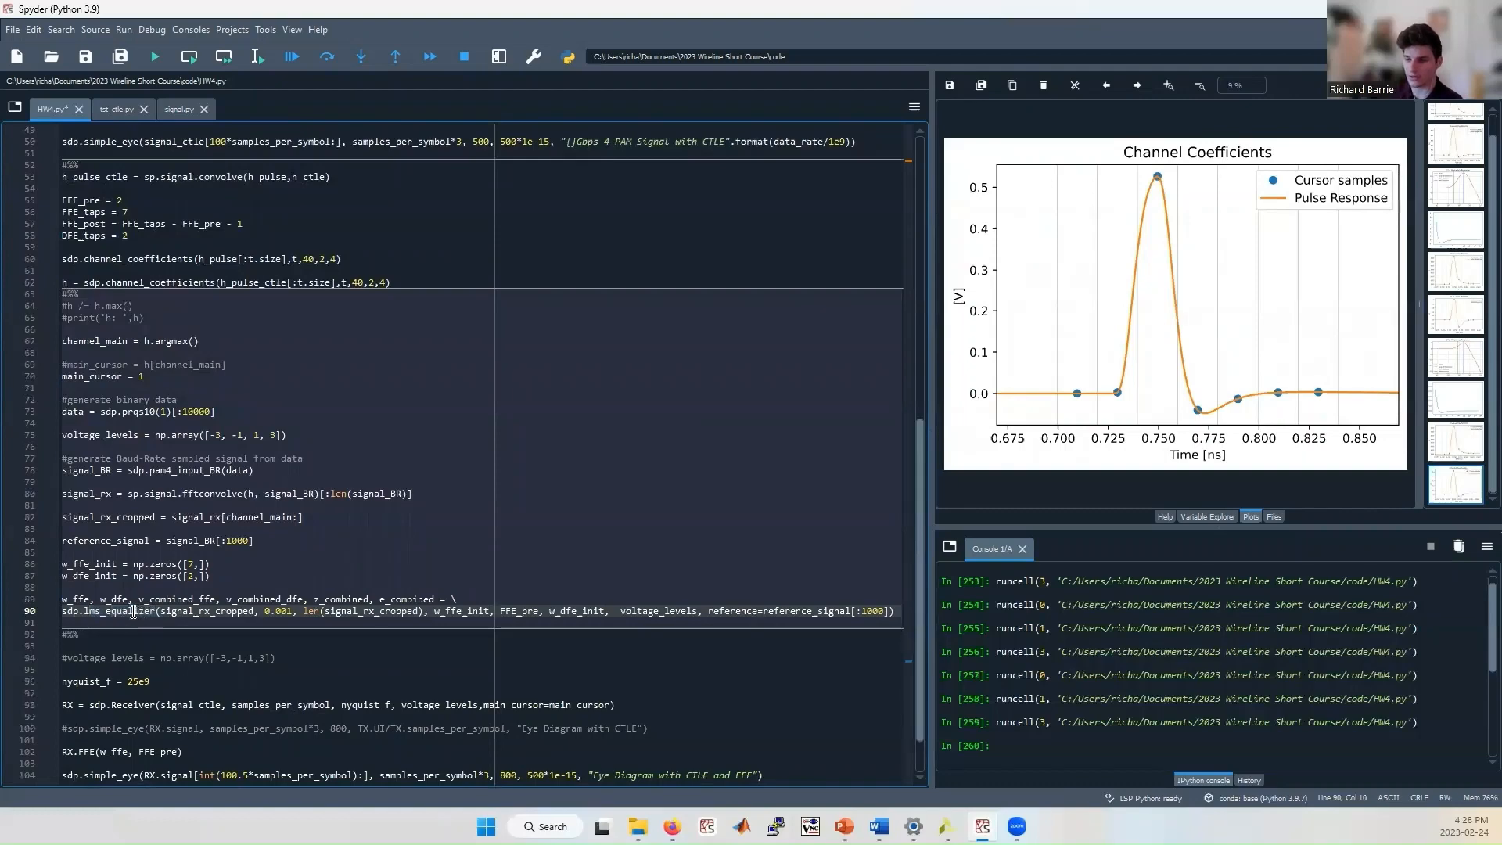
right_click(129, 618)
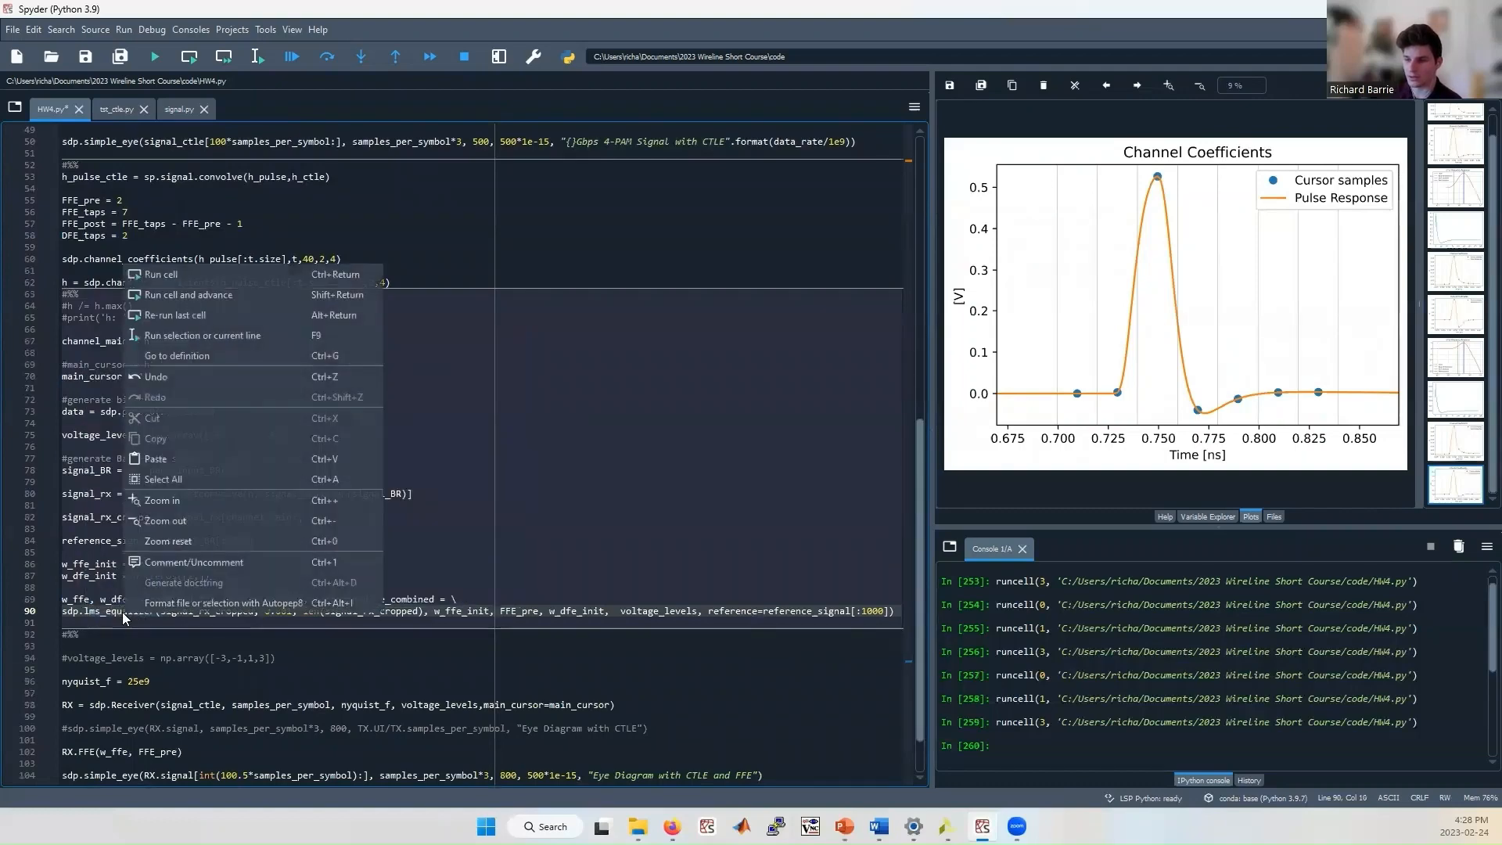
click(202, 355)
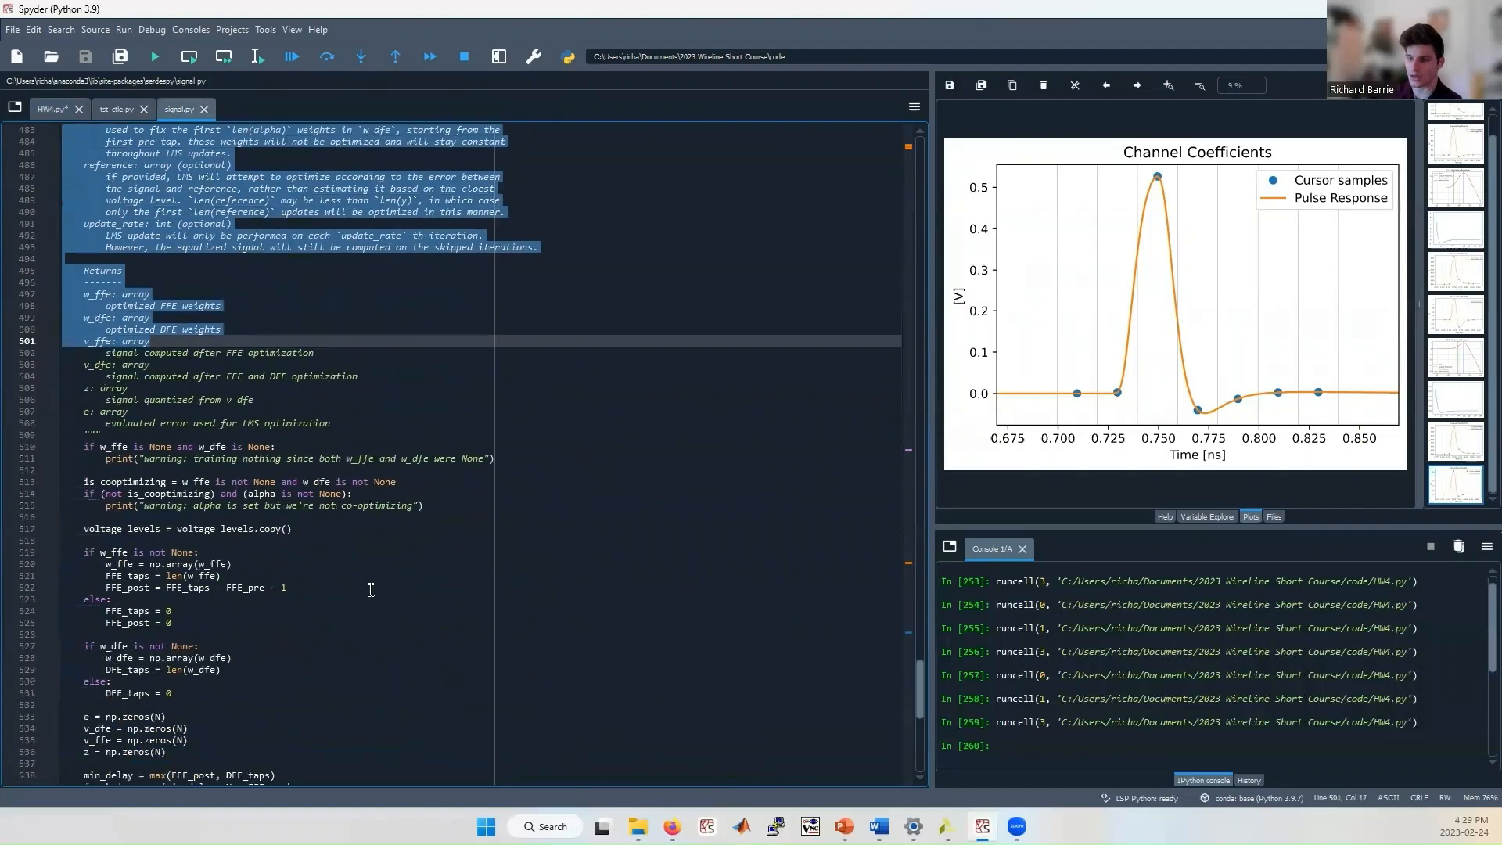
click(50, 108)
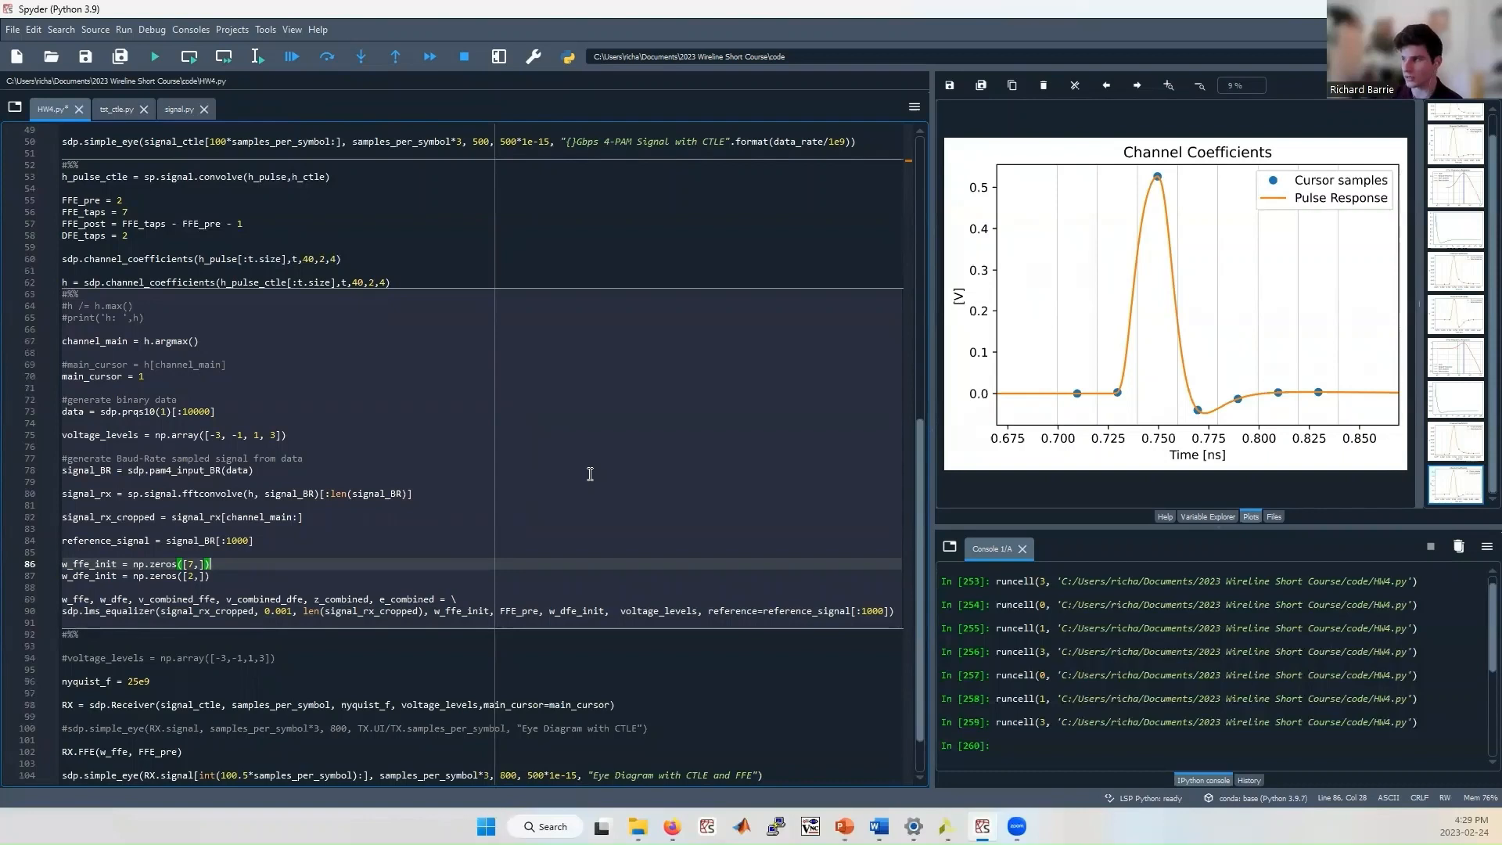
mouse_move(1204, 325)
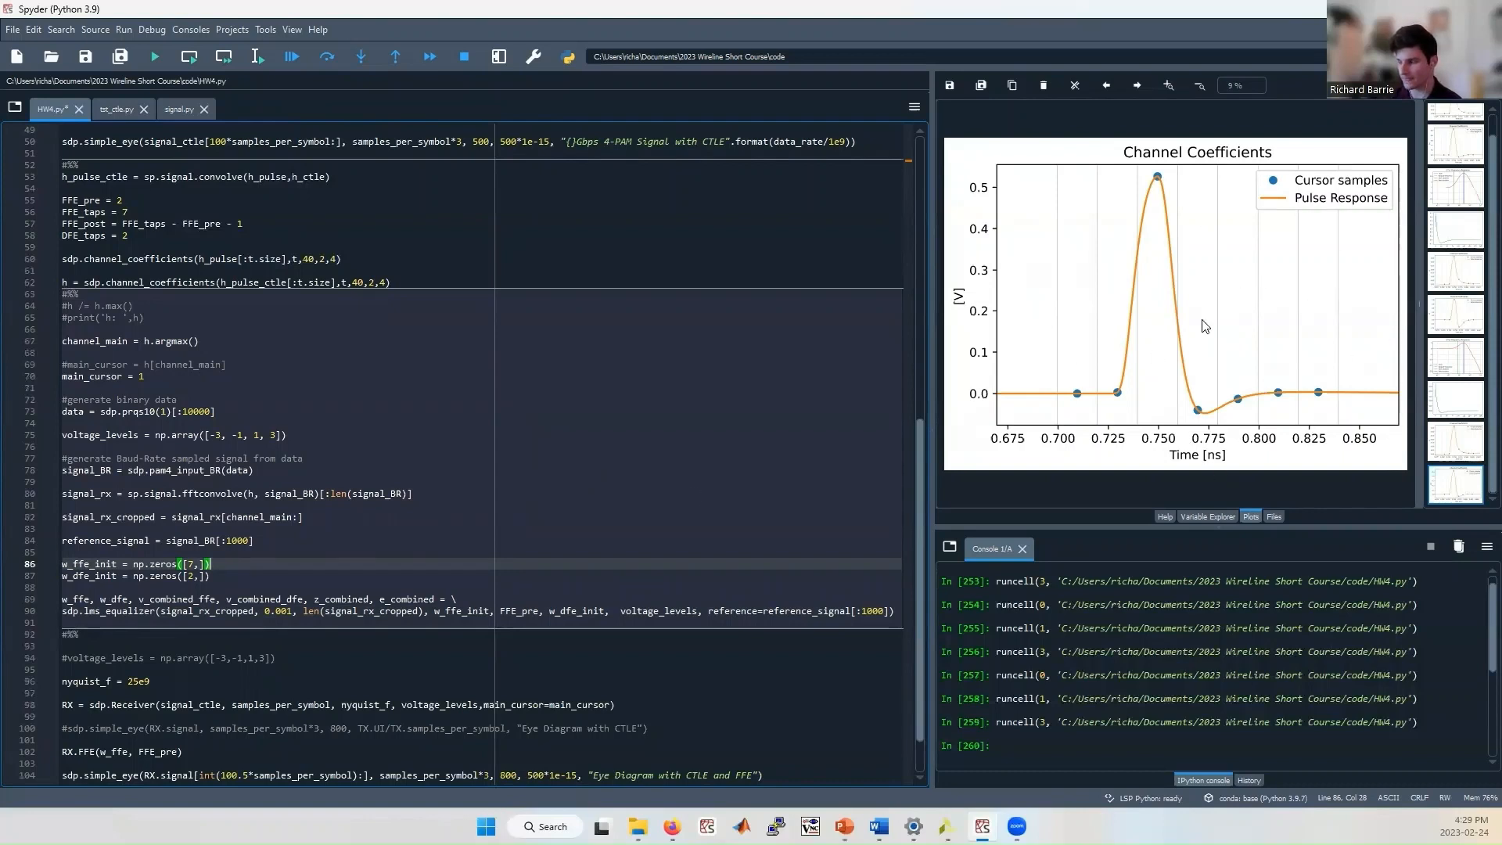
mouse_move(1221, 404)
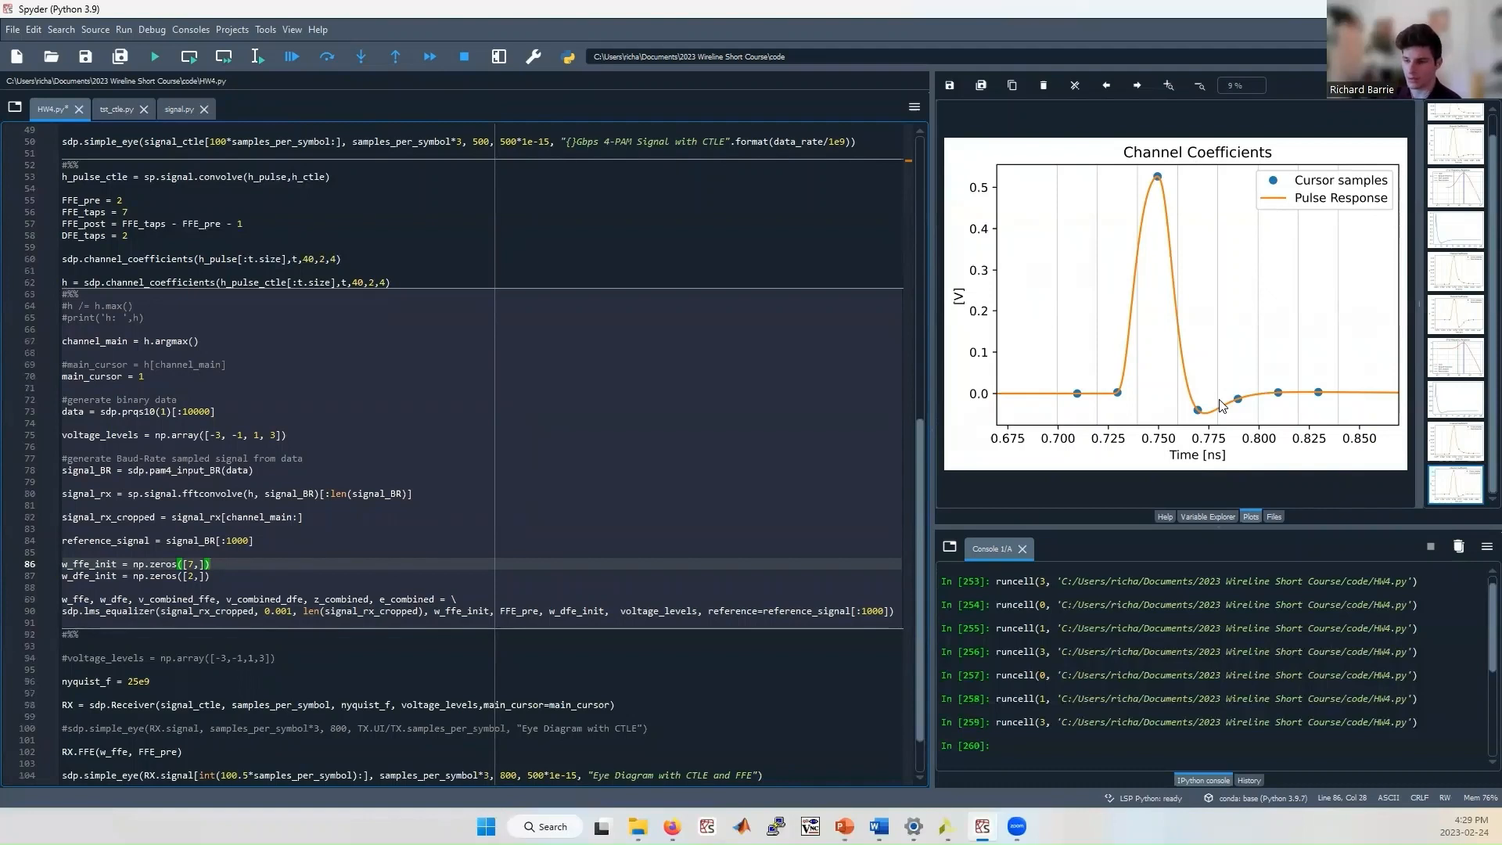
Scroll to the sdp.lms_equalizer training cell and run it to compute FFE and DFE taps.
scroll(down, 3)
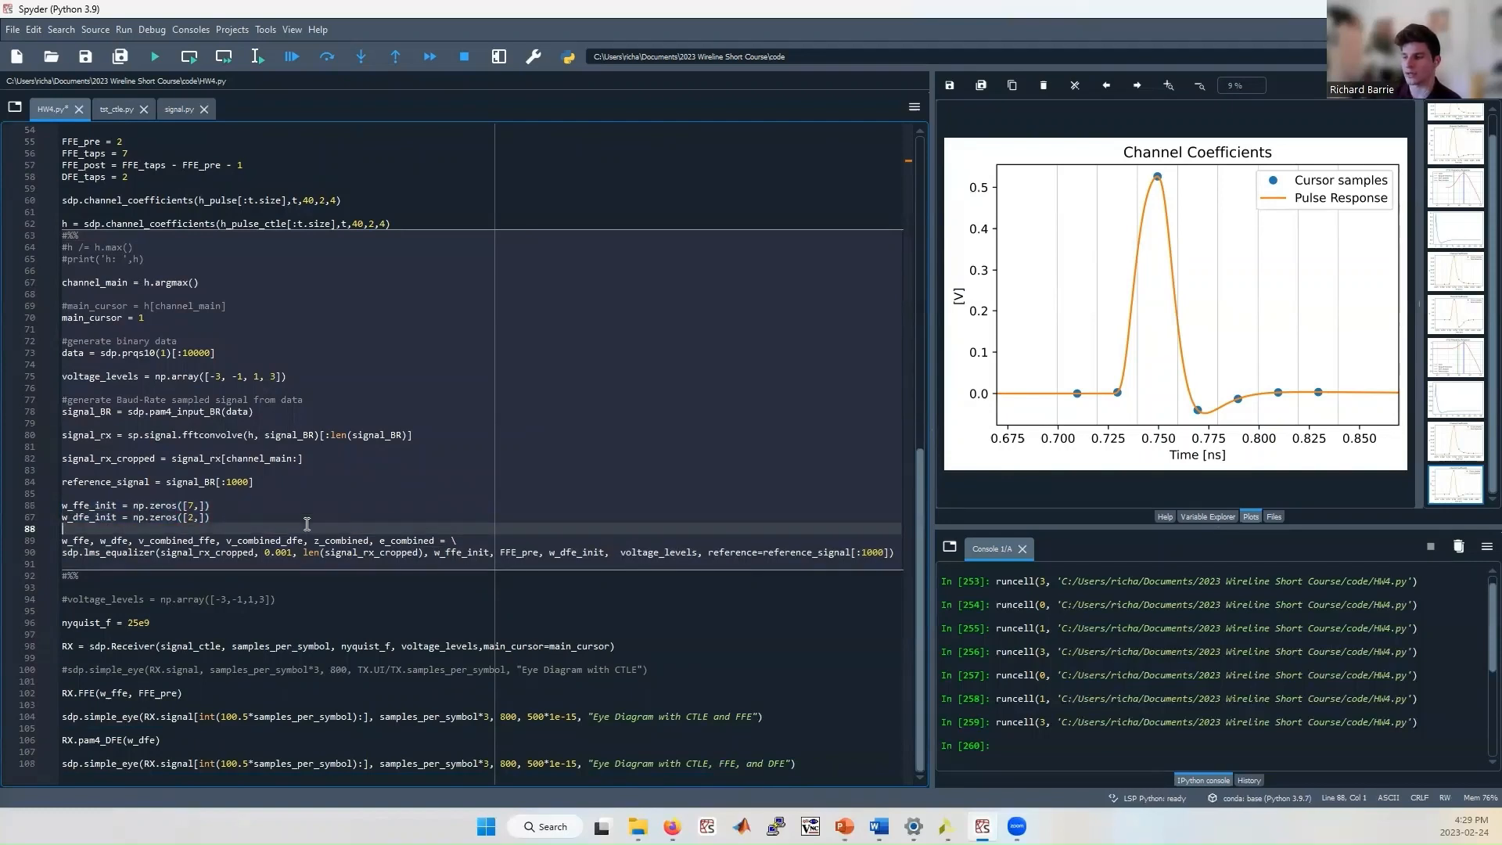
click(266, 422)
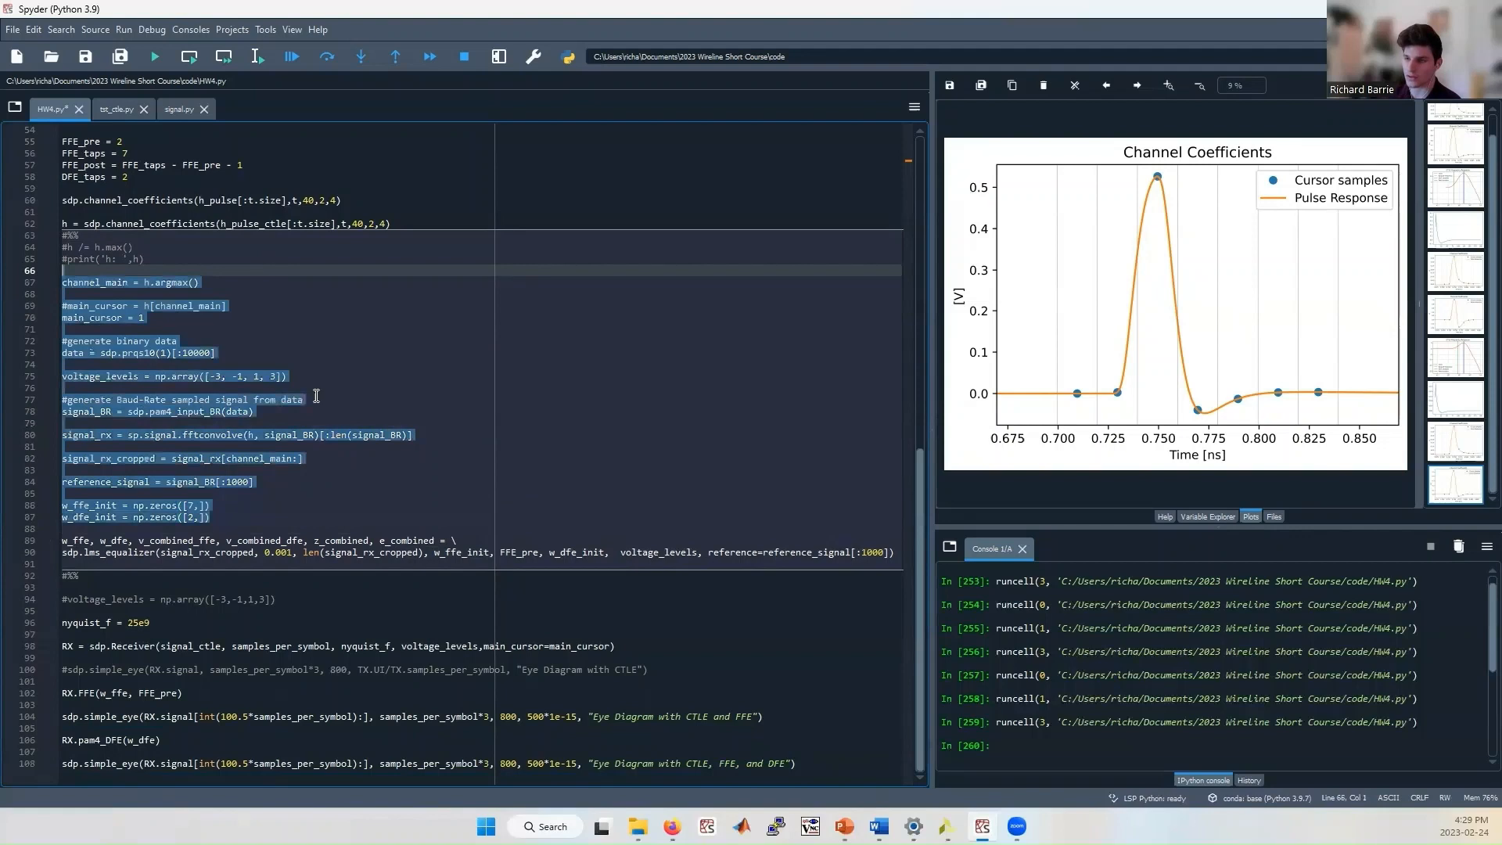
click(359, 517)
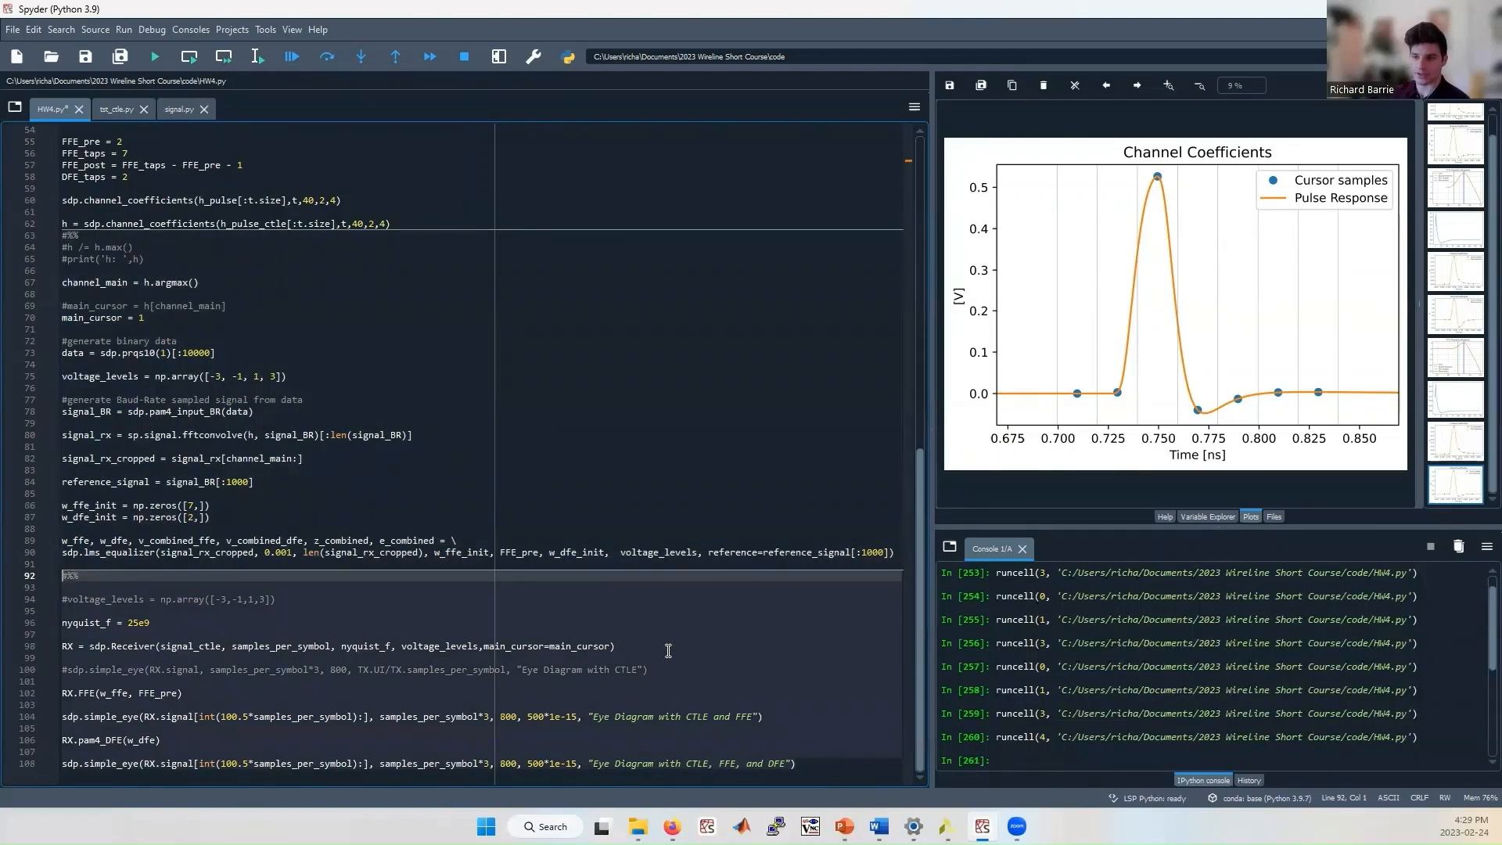
click(682, 632)
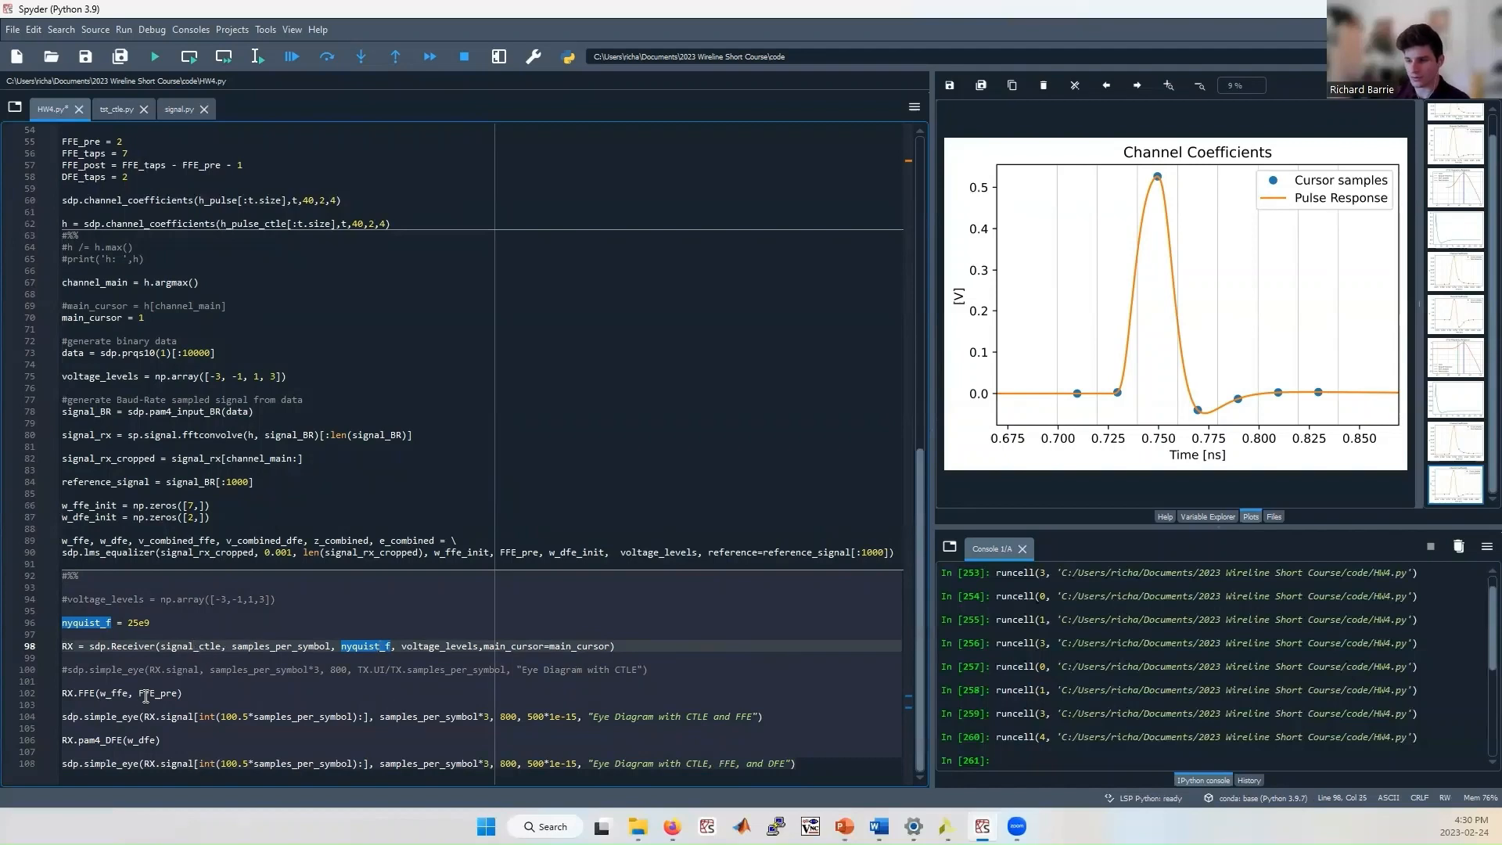
double_click(189, 645)
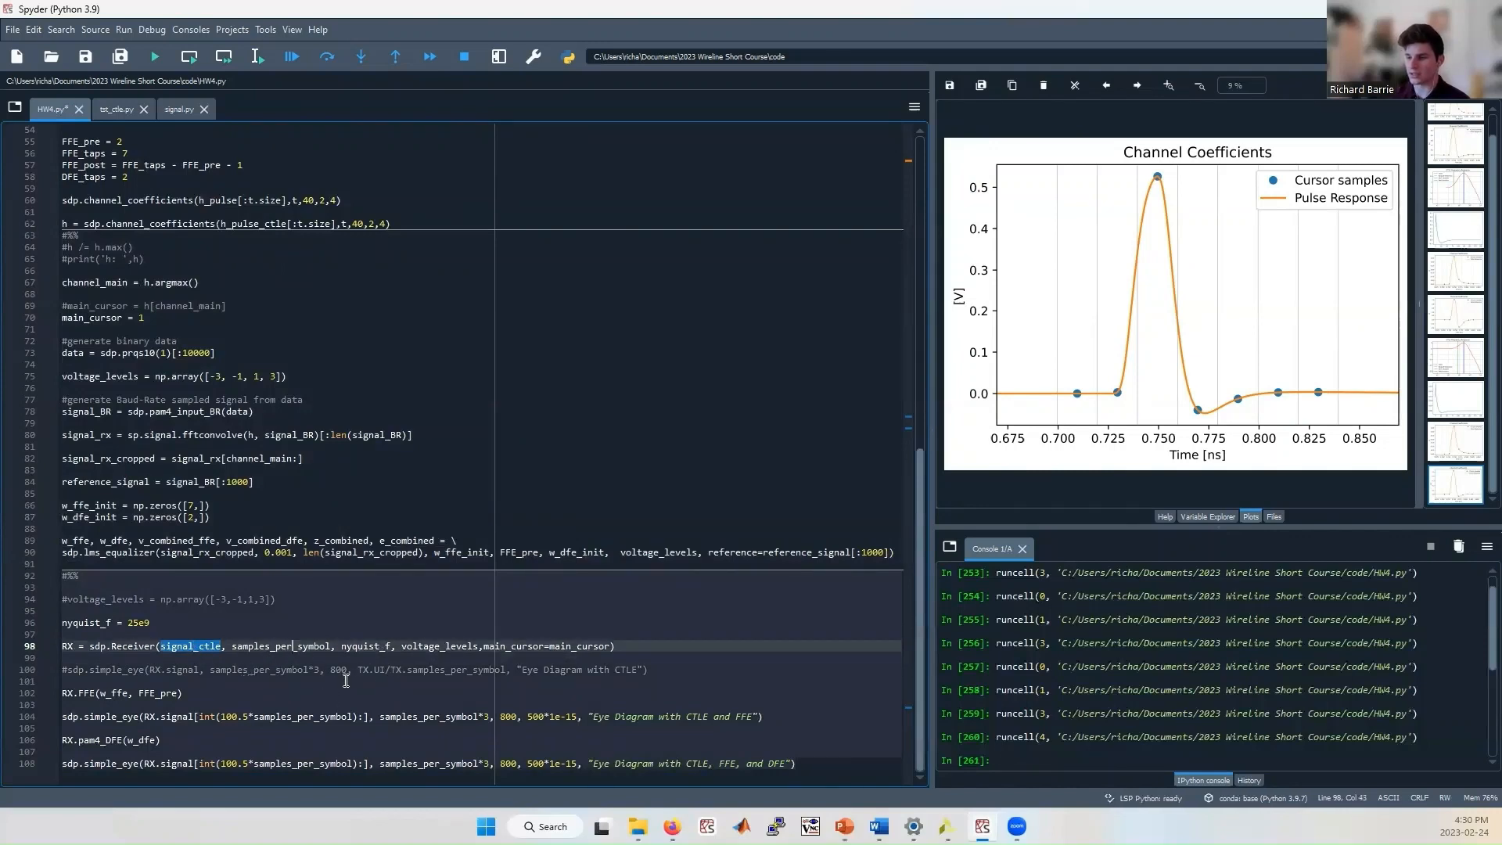
double_click(275, 646)
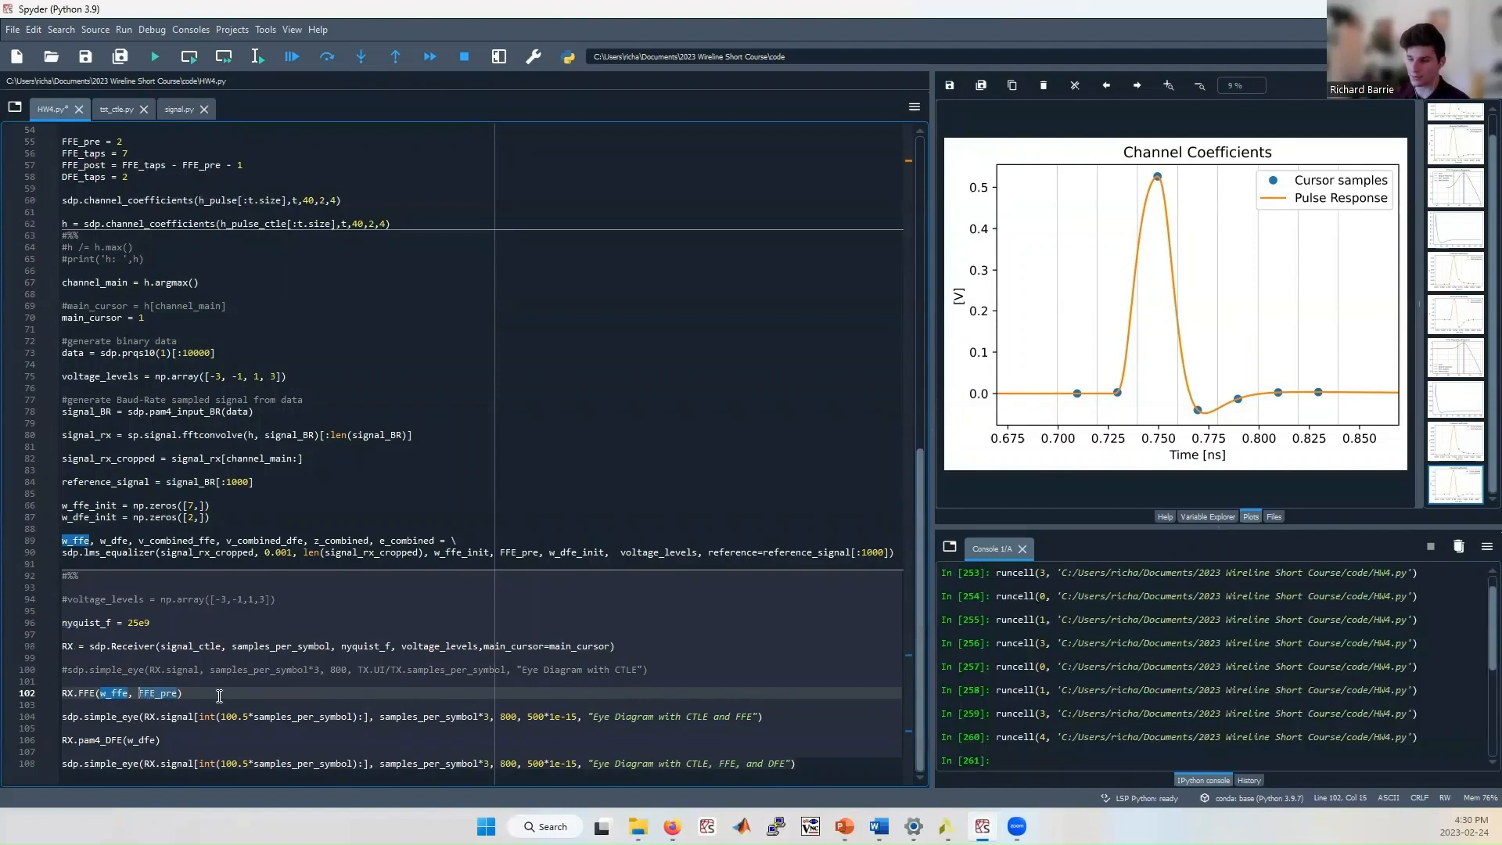
click(188, 716)
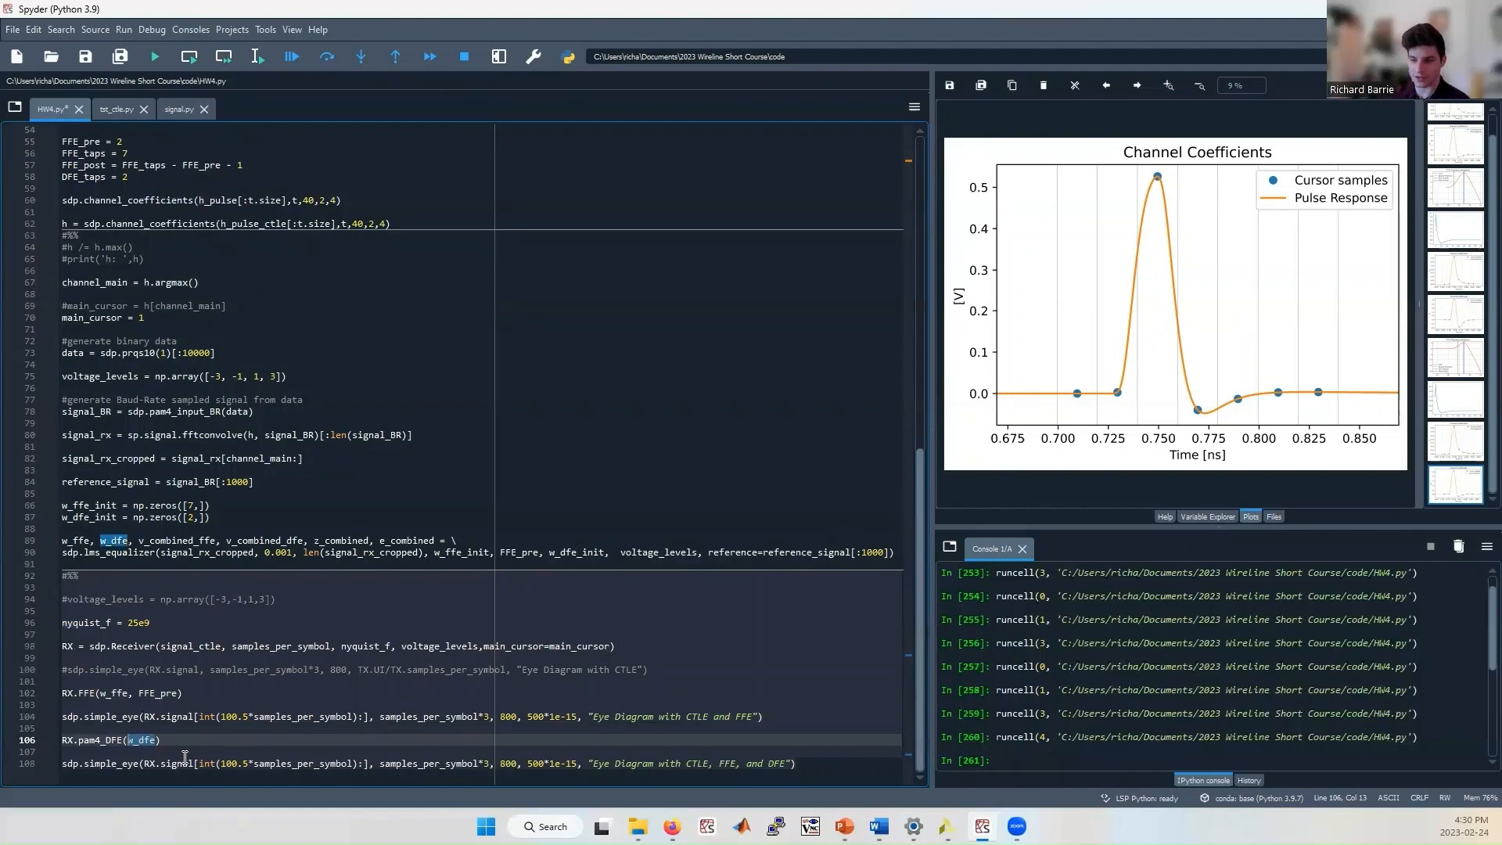
click(351, 728)
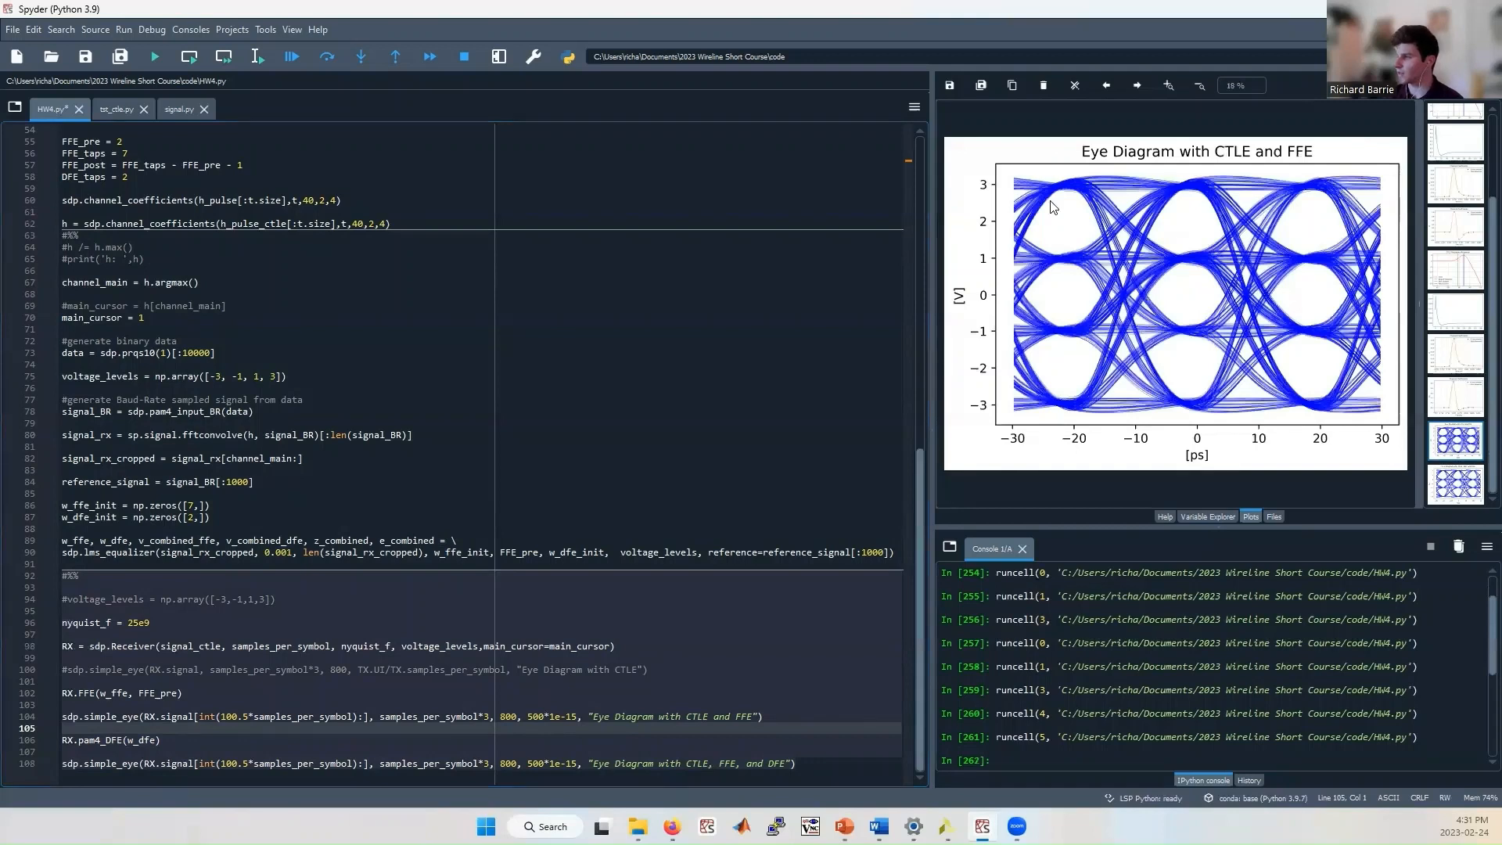
mouse_move(1156, 285)
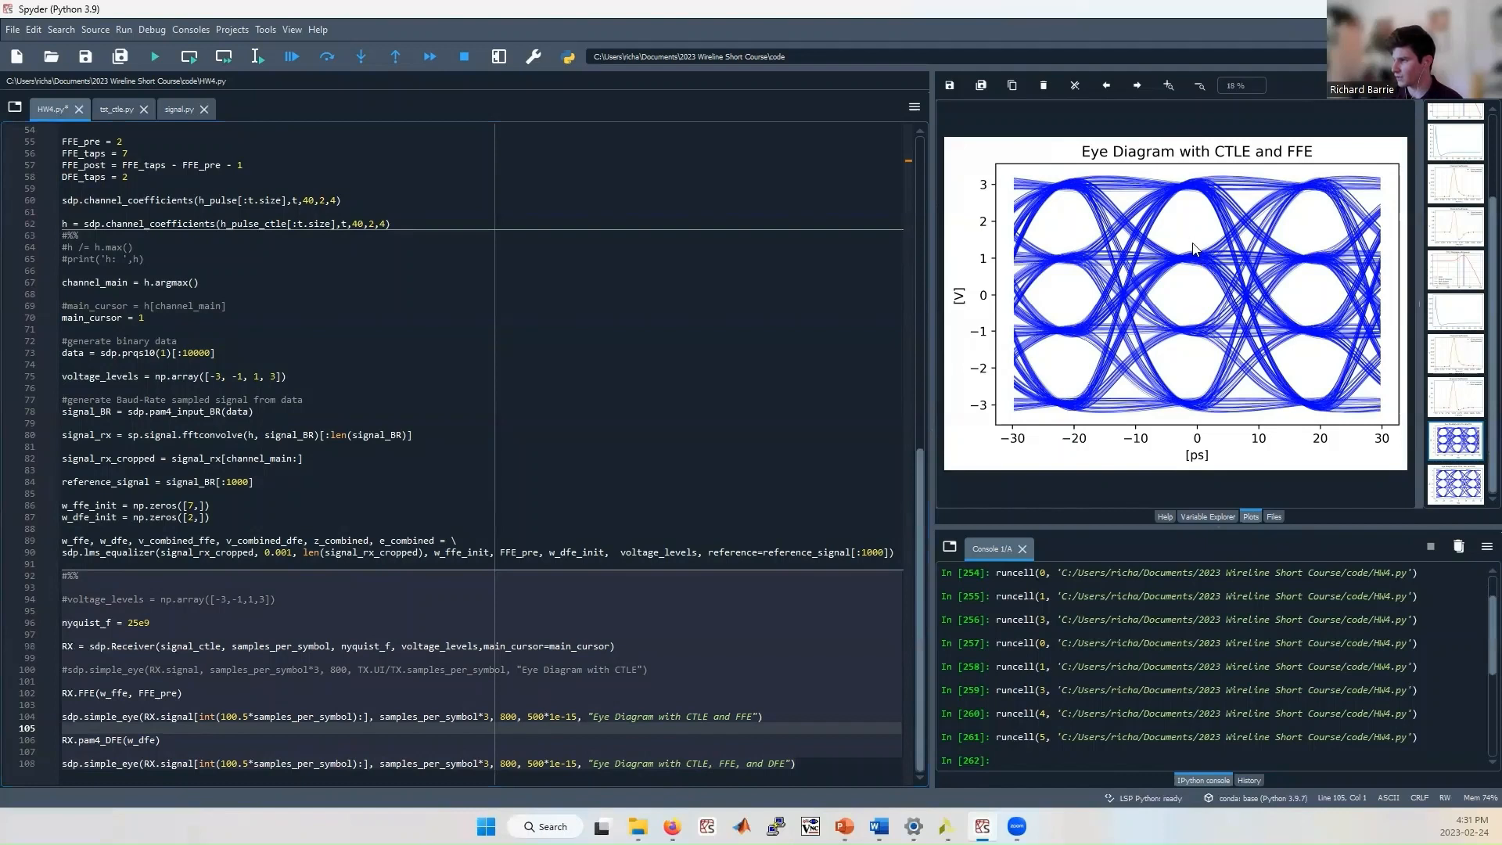
mouse_move(1200, 269)
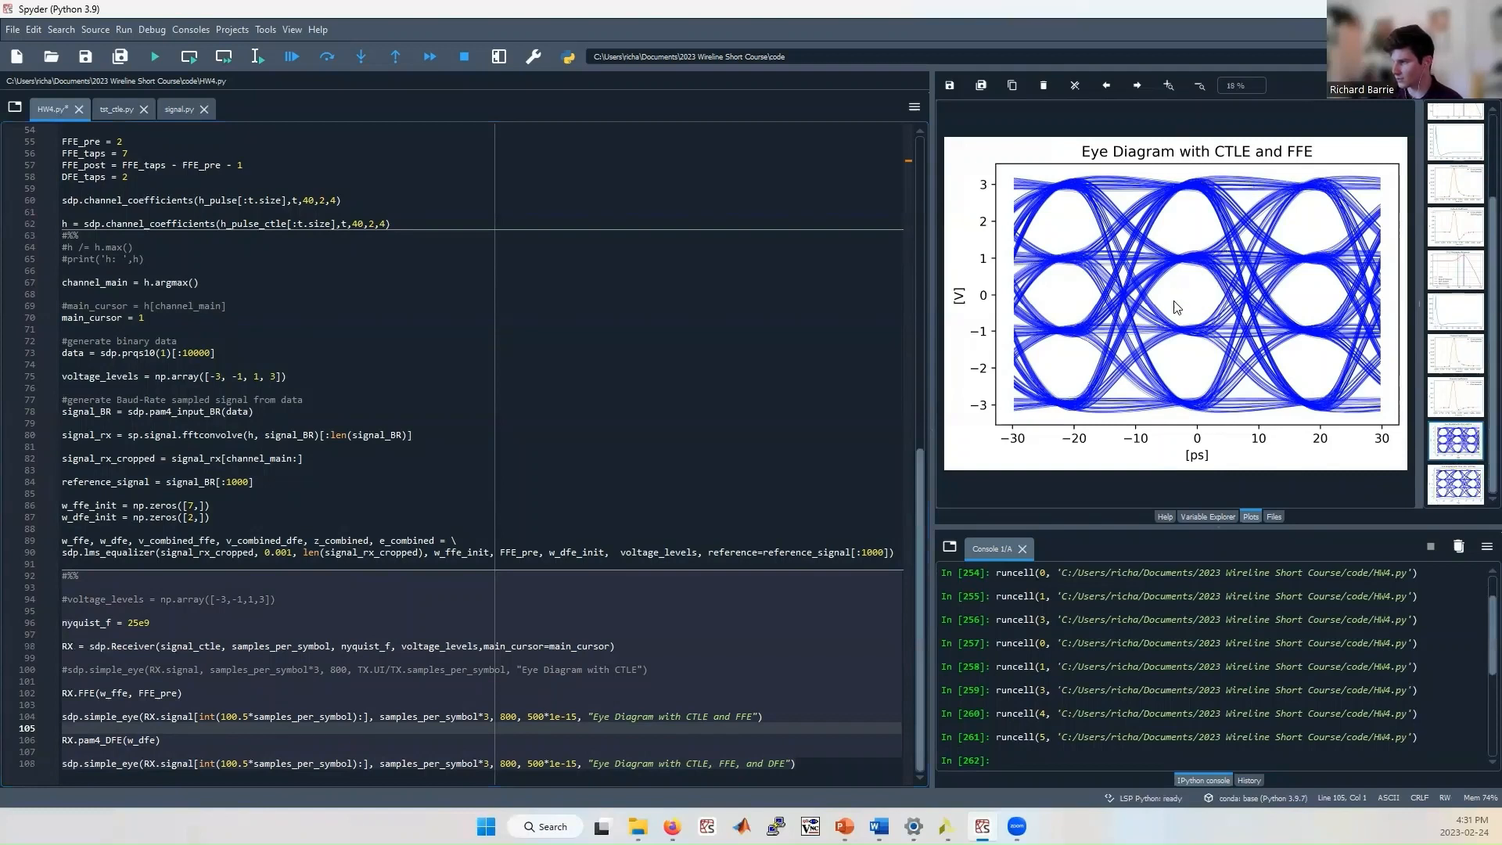
mouse_move(1396, 414)
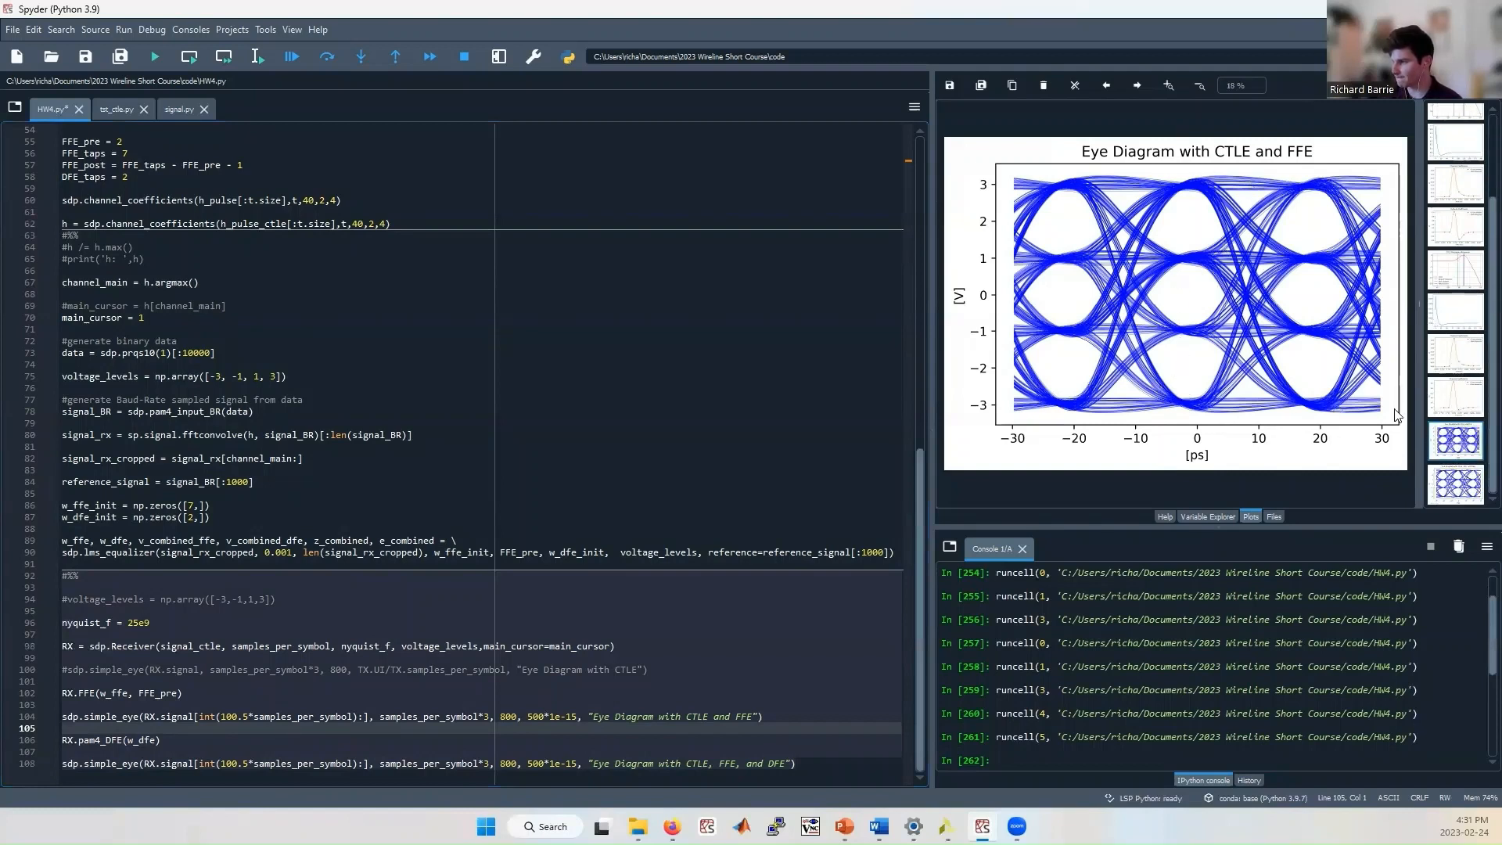
Select the Plots thumbnail for the eye diagram after CTLE, FFE and DFE.
click(1454, 488)
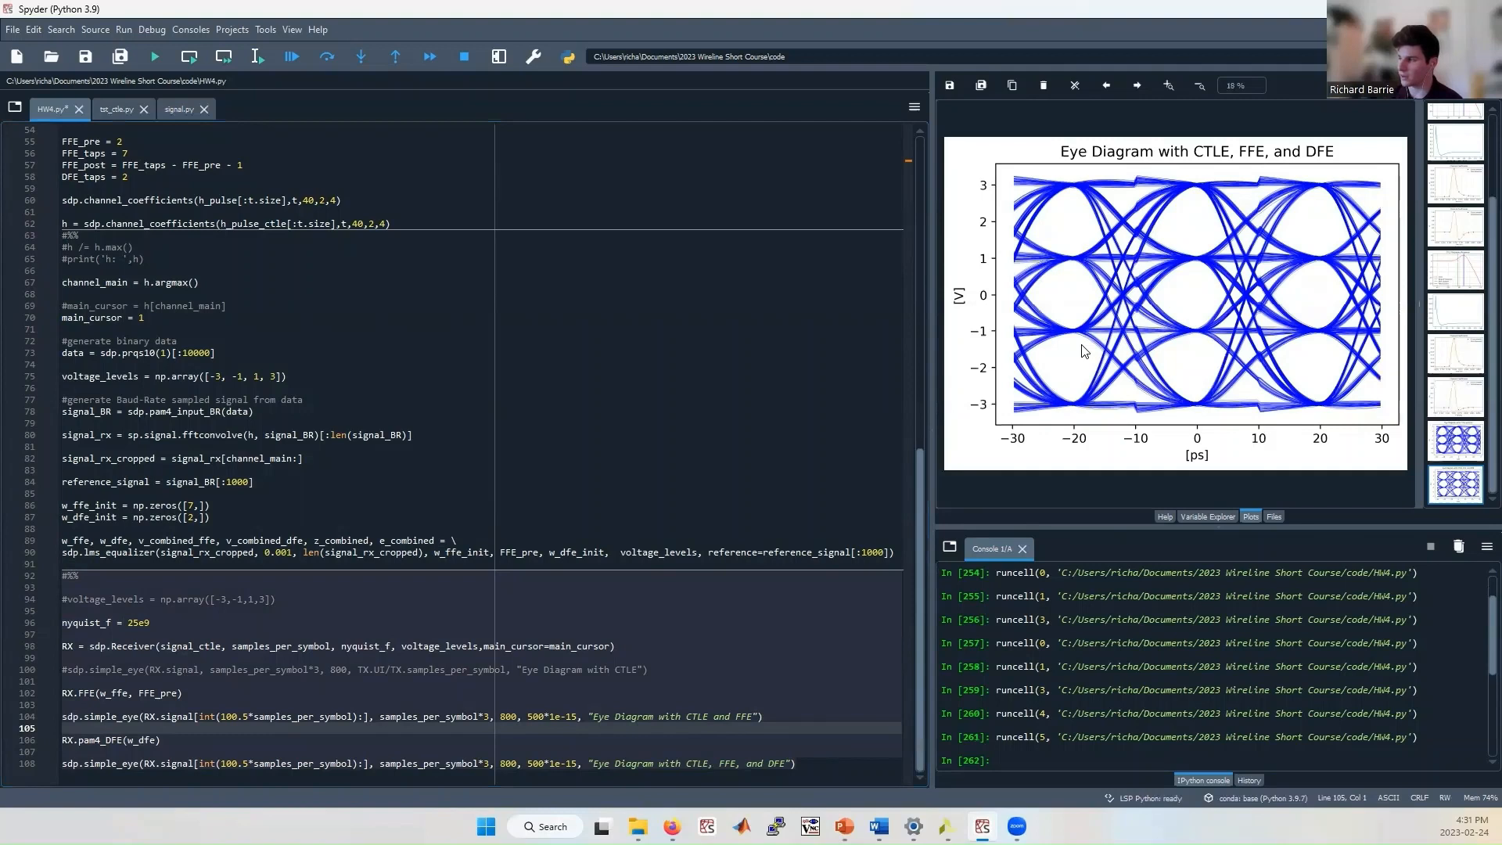
mouse_move(1087, 362)
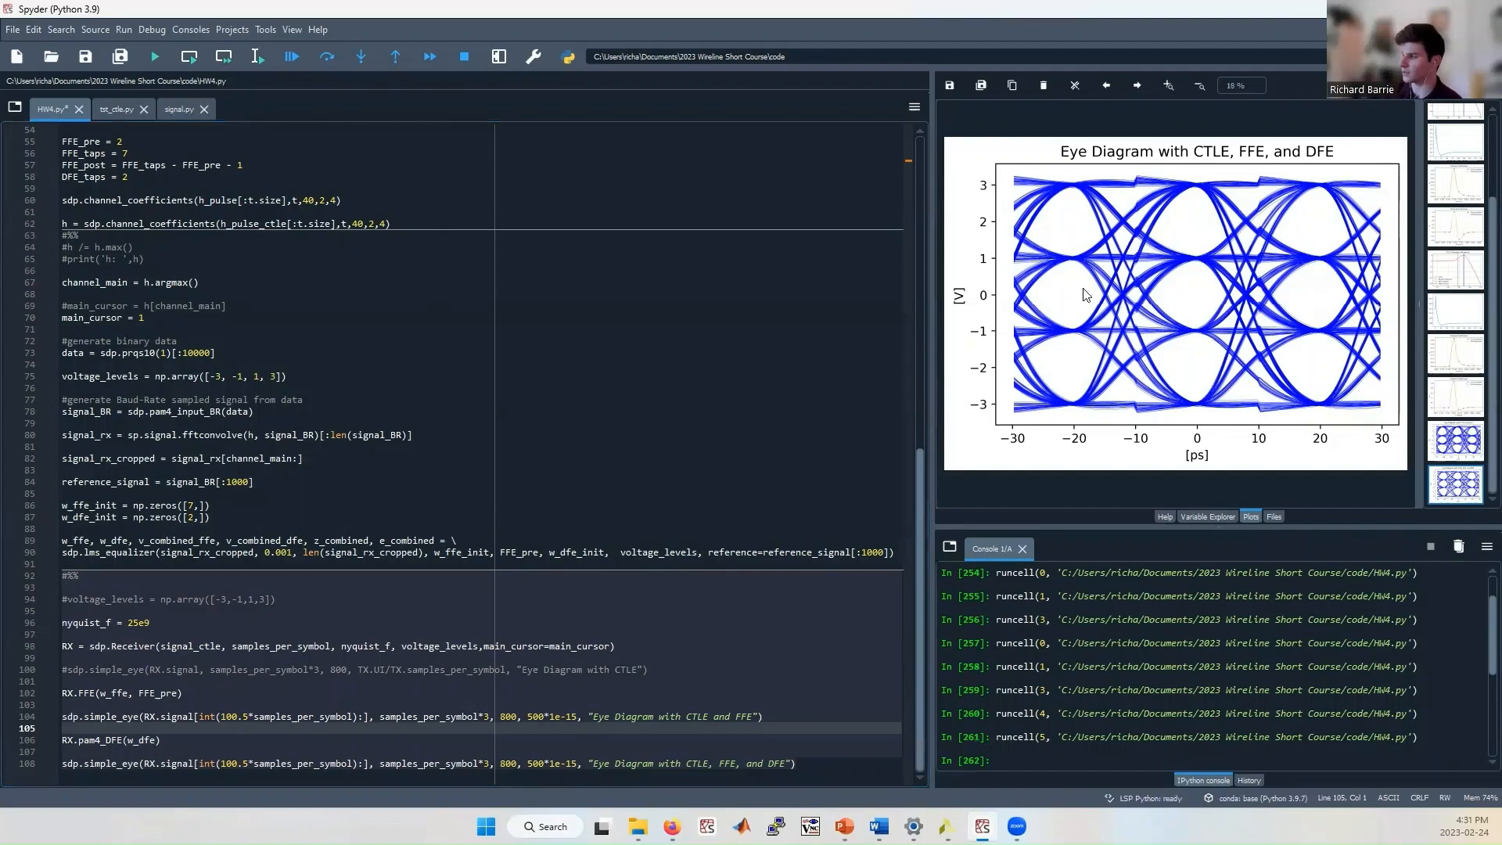
mouse_move(1146, 306)
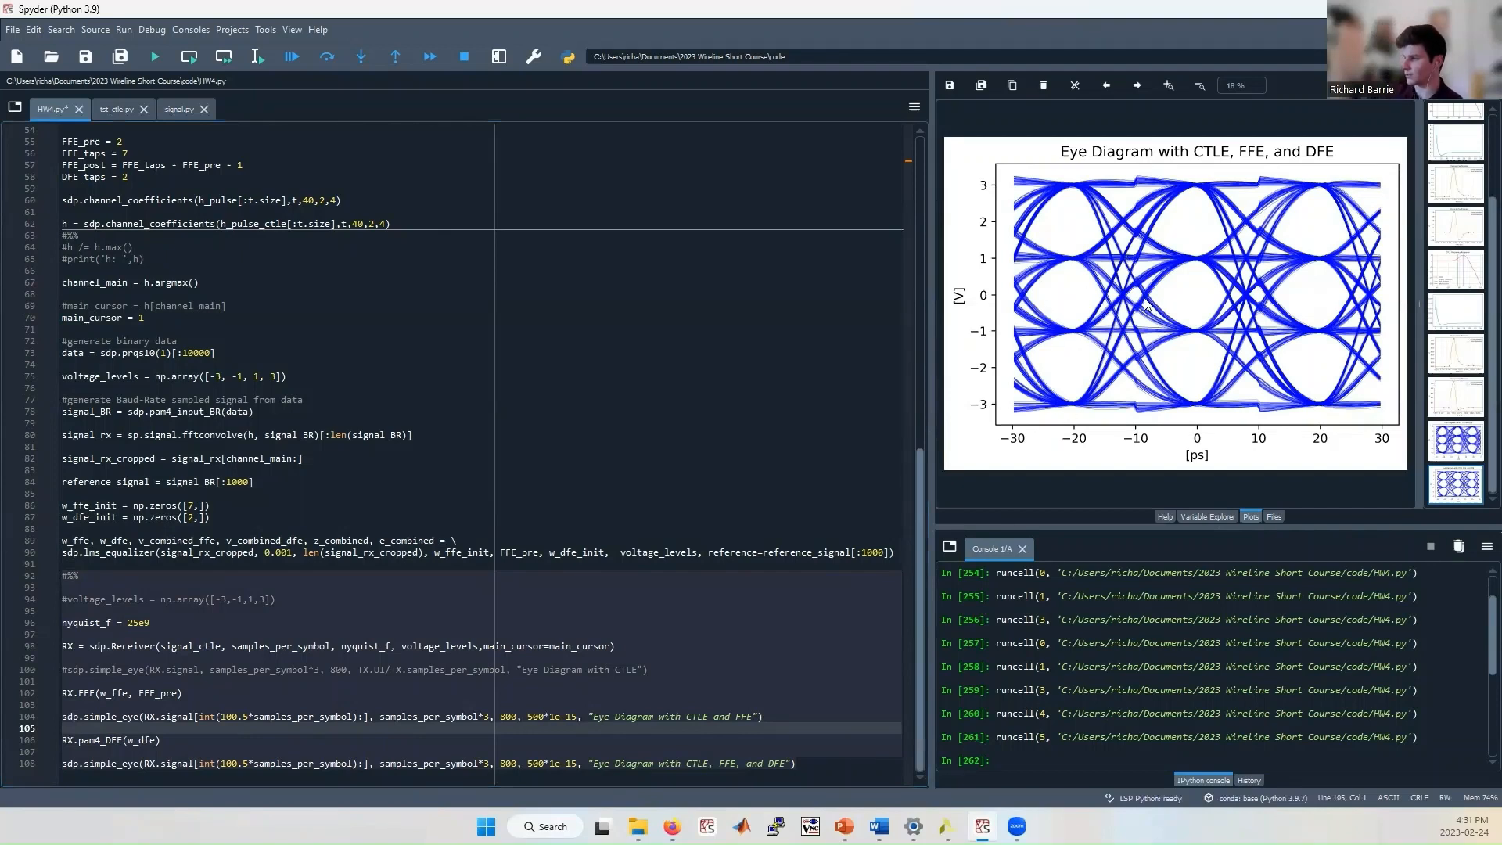
mouse_move(1206, 269)
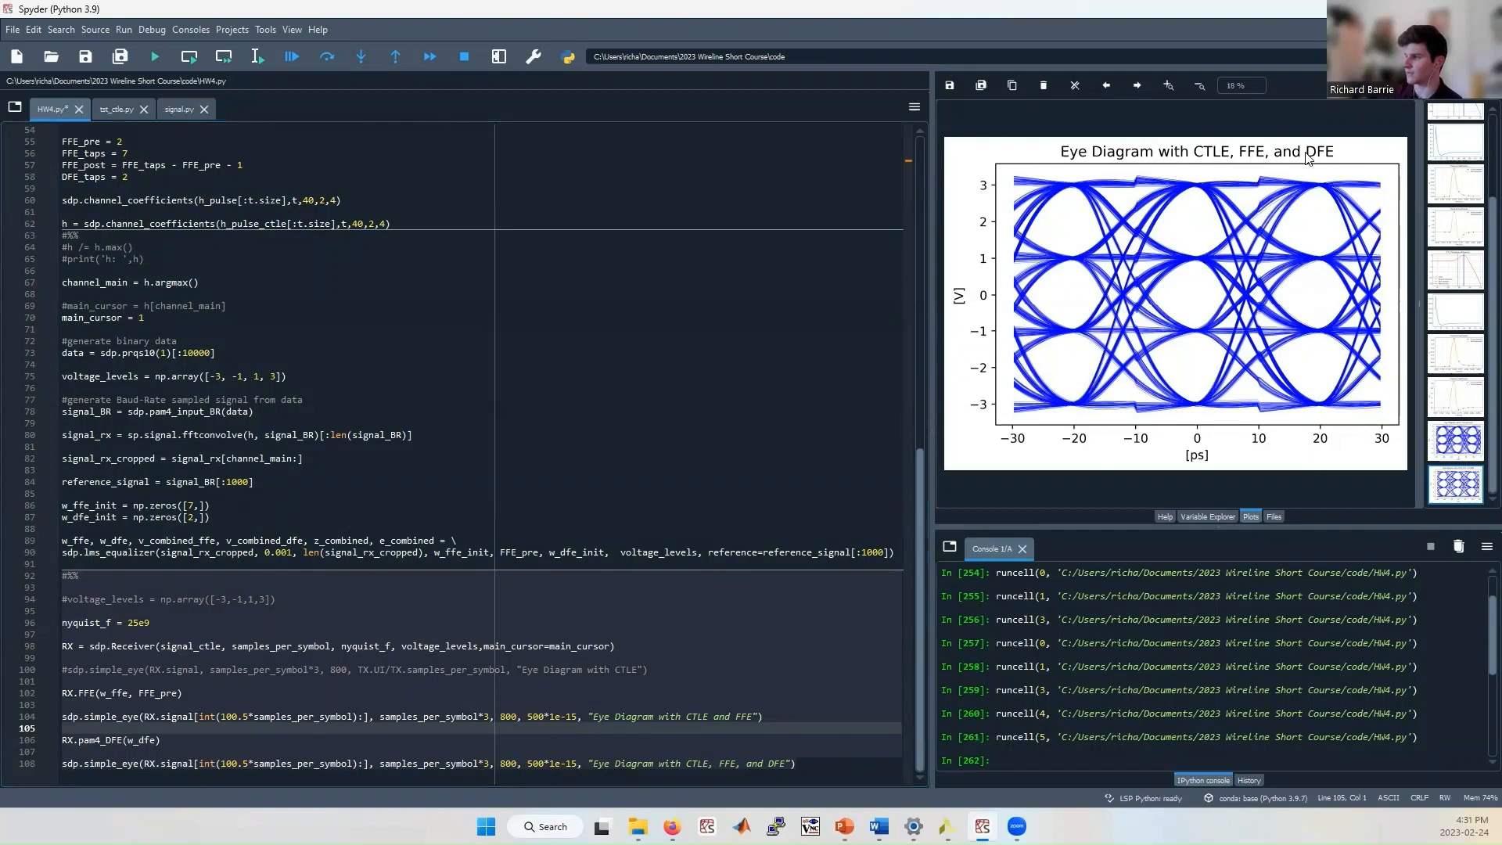
mouse_move(1301, 226)
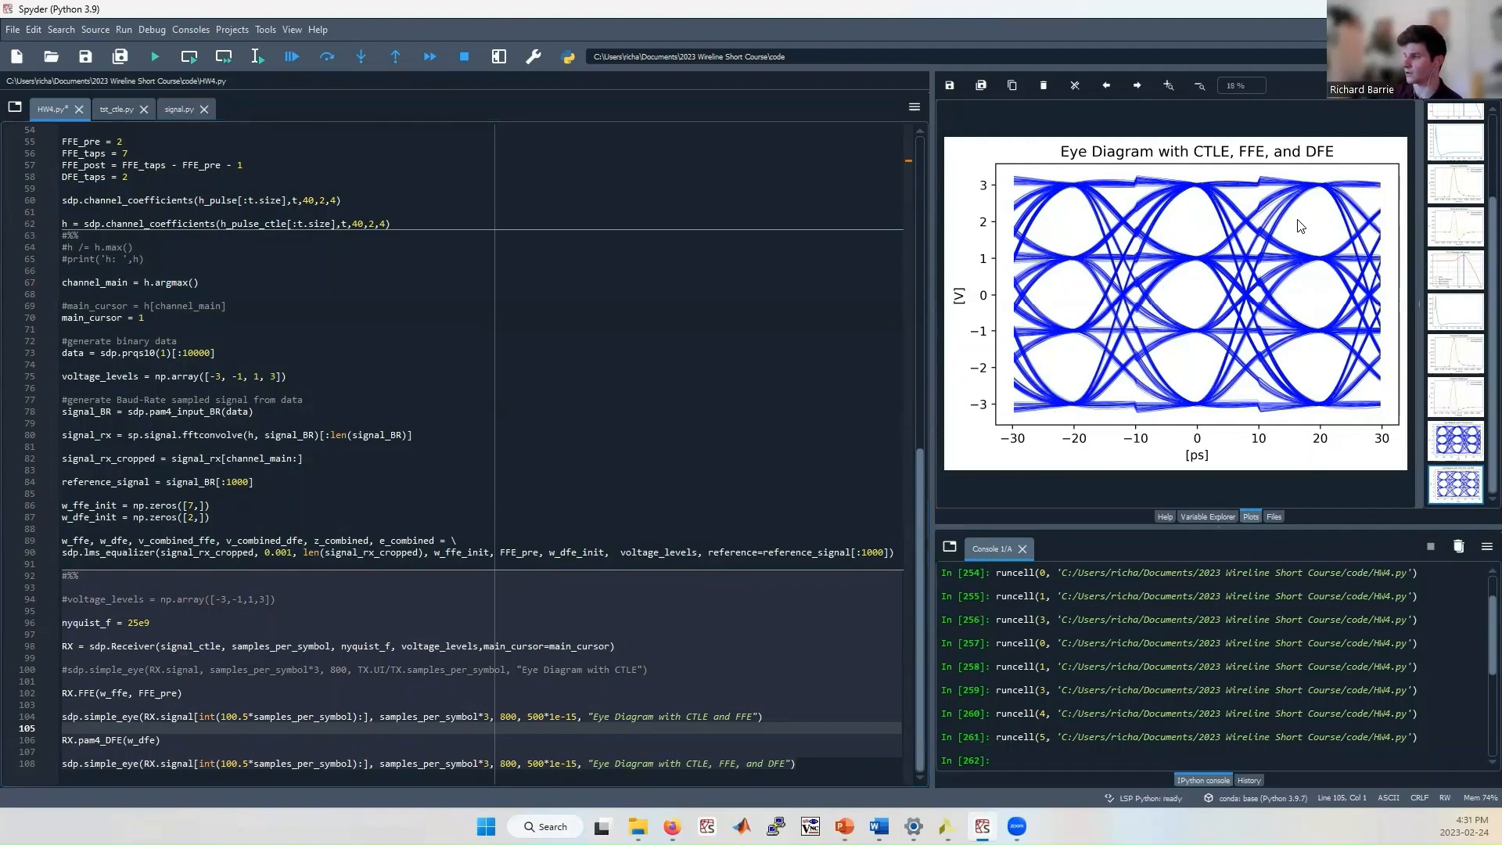
mouse_move(1199, 336)
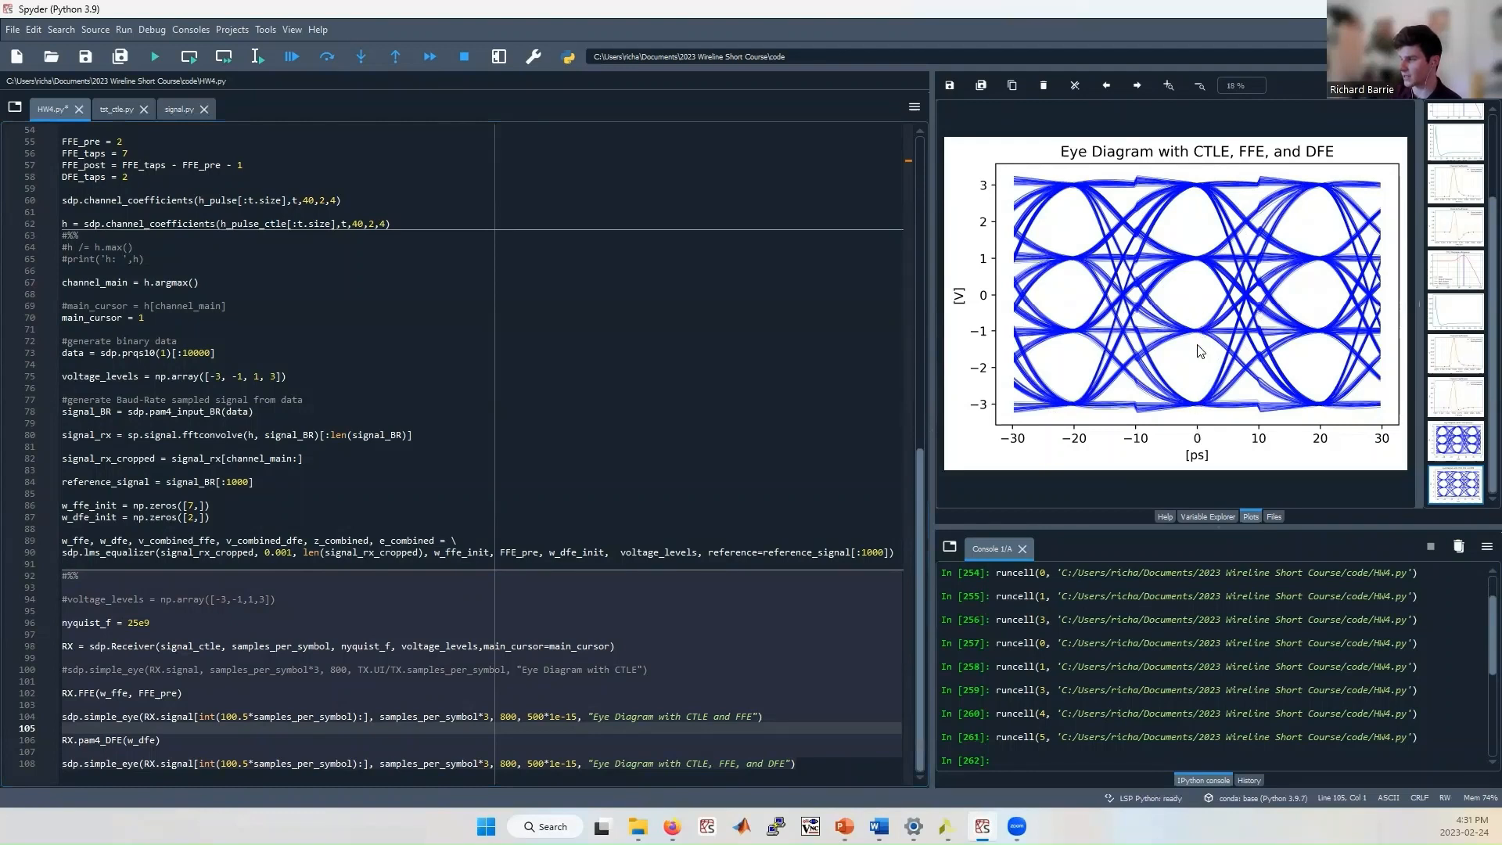
mouse_move(1196, 290)
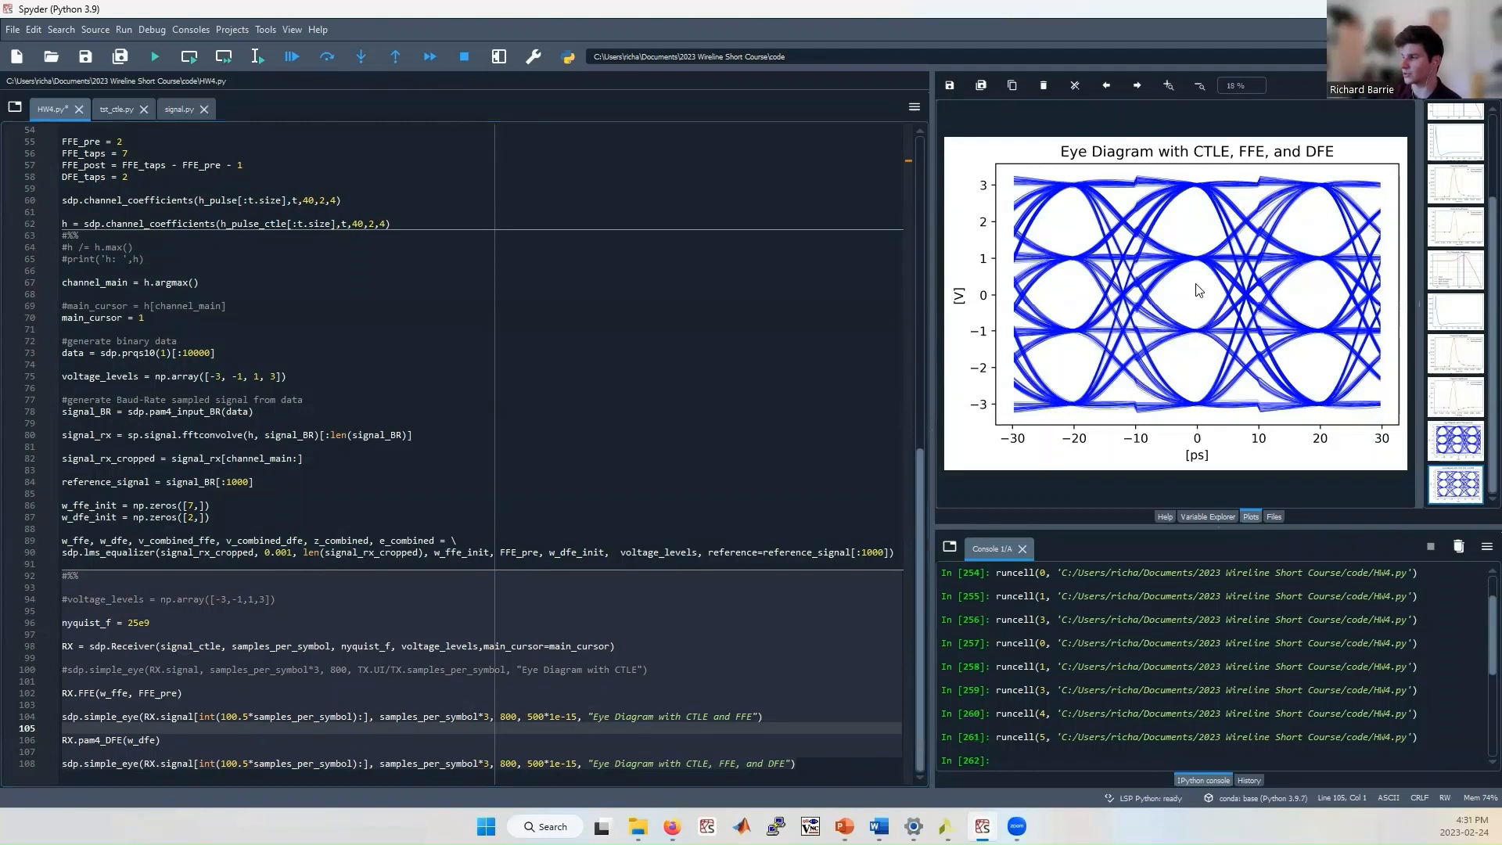
mouse_move(1203, 269)
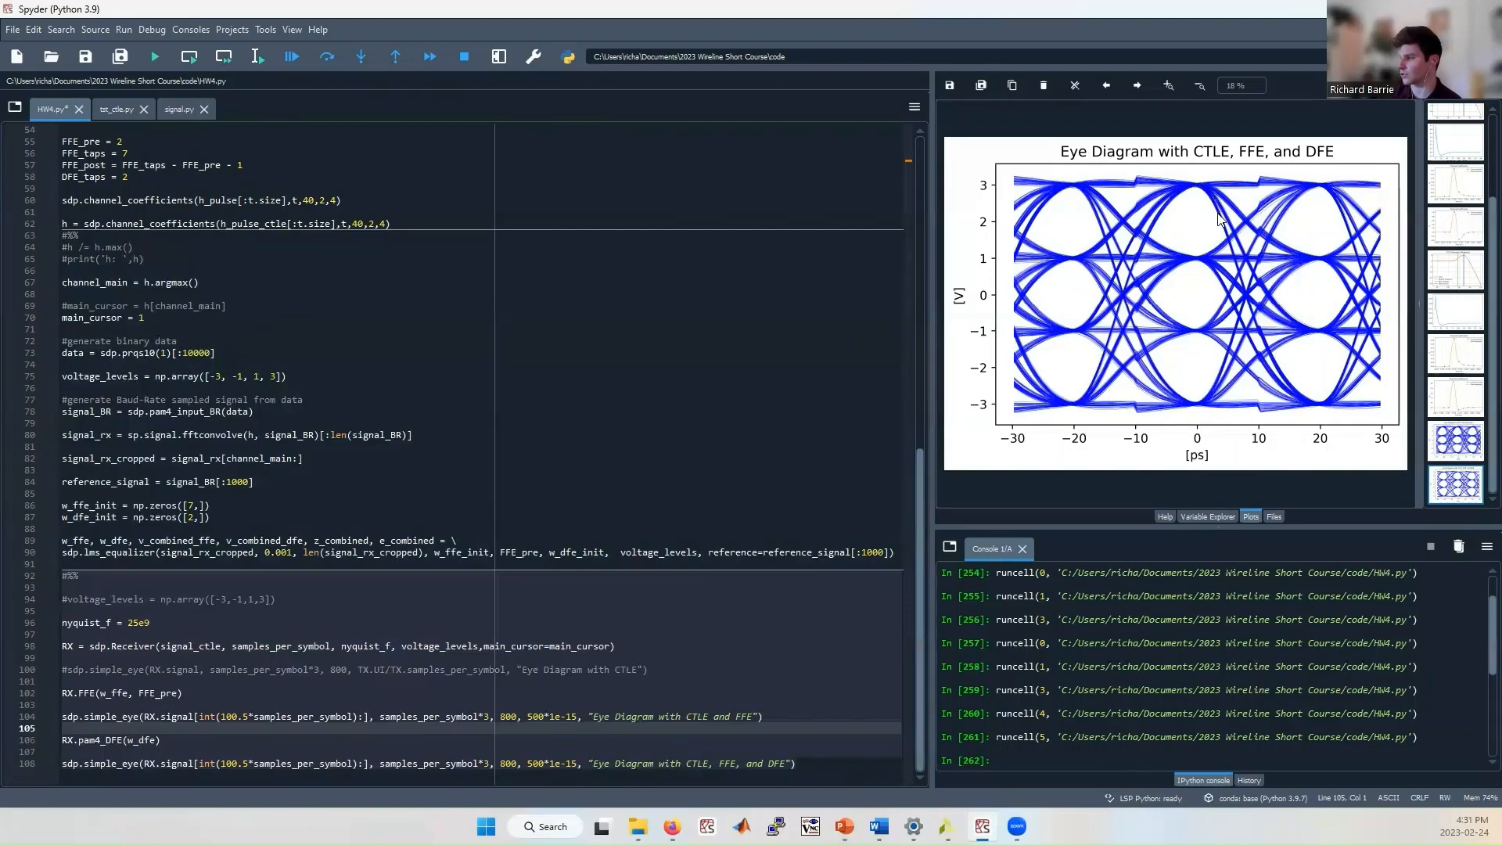
mouse_move(1219, 247)
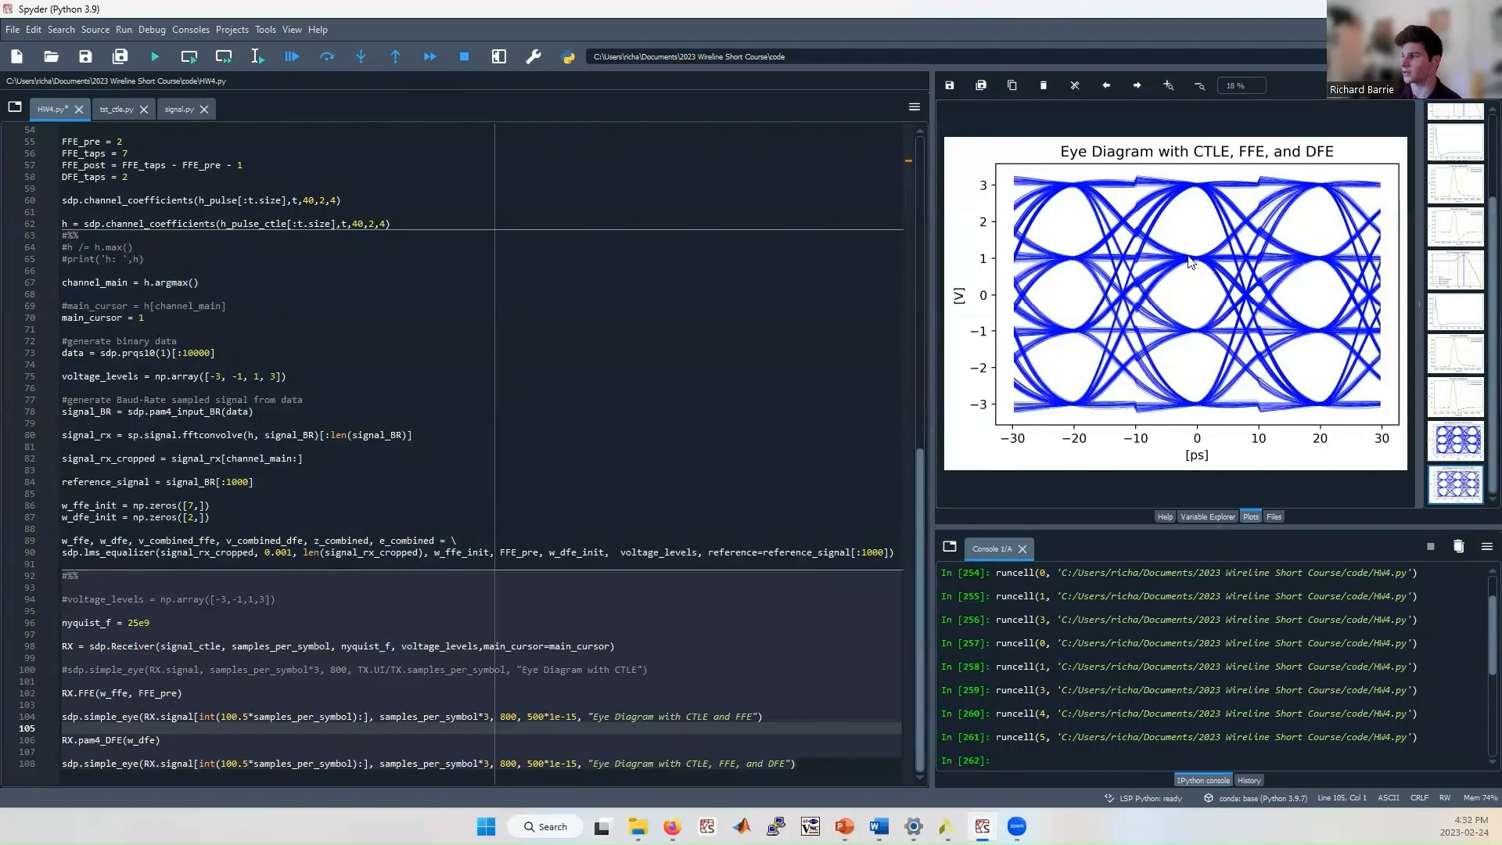
mouse_move(1213, 227)
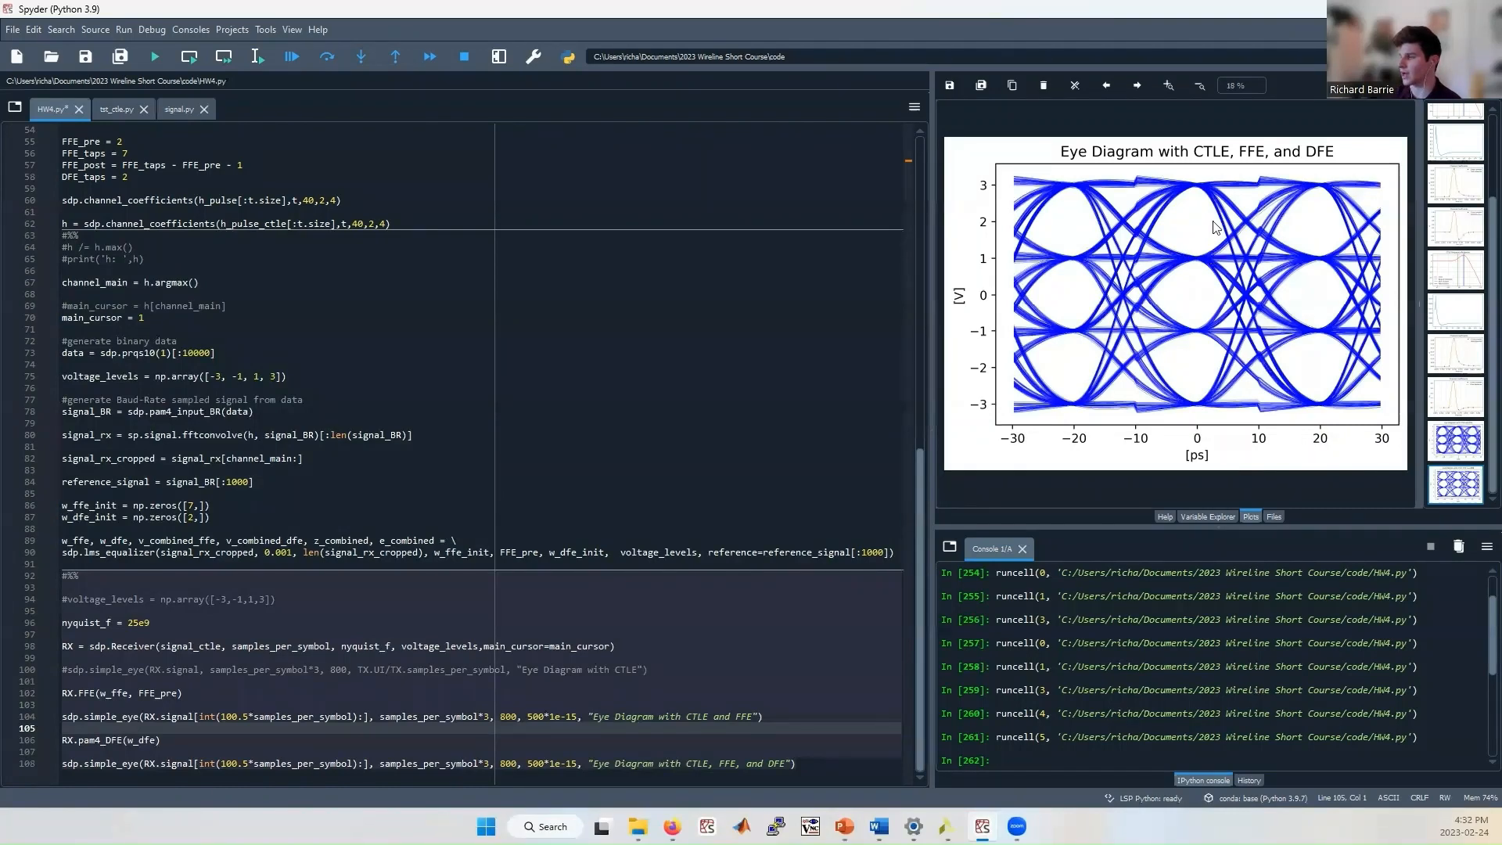
mouse_move(1189, 285)
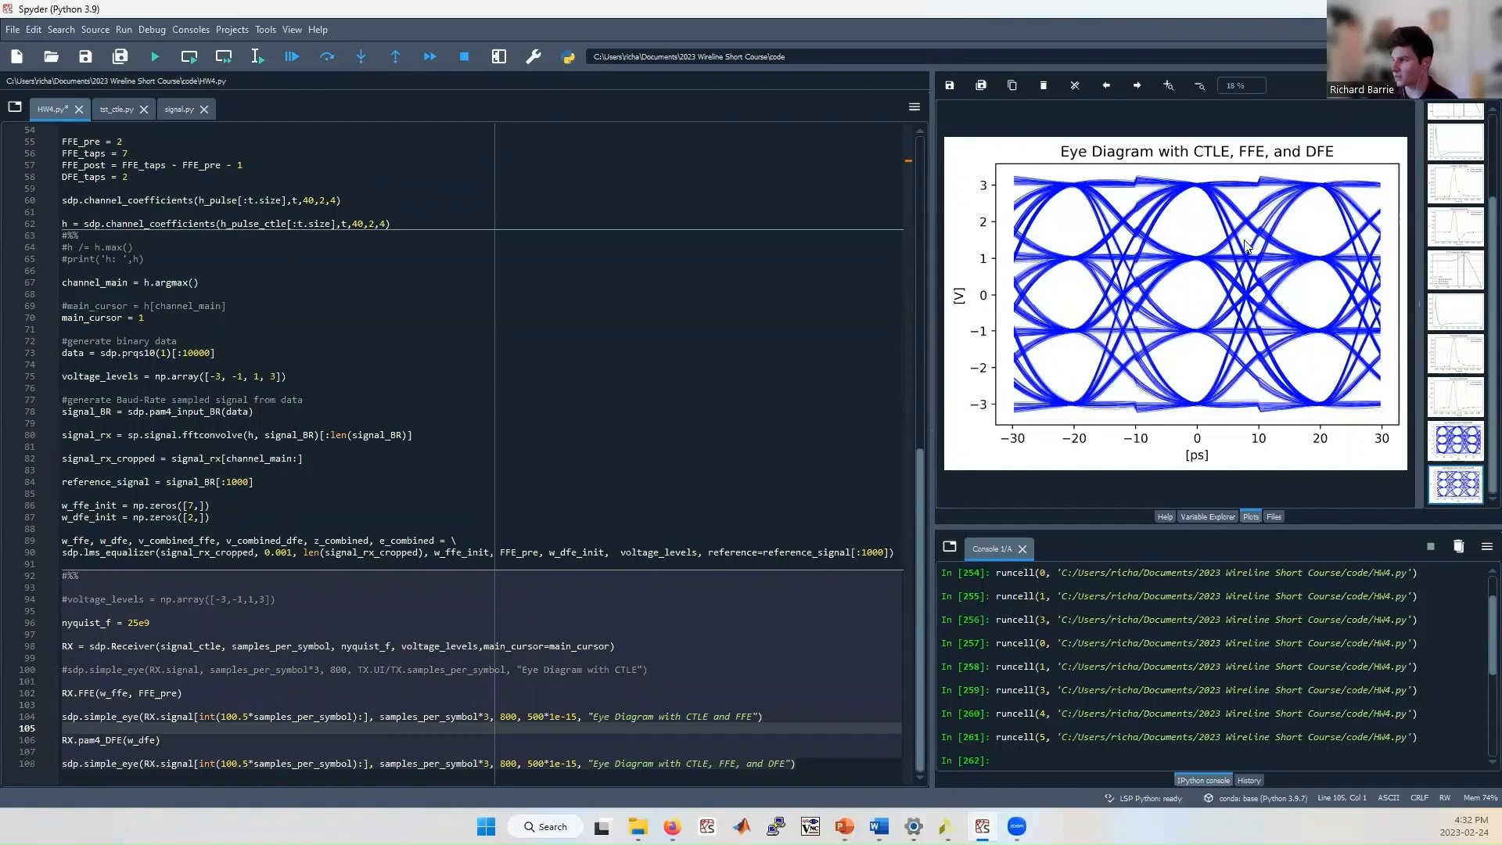
mouse_move(1128, 318)
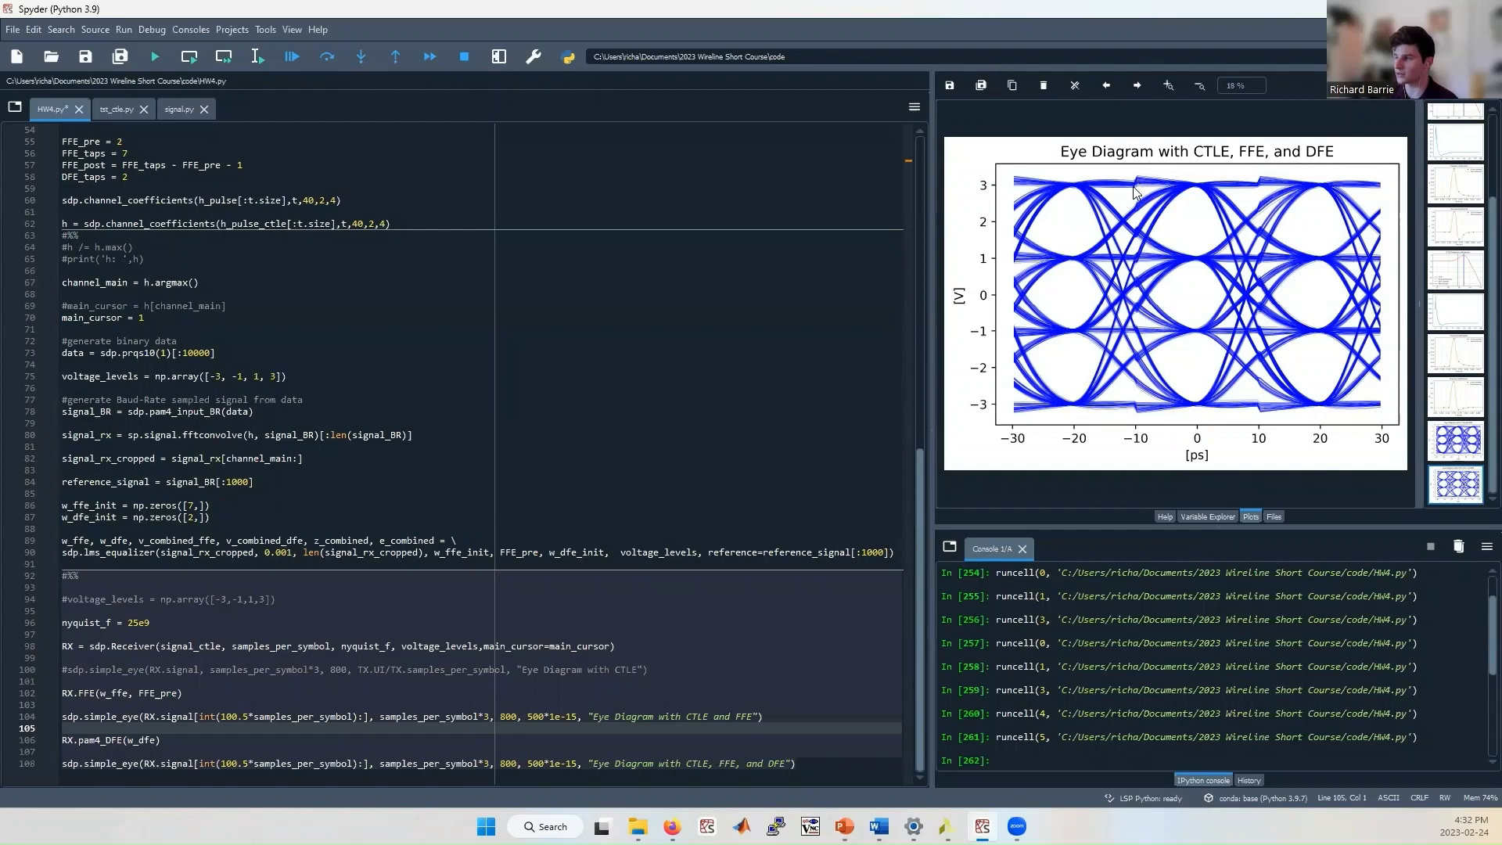
mouse_move(1269, 180)
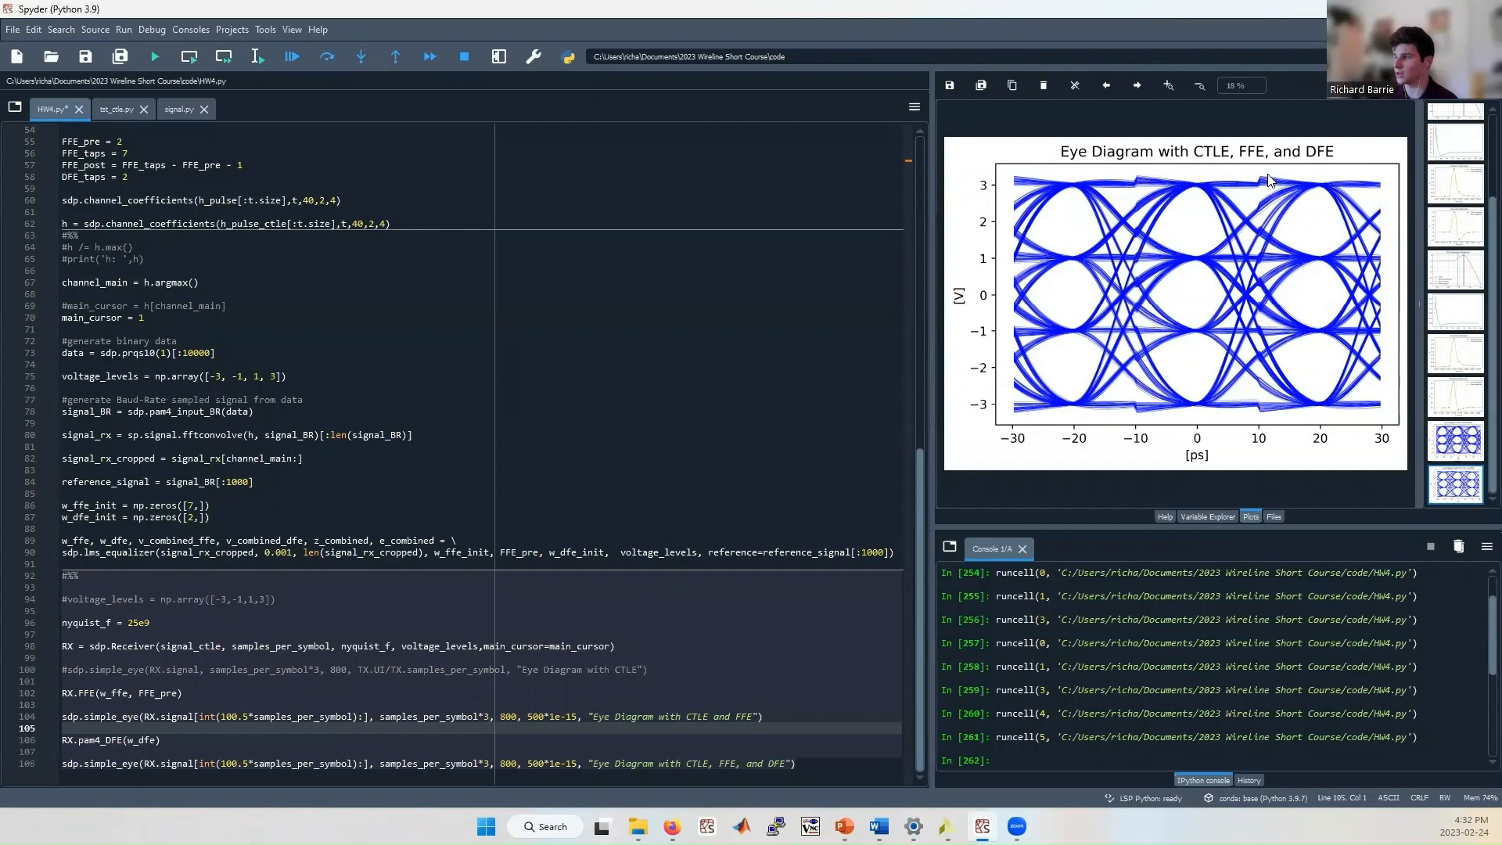
mouse_move(1248, 297)
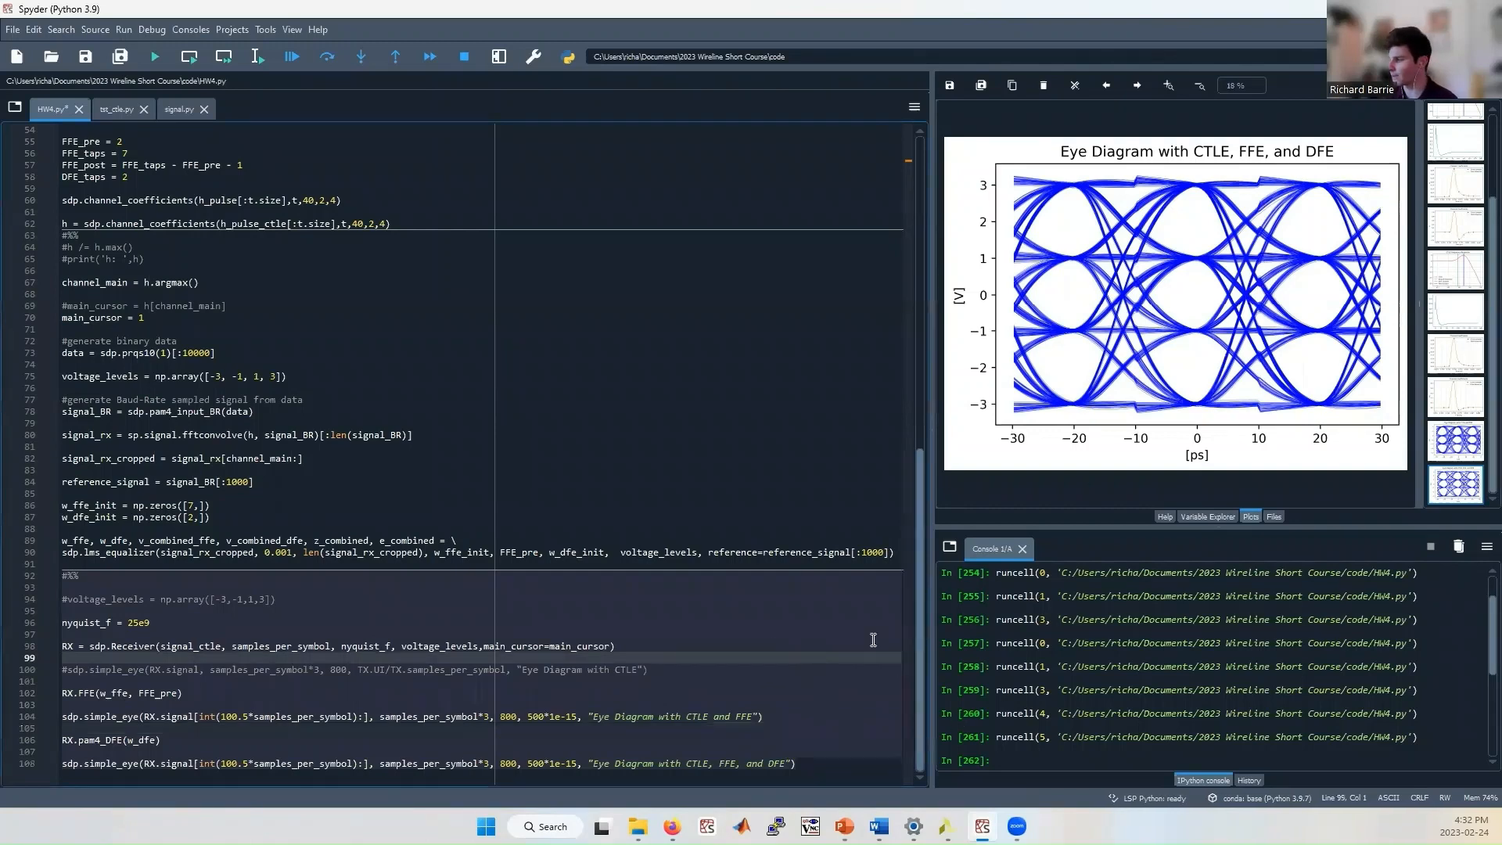
mouse_move(806, 600)
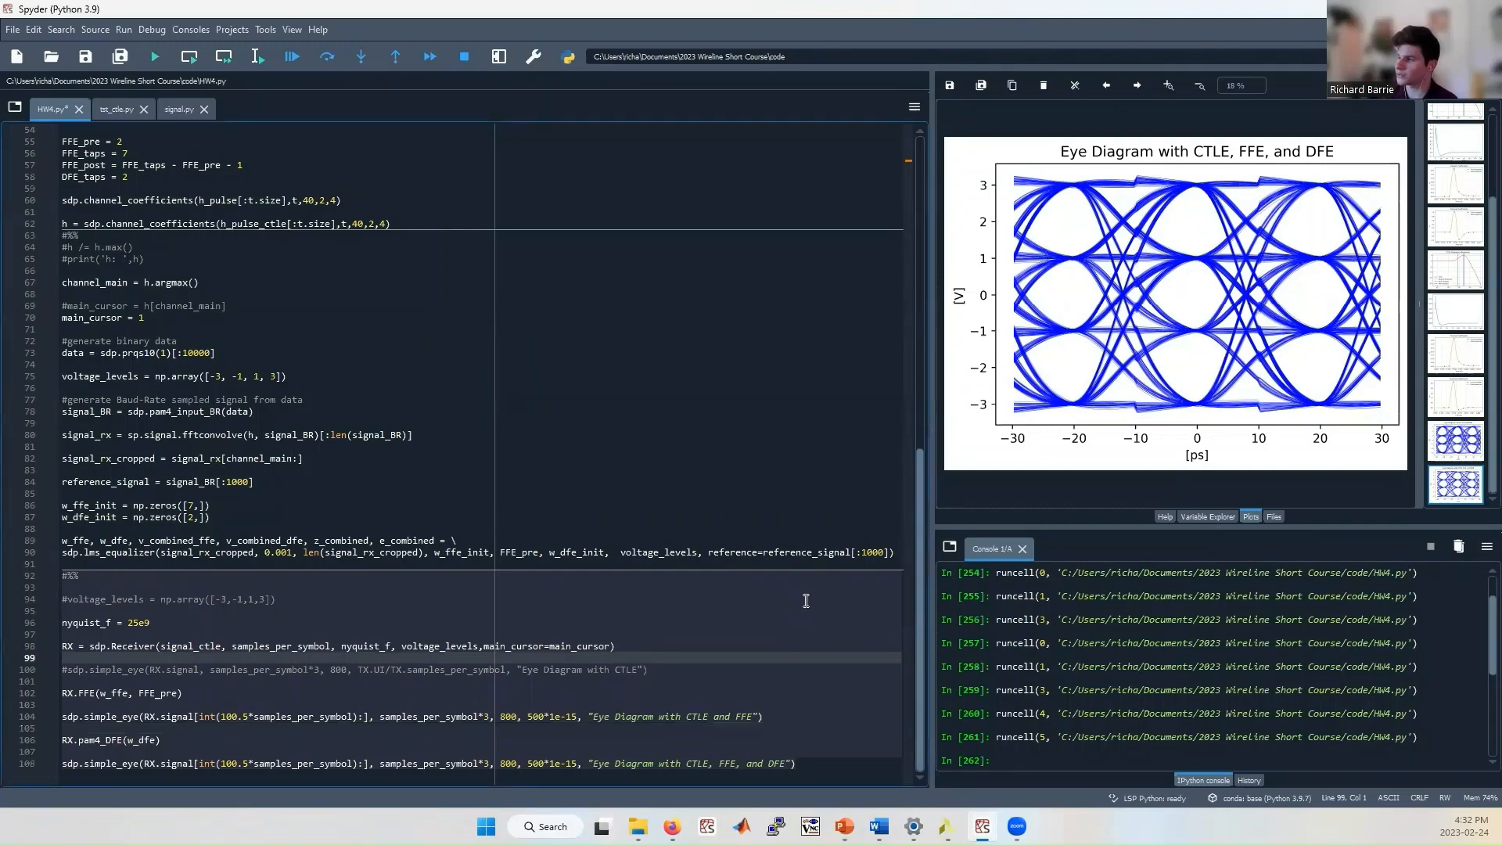